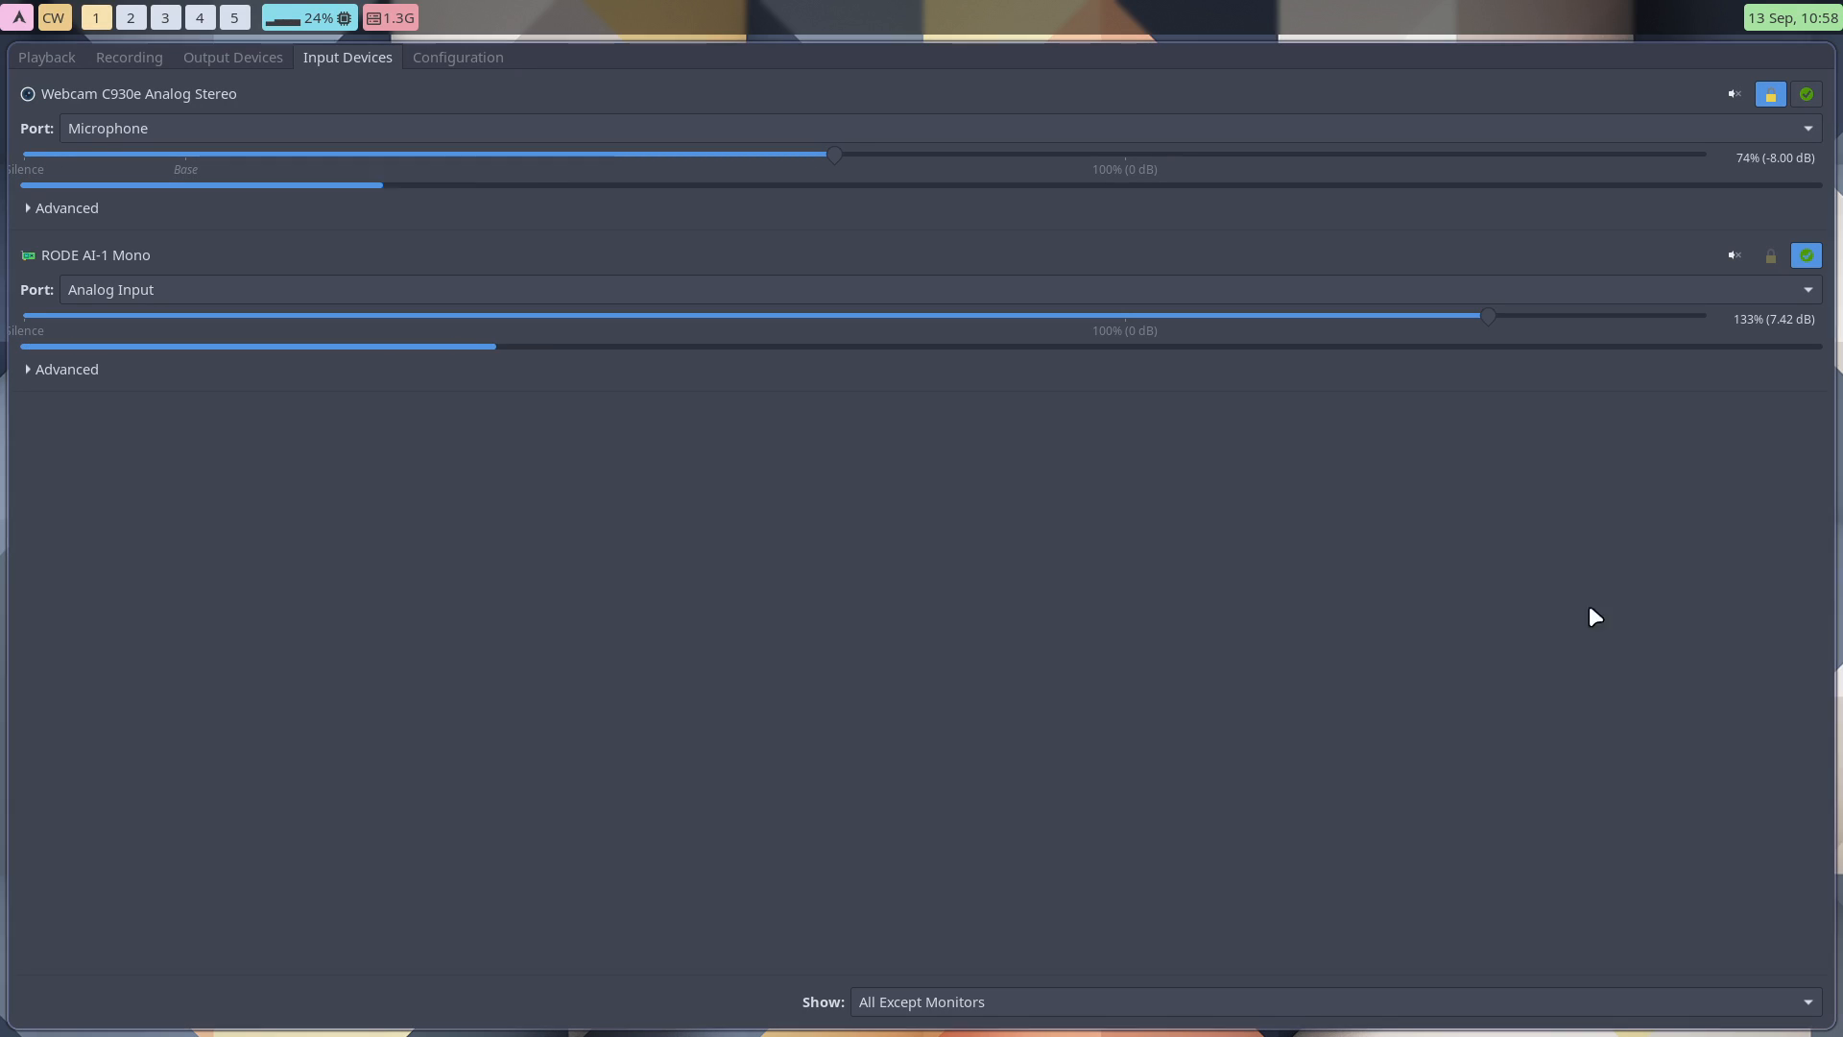
mouse_move(1060, 572)
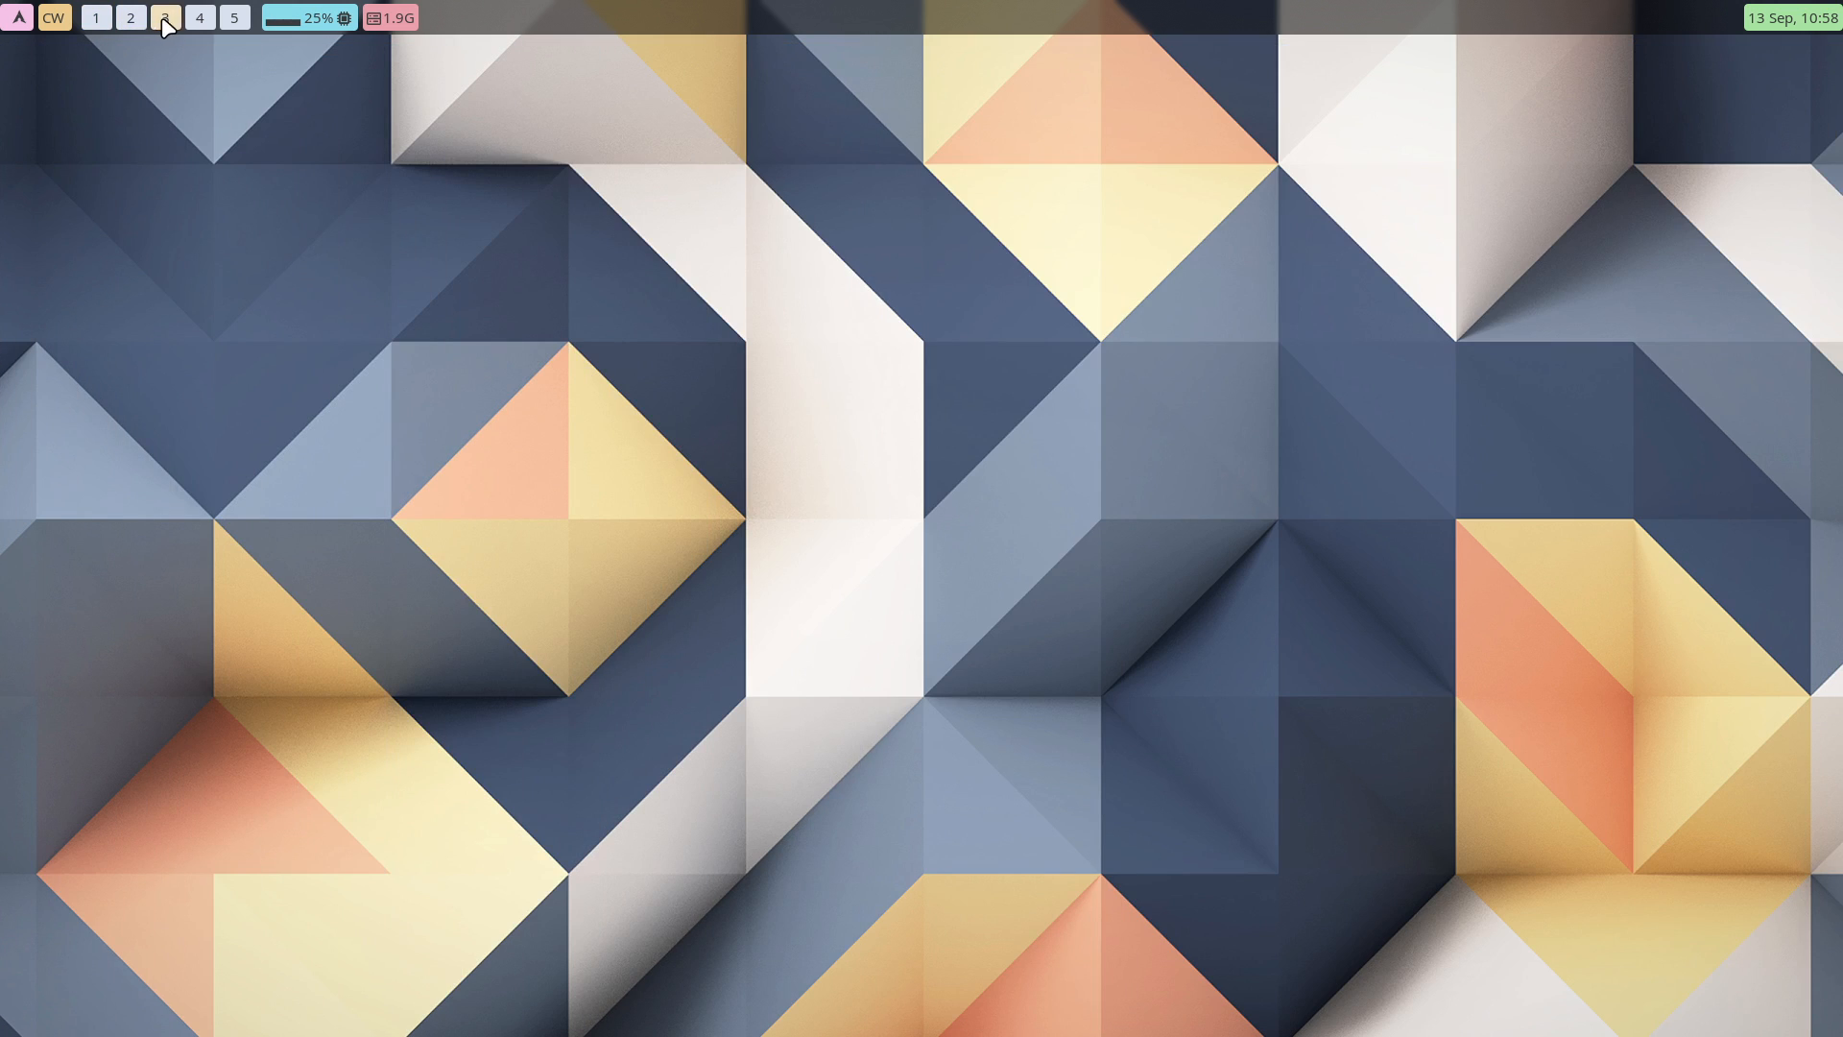
click(234, 17)
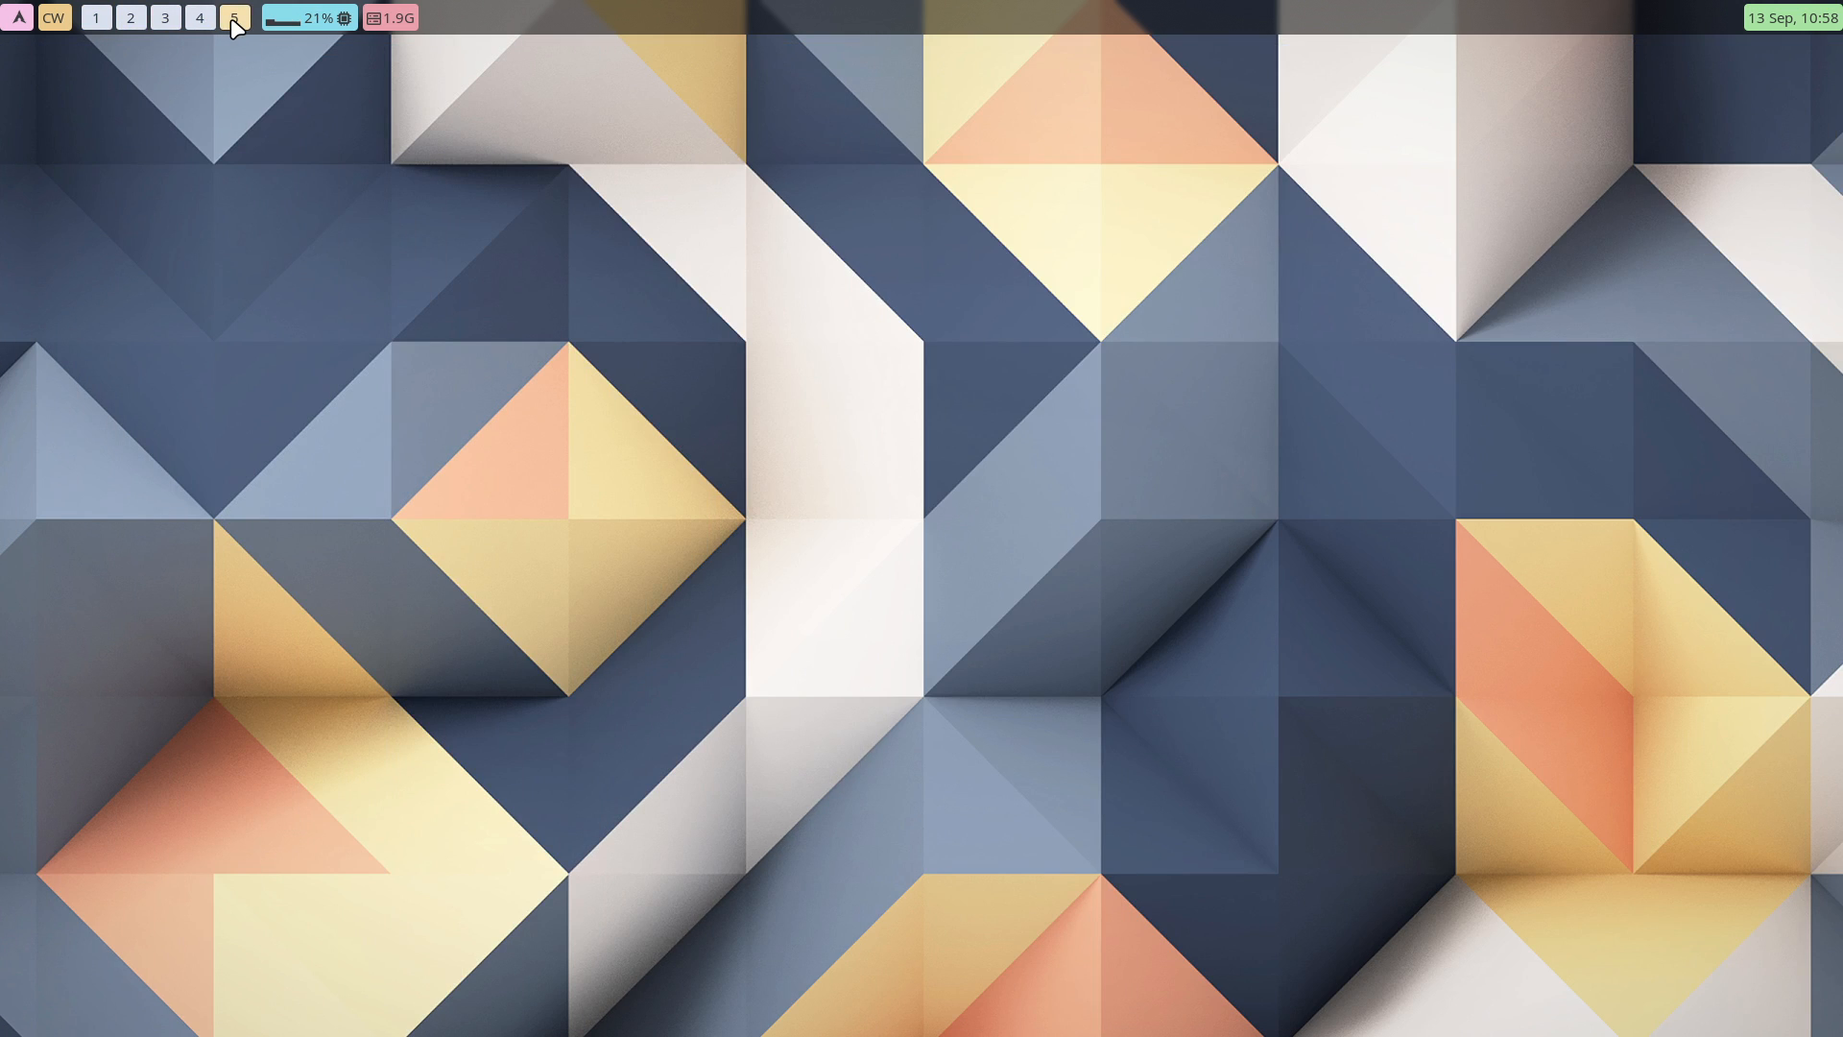
click(234, 18)
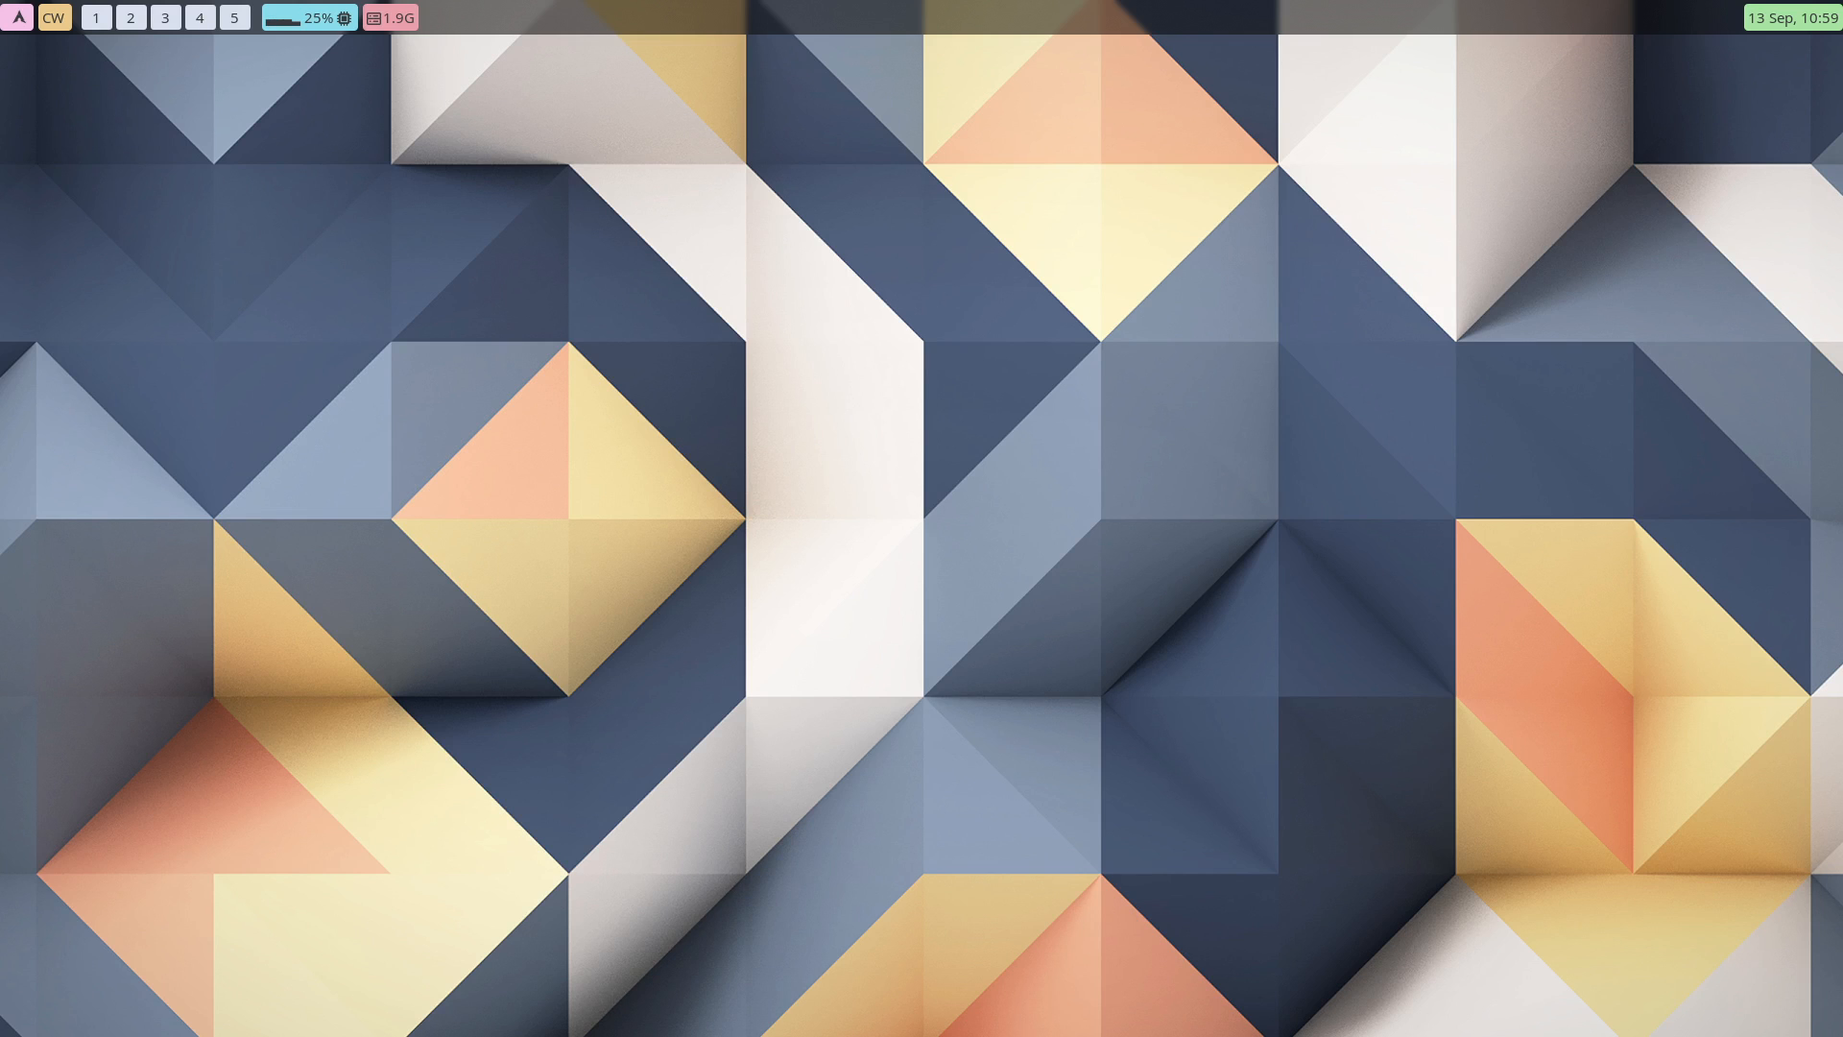
Open Thunar on ~/.config/hypr and inspect hyprland.conf and hyprland-azerty.conf.
click(16, 17)
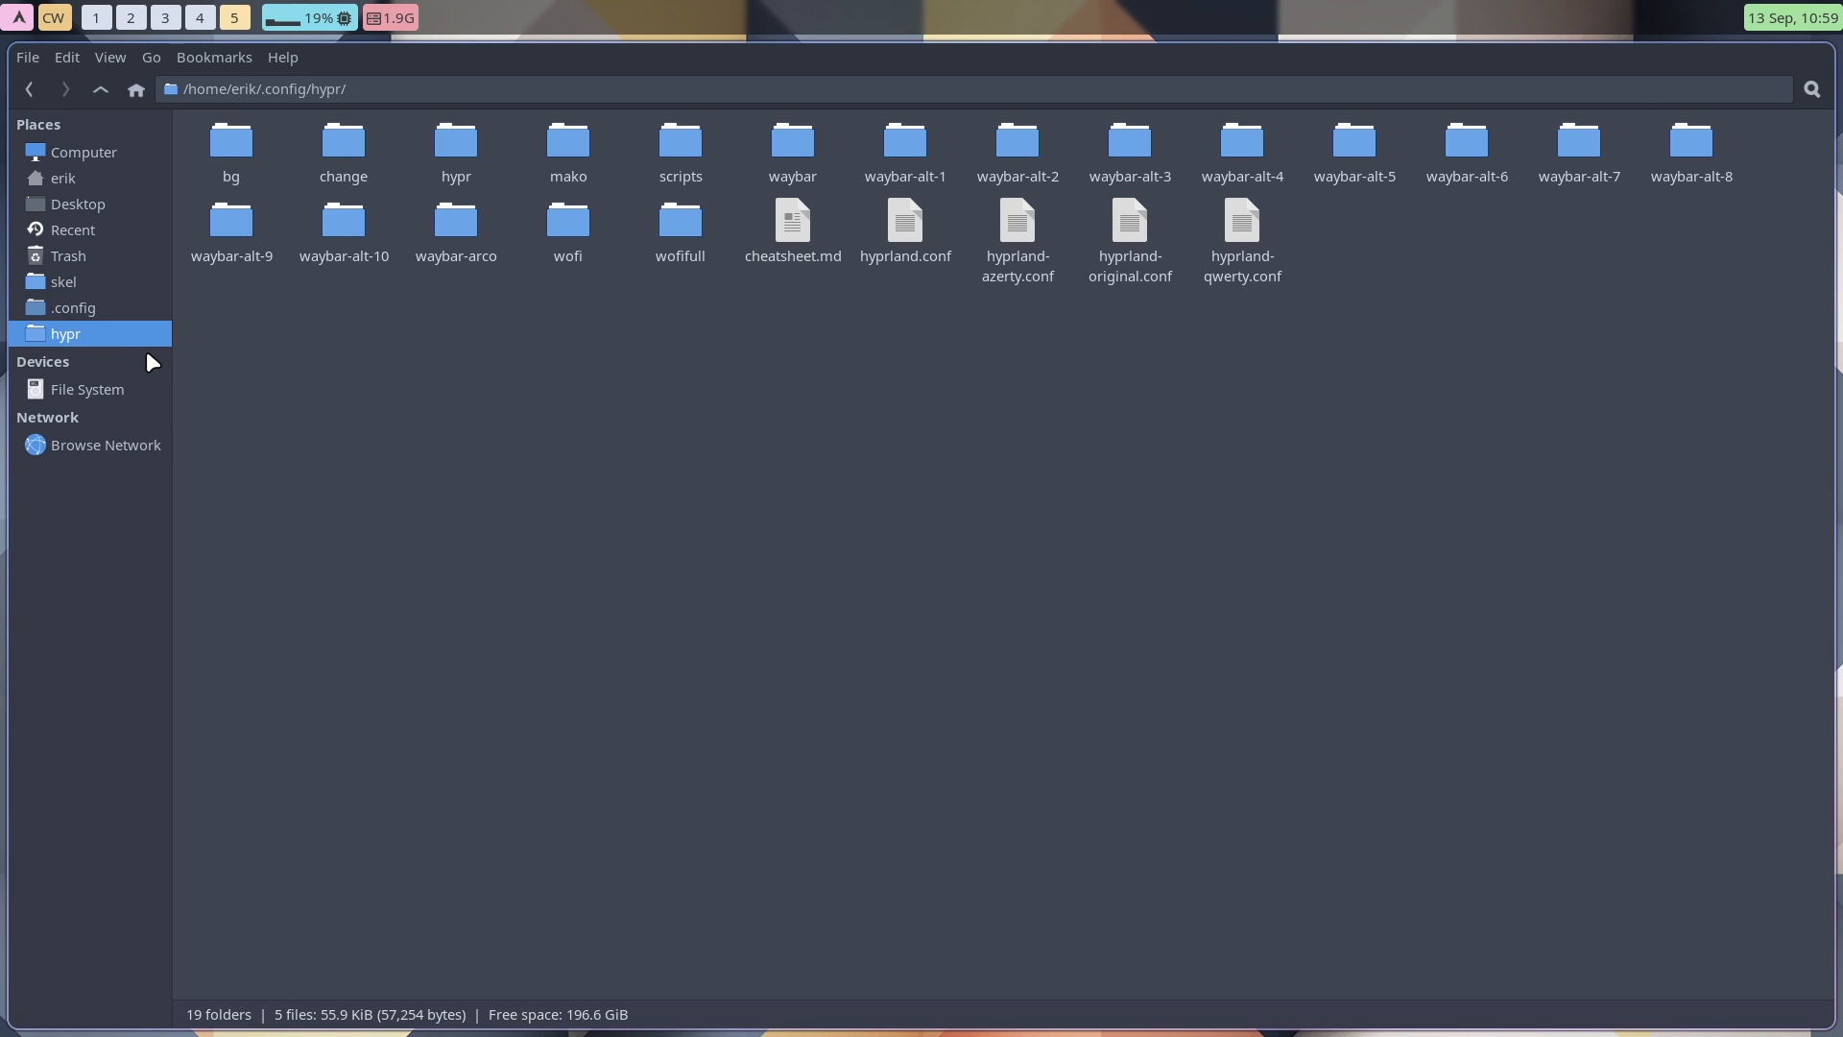
click(905, 224)
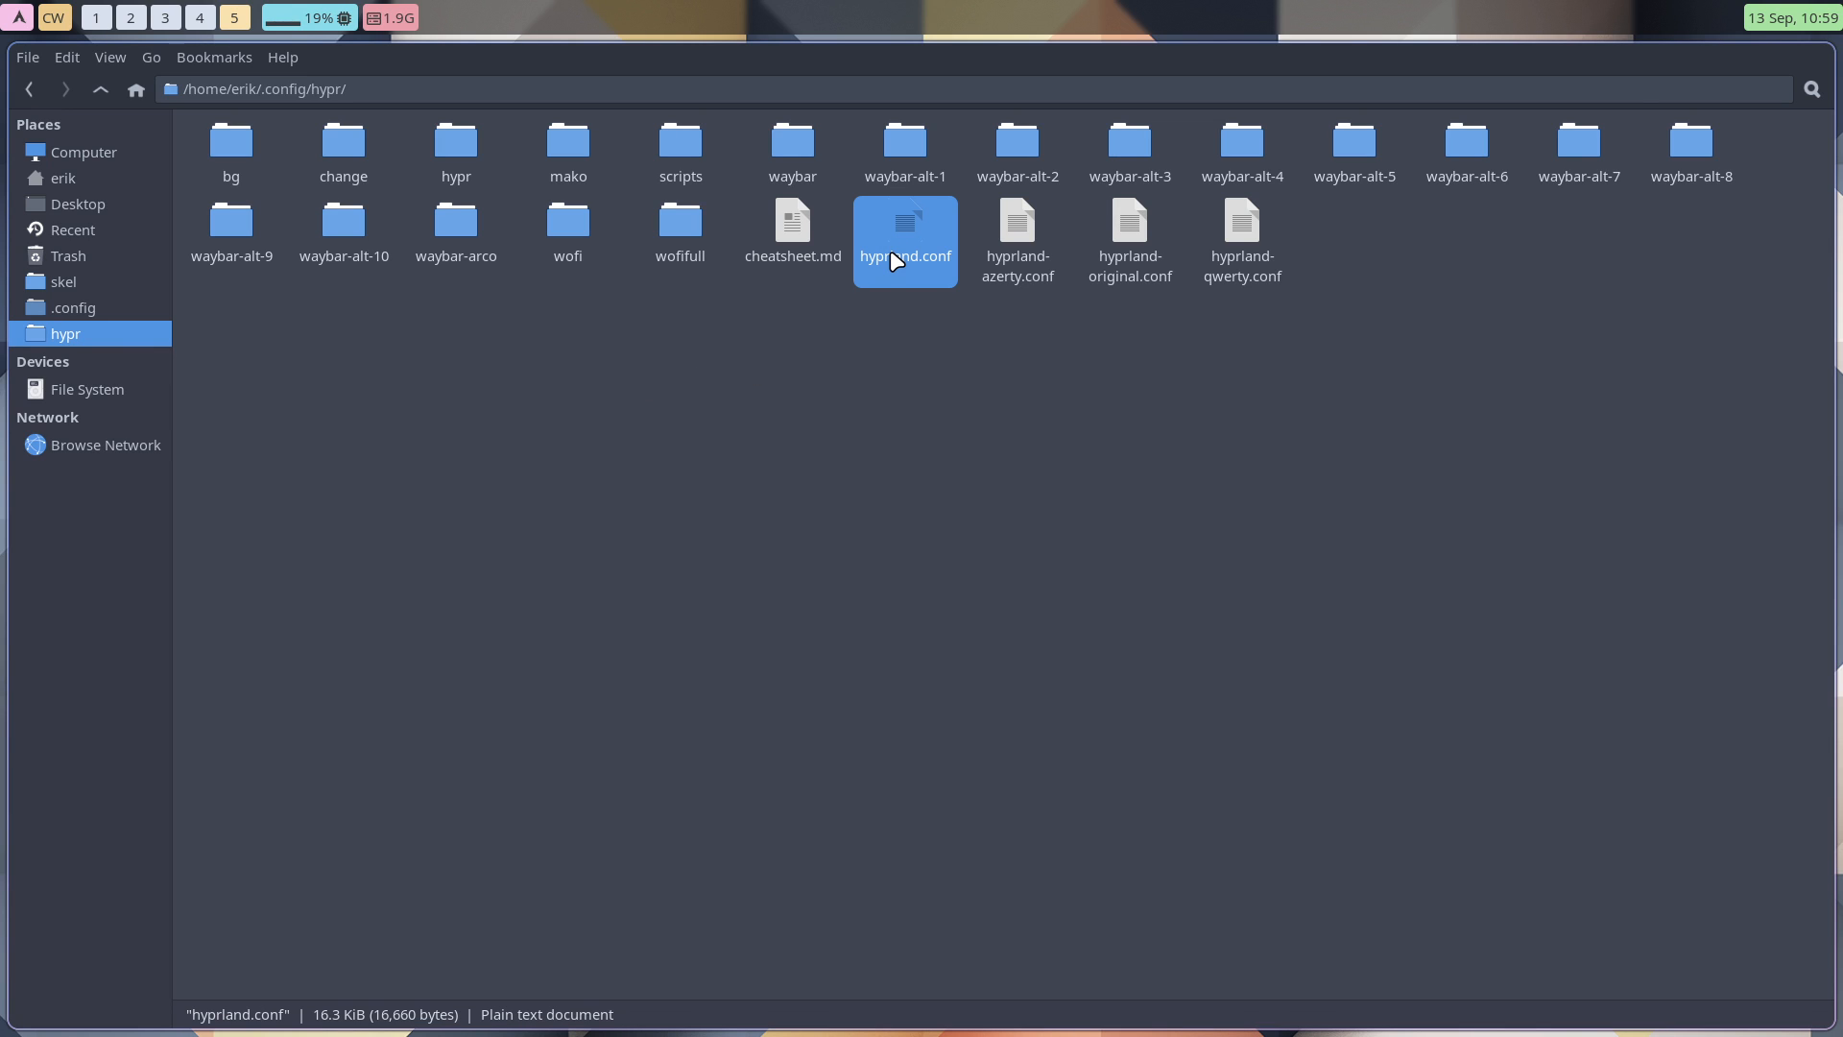
mouse_move(1003, 261)
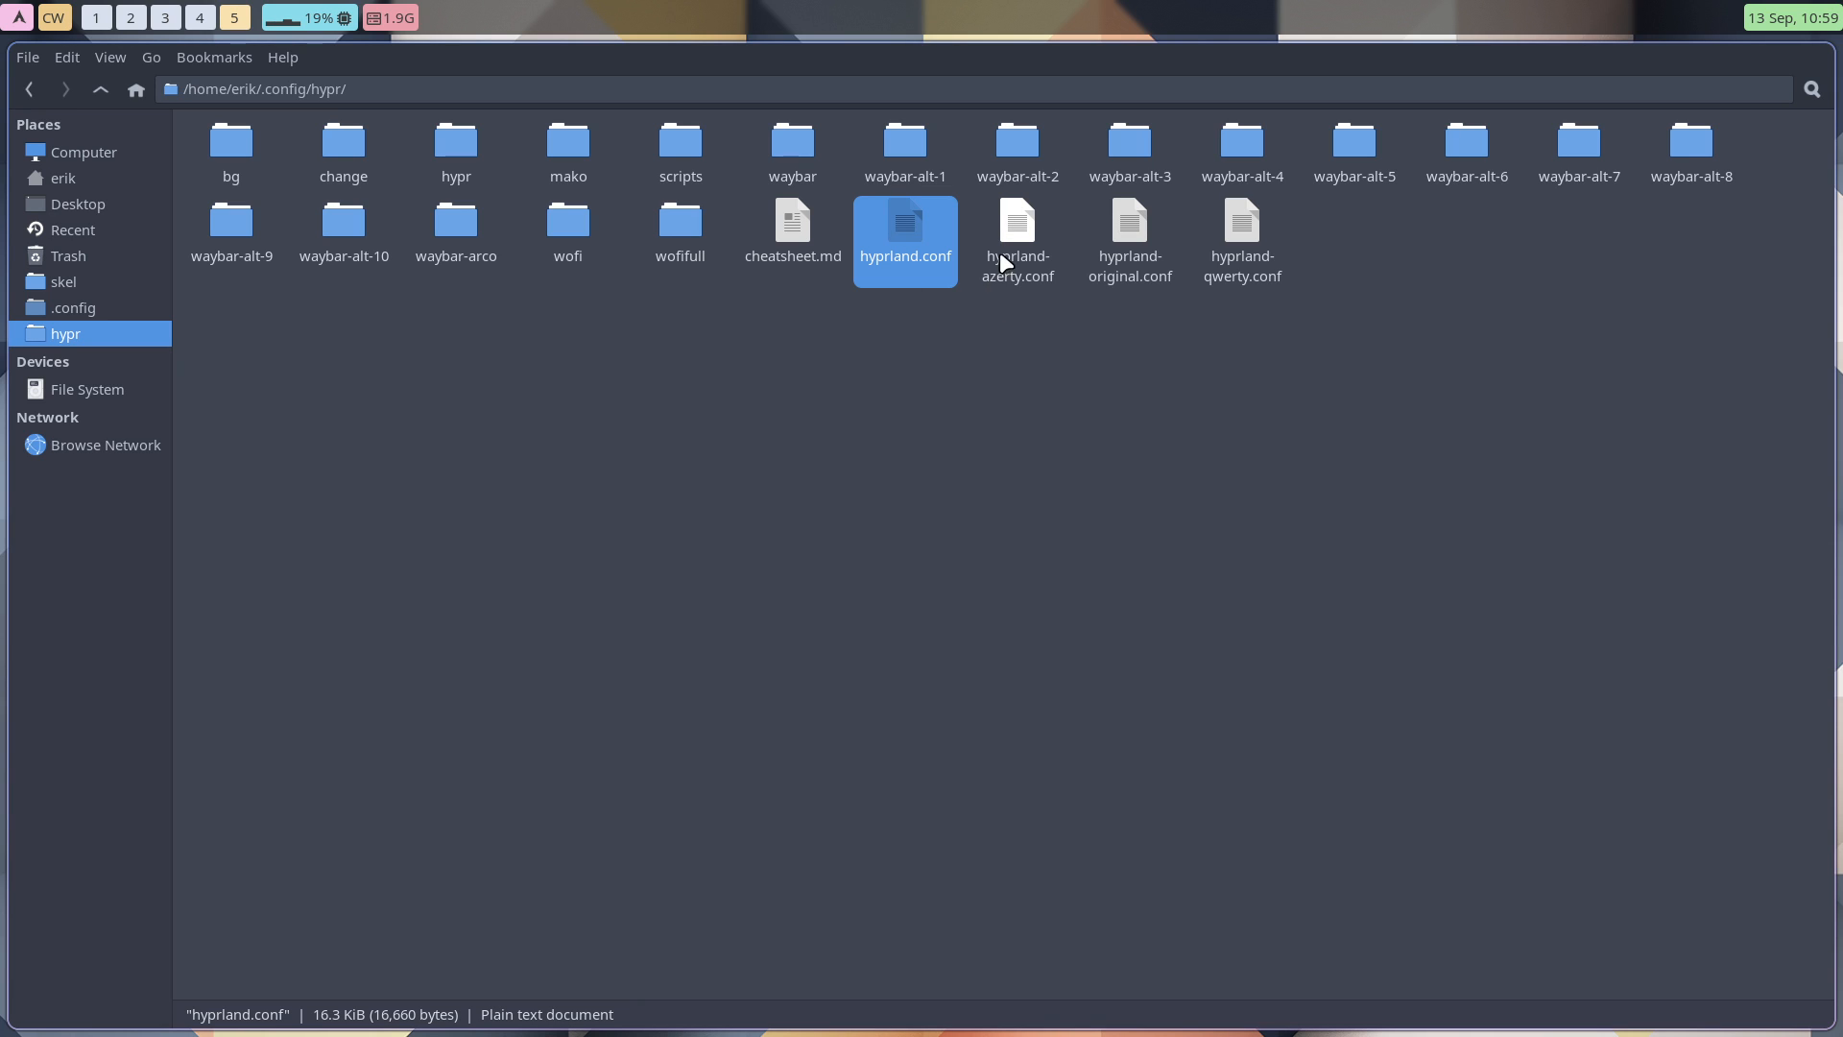
click(1017, 222)
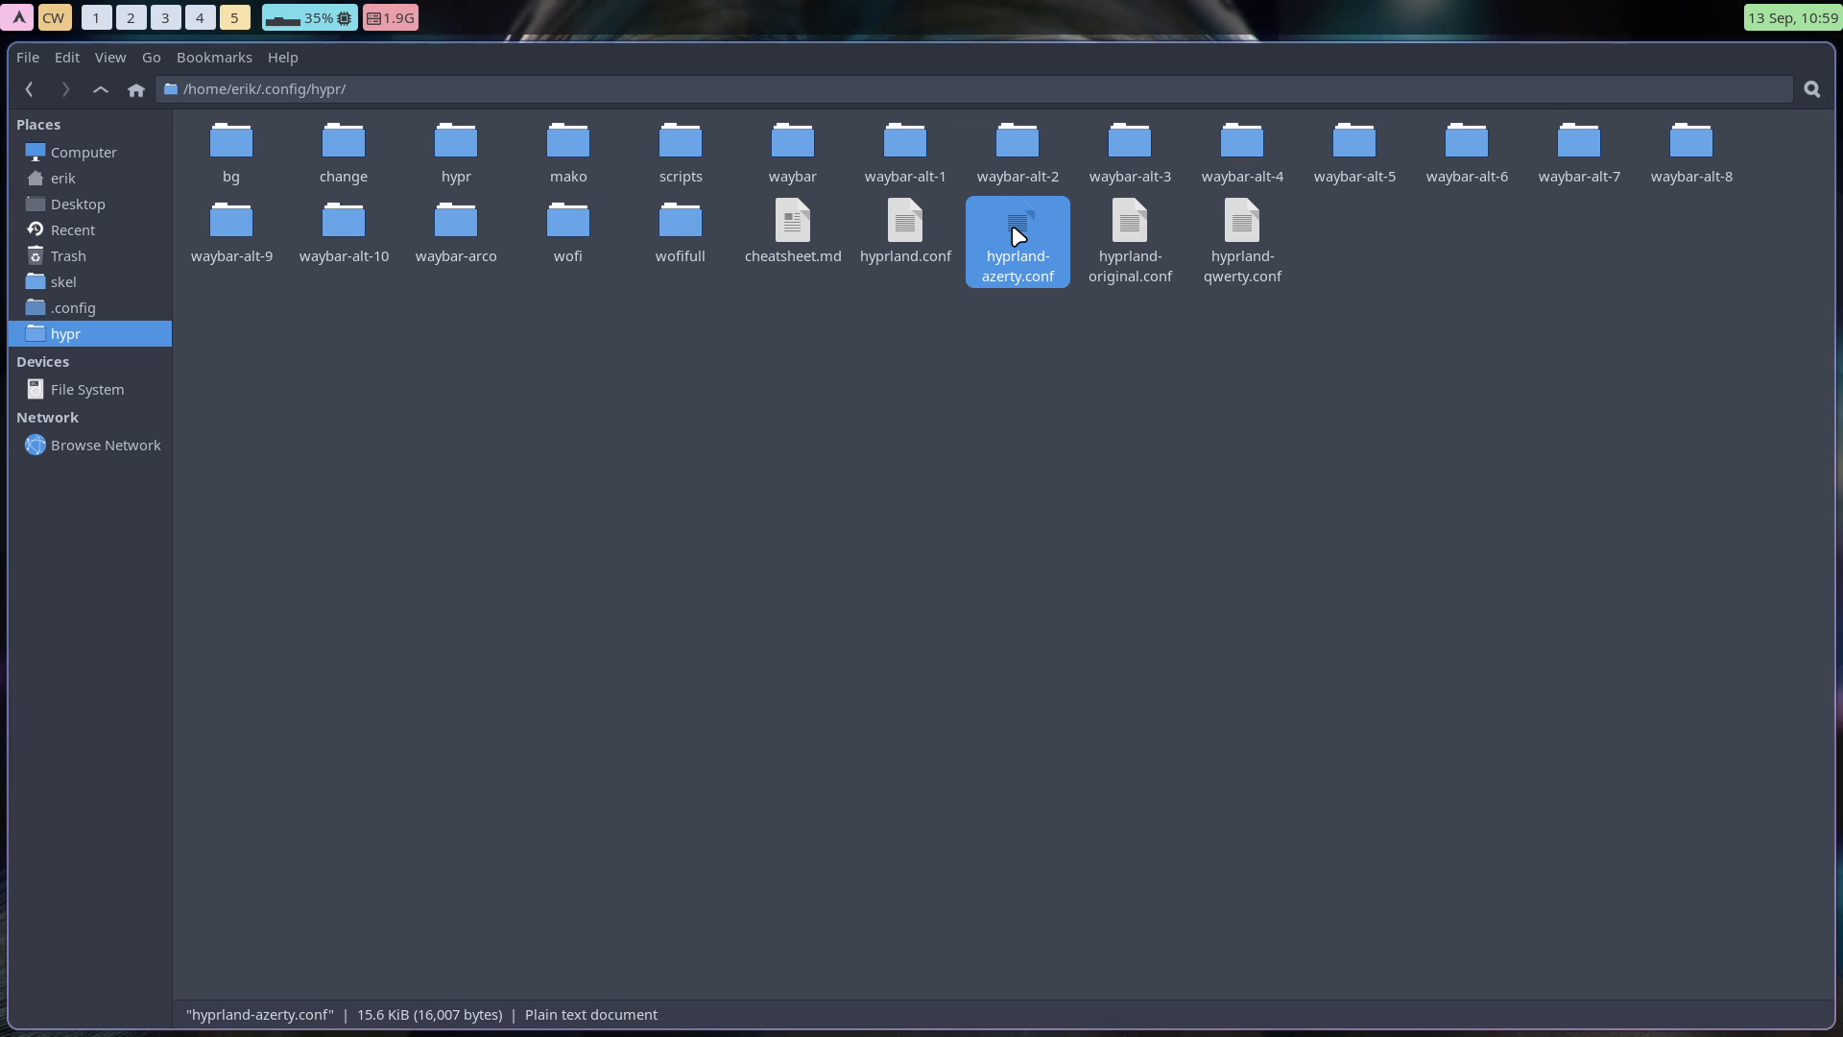
mouse_move(902, 230)
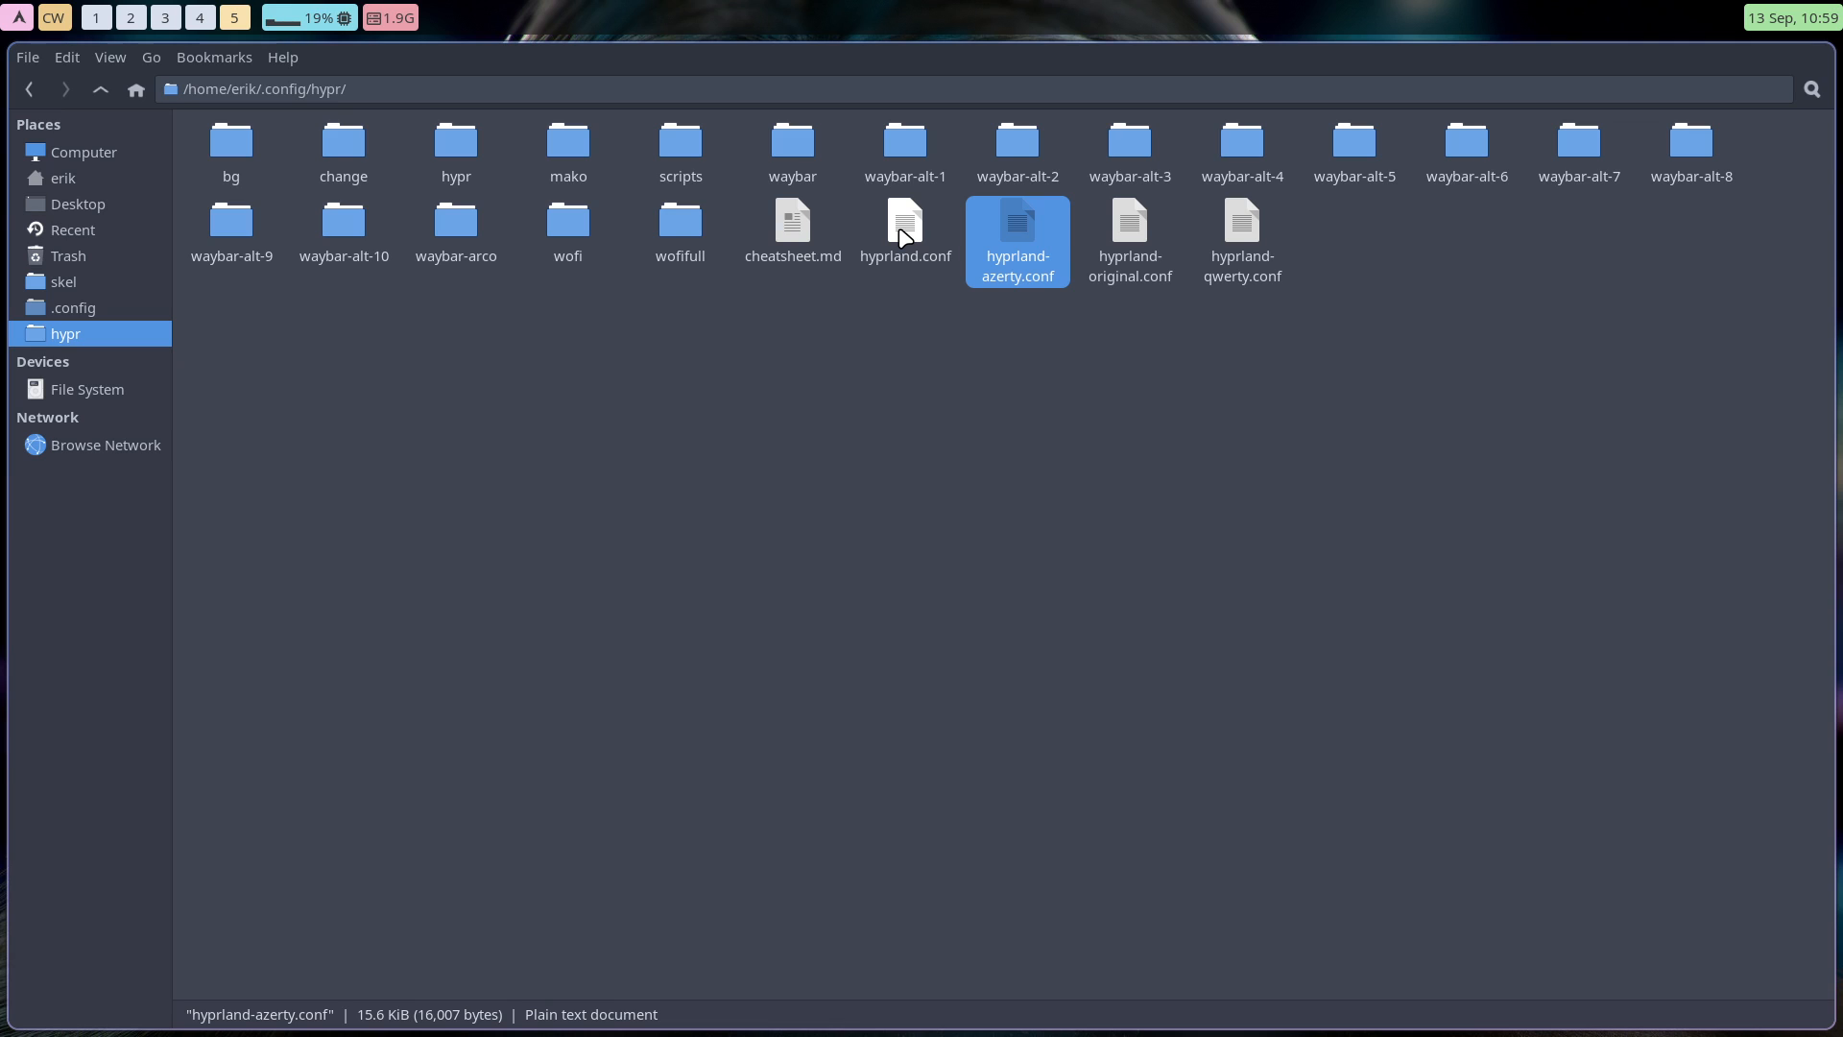
mouse_move(311, 335)
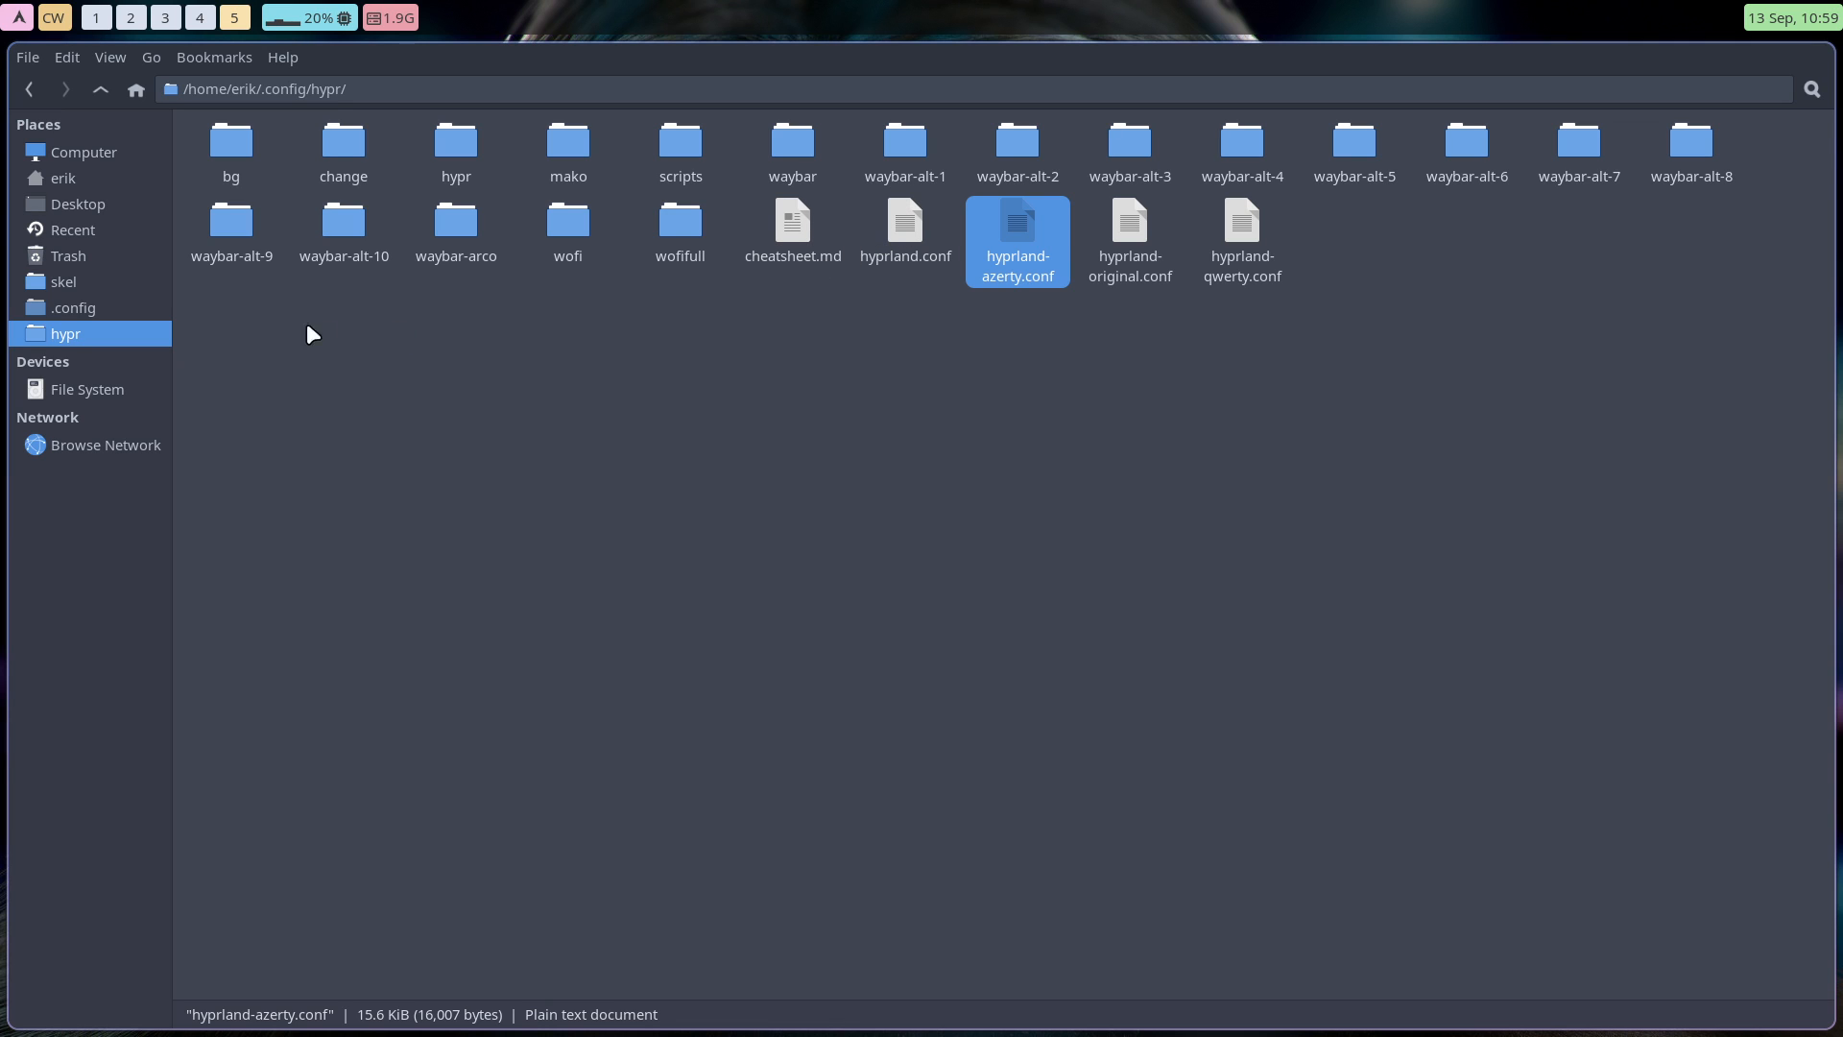
Browse from home through DATA, Personal and settings into the hypr folder.
click(62, 177)
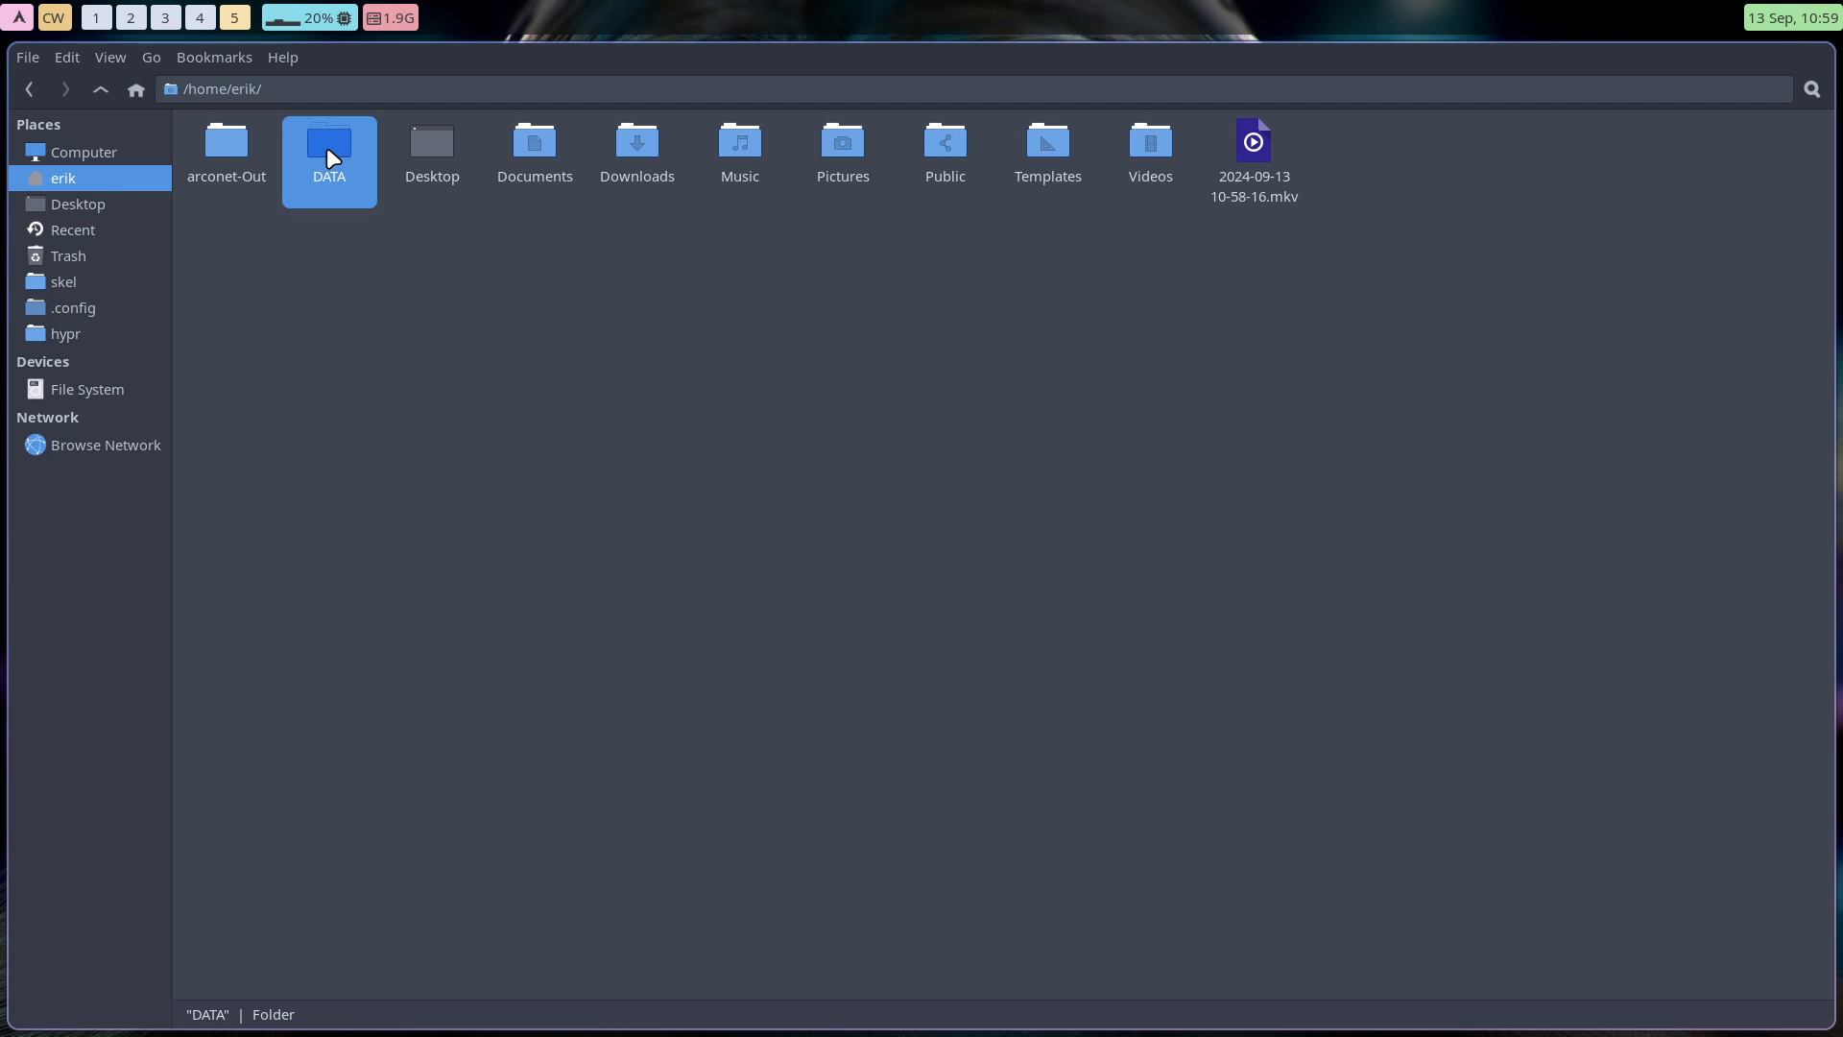
double_click(329, 151)
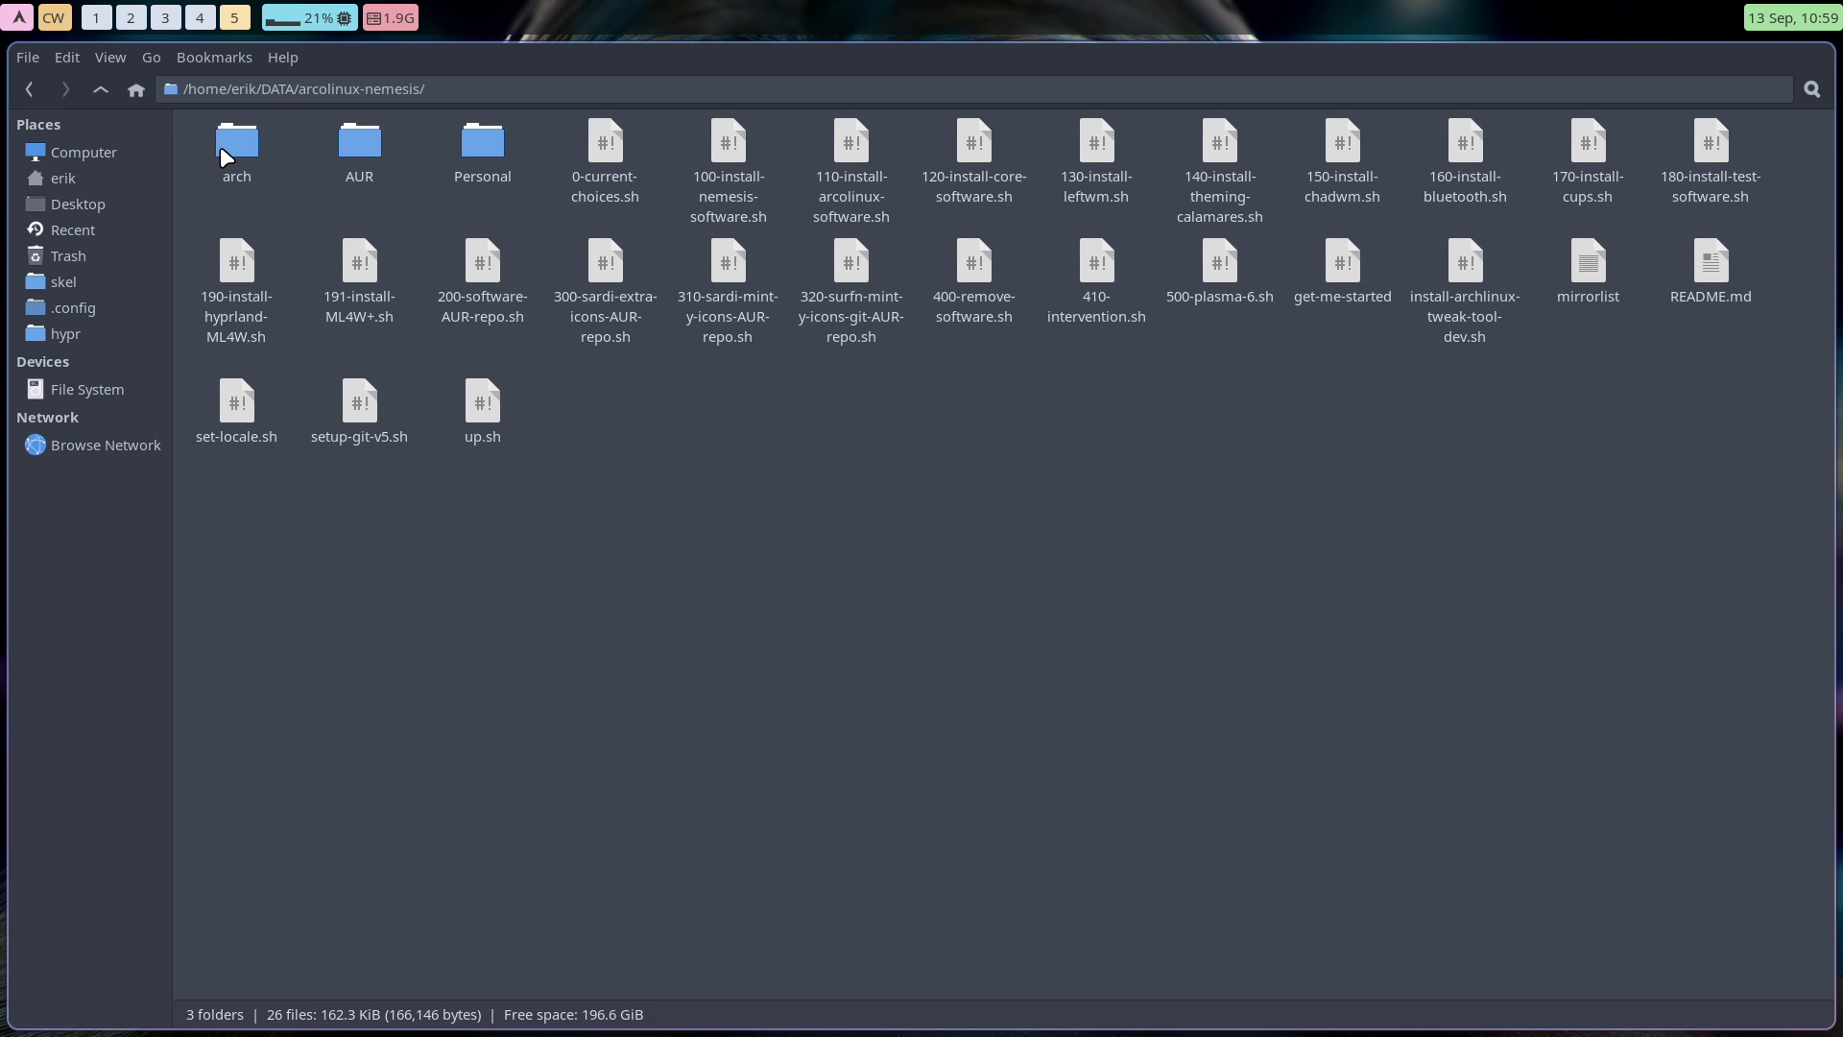
double_click(481, 146)
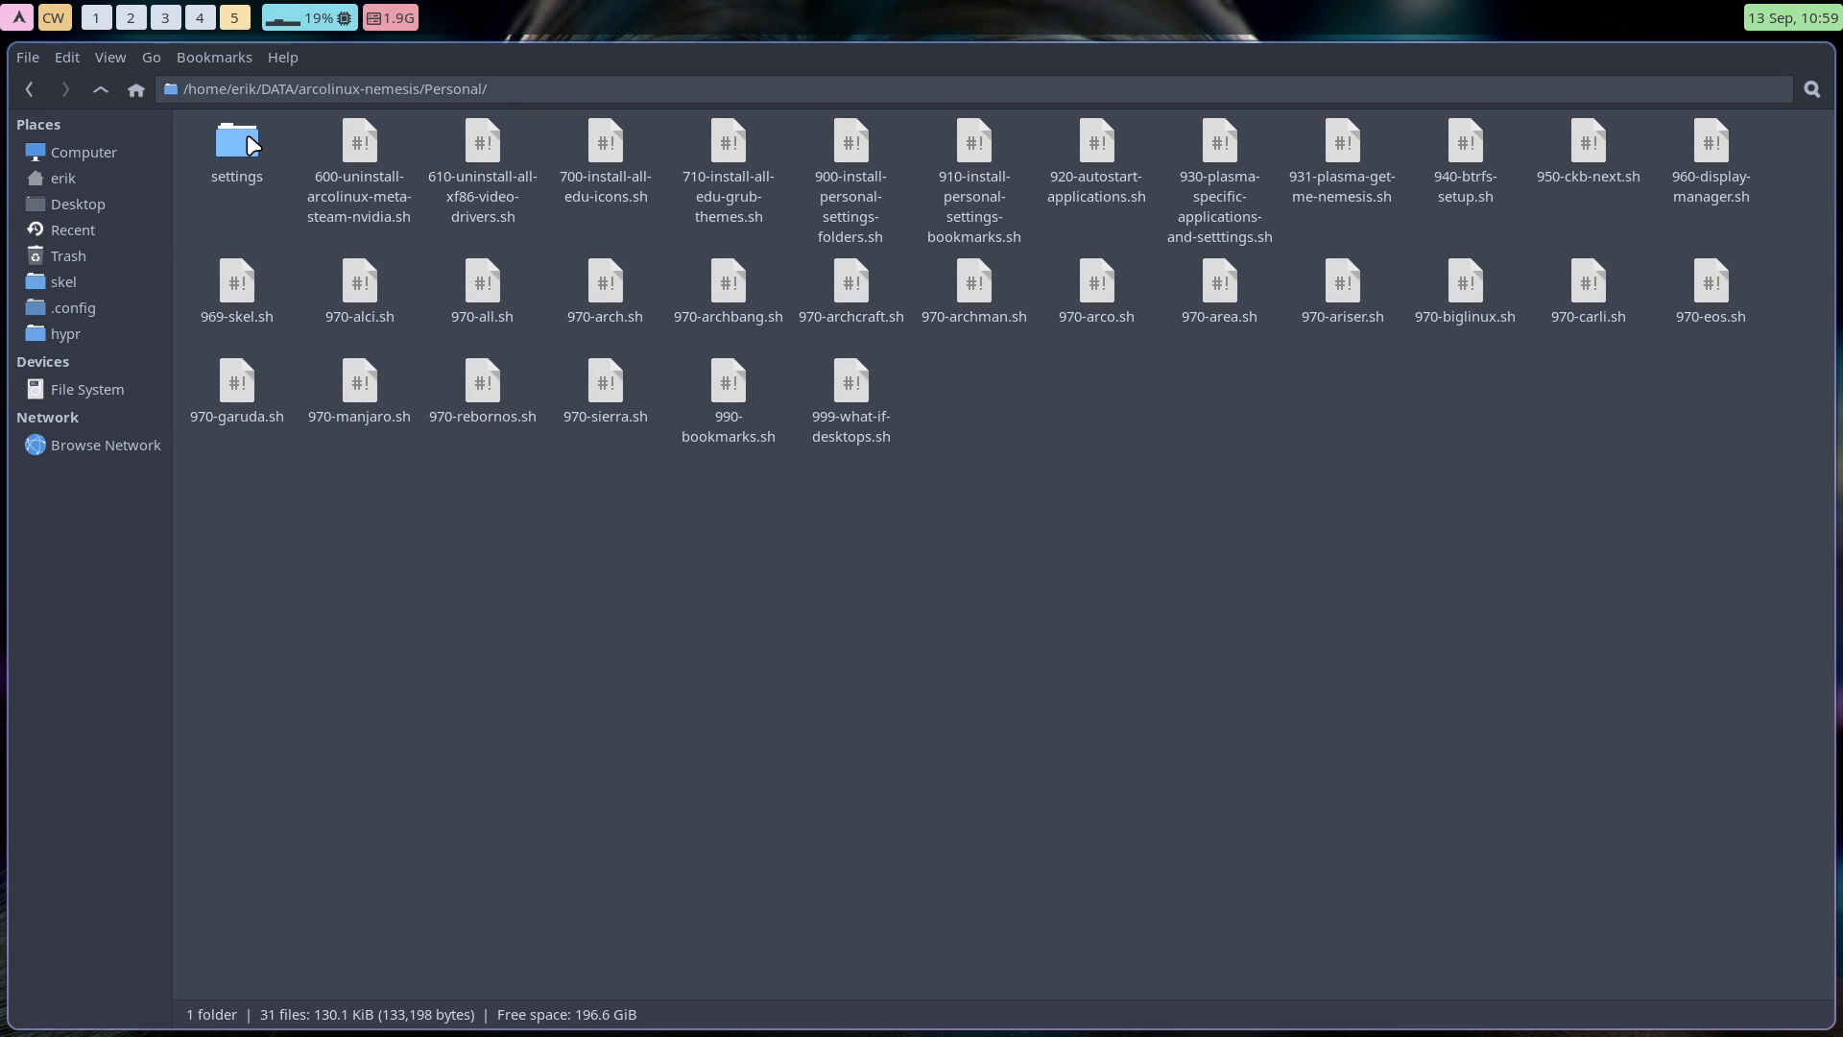
double_click(235, 141)
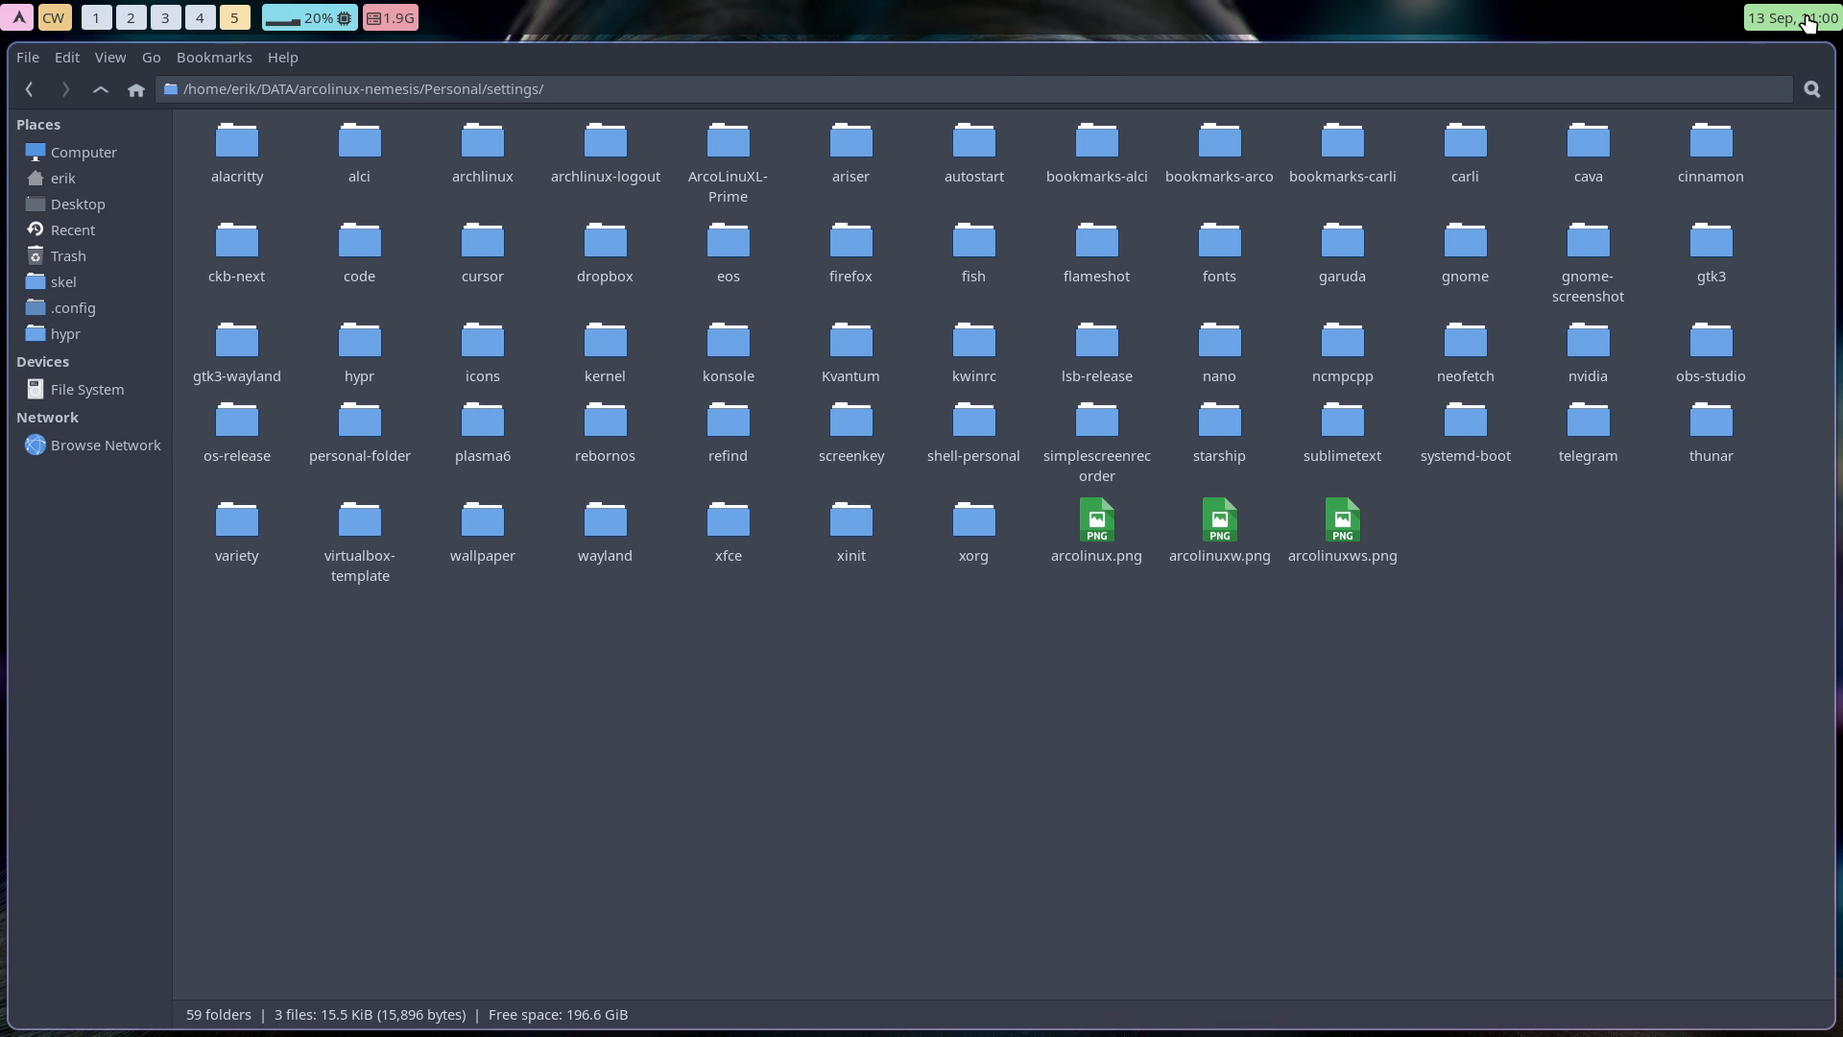
mouse_move(895, 593)
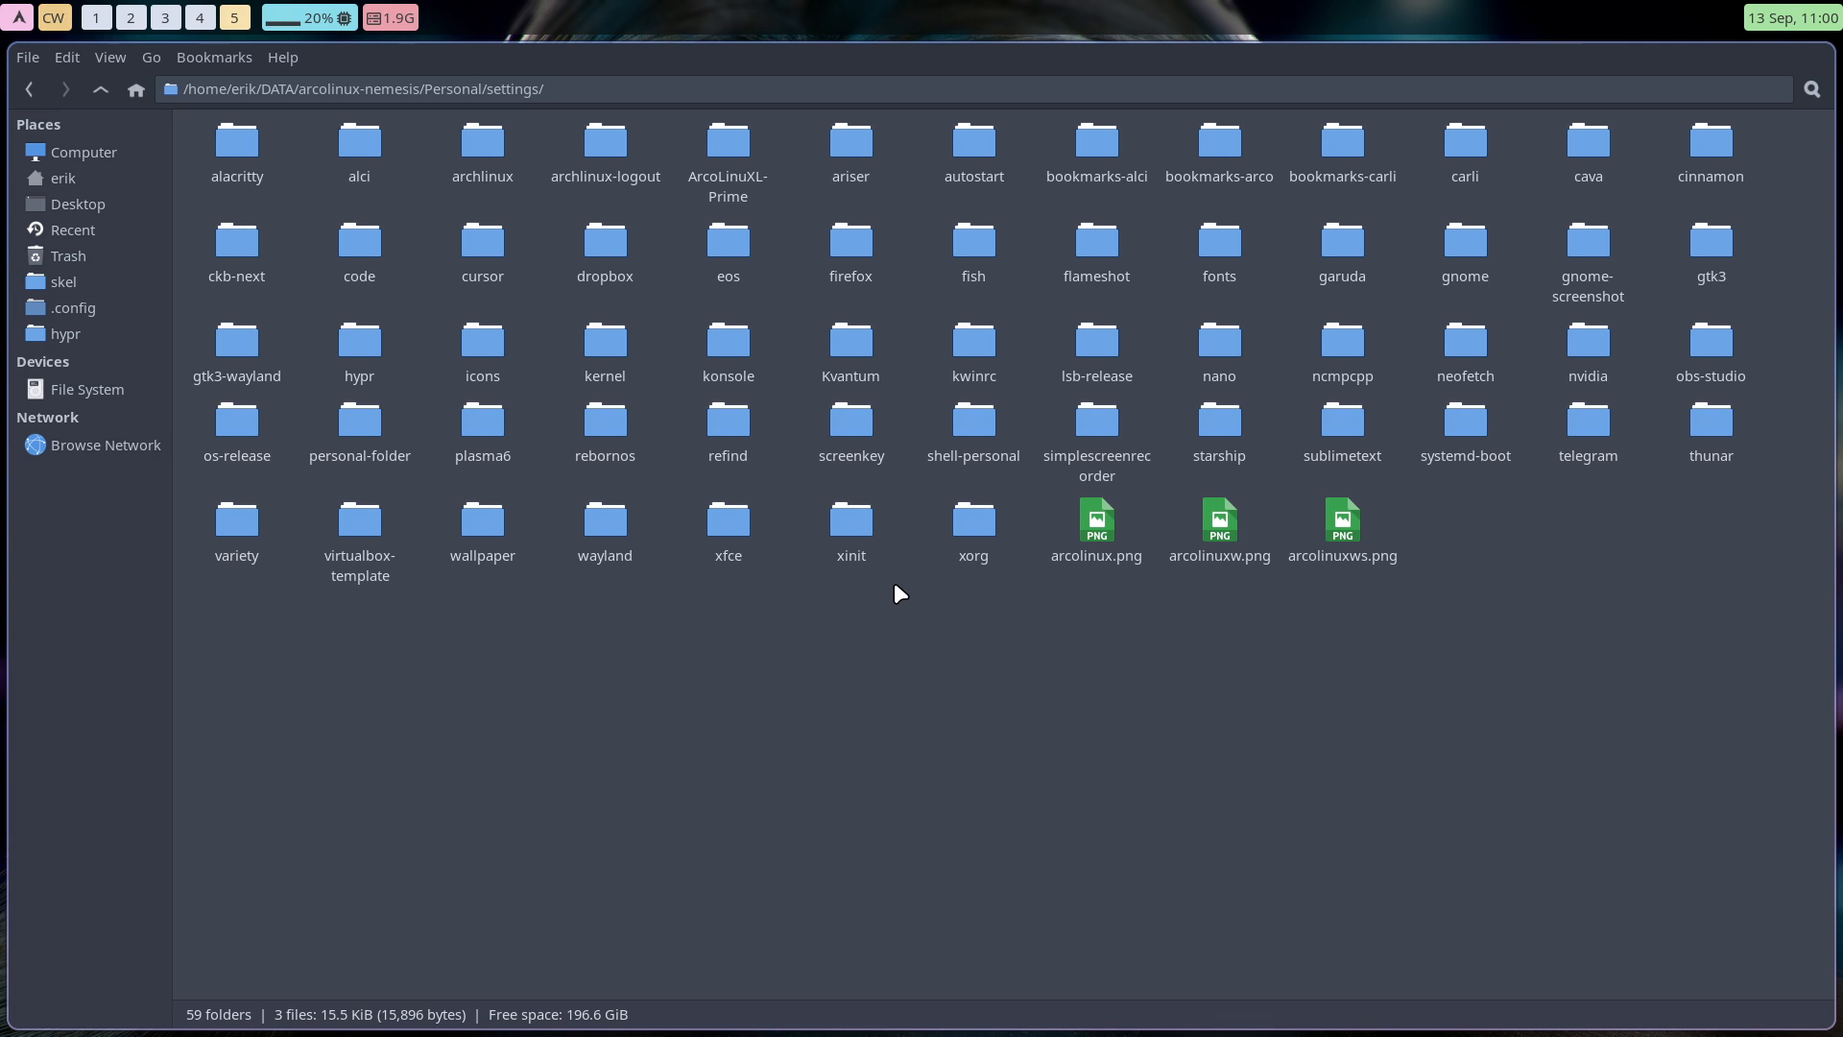
mouse_move(412, 429)
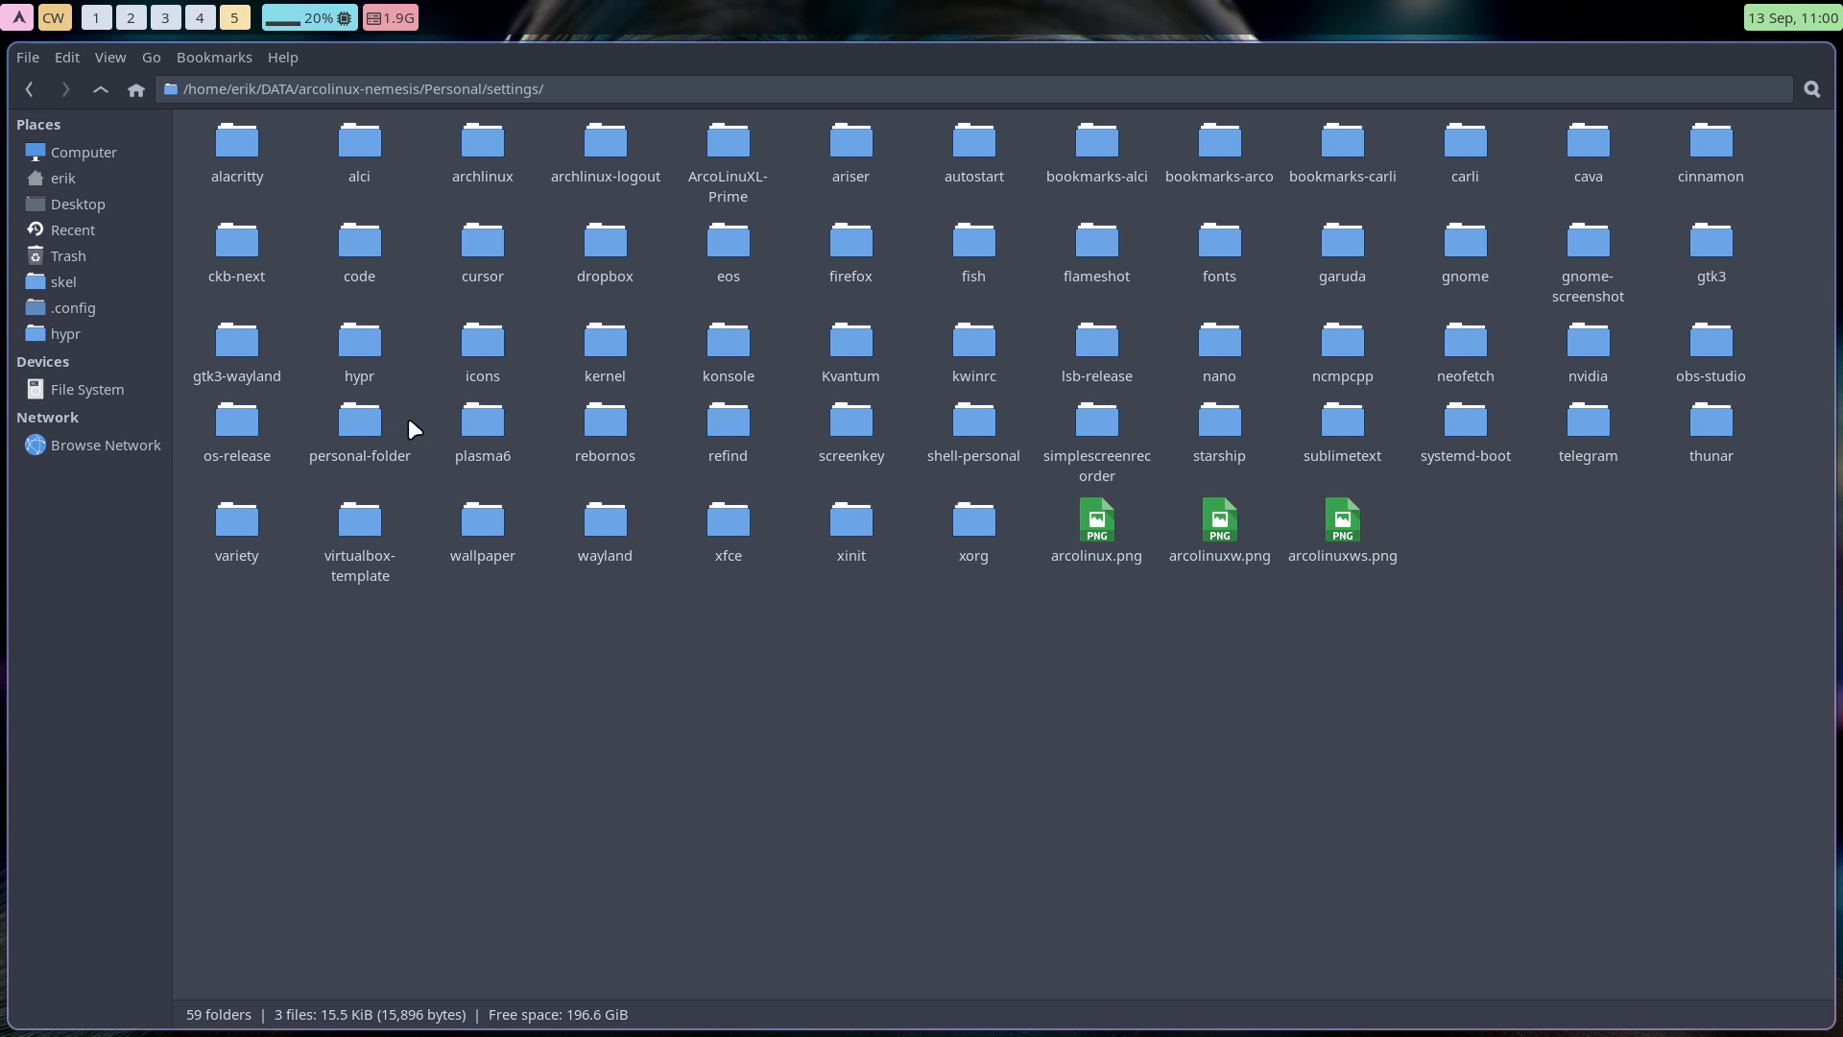
click(358, 350)
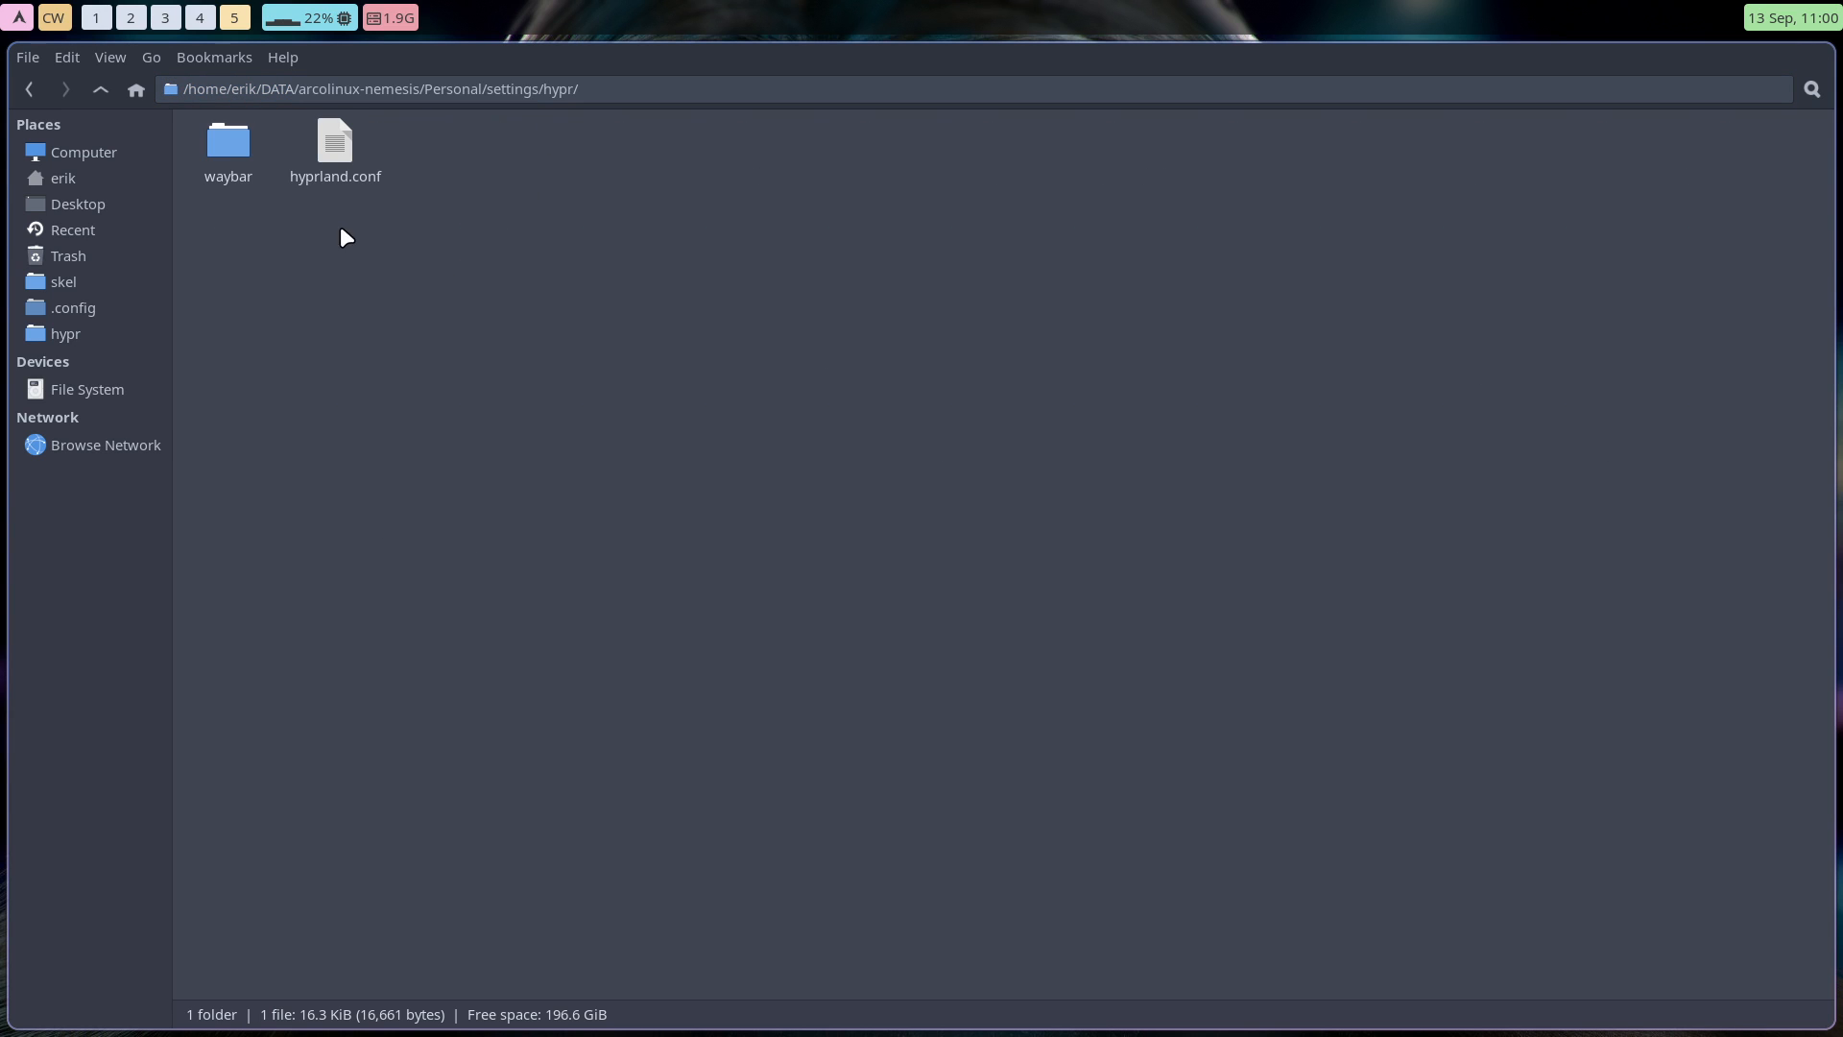
Open the repo's hyprland.conf, waybar config.ini and modules files in Sublime Text.
click(335, 141)
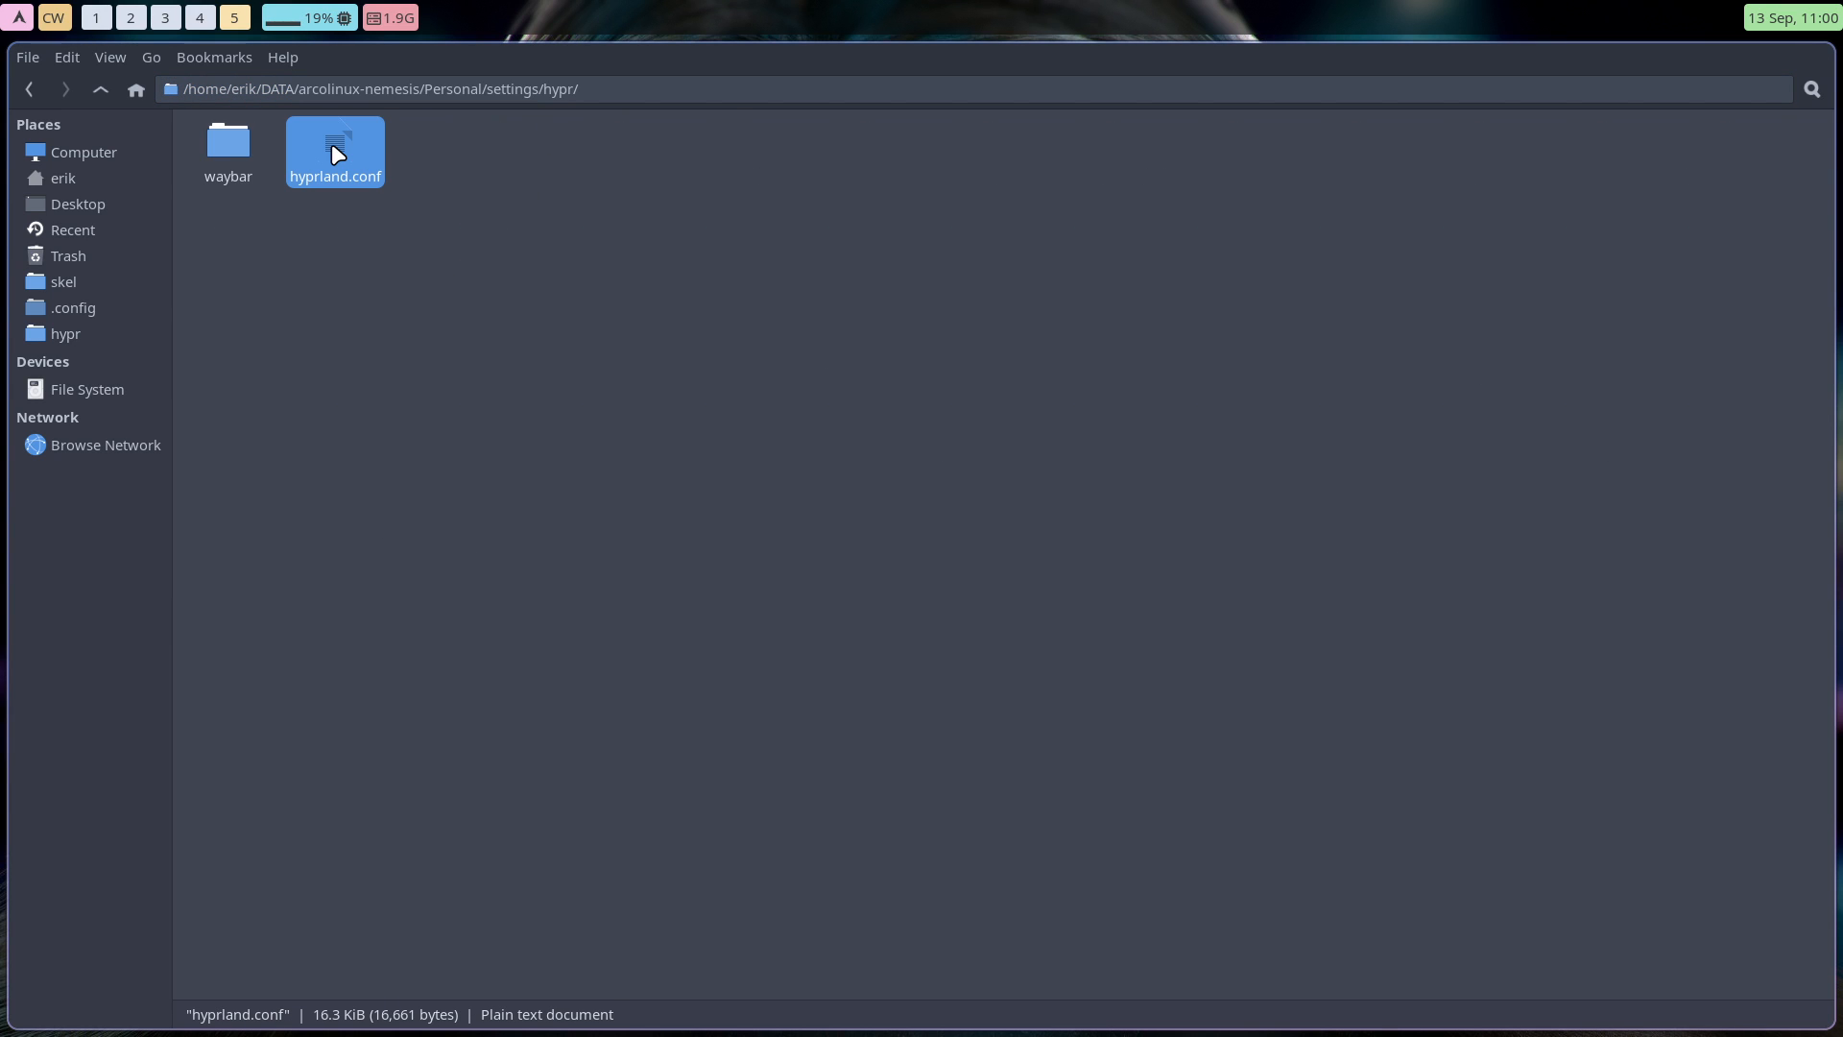
double_click(334, 150)
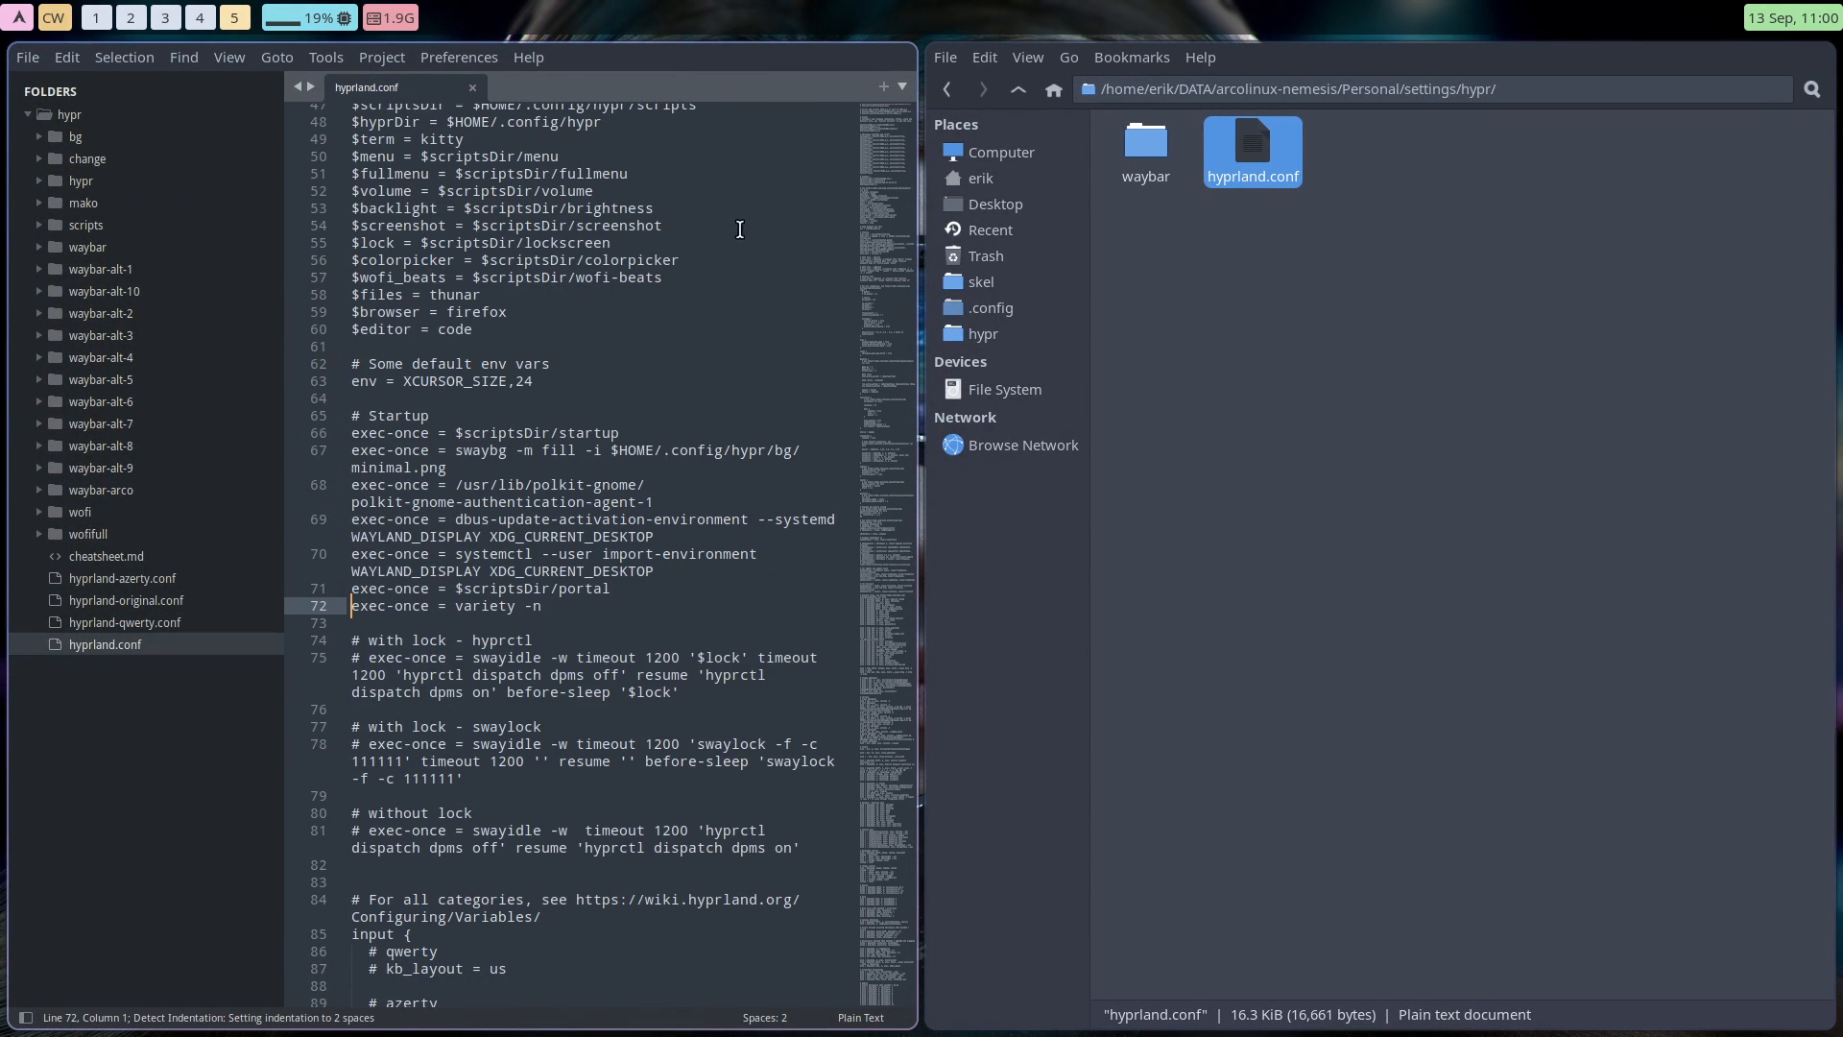
double_click(1142, 151)
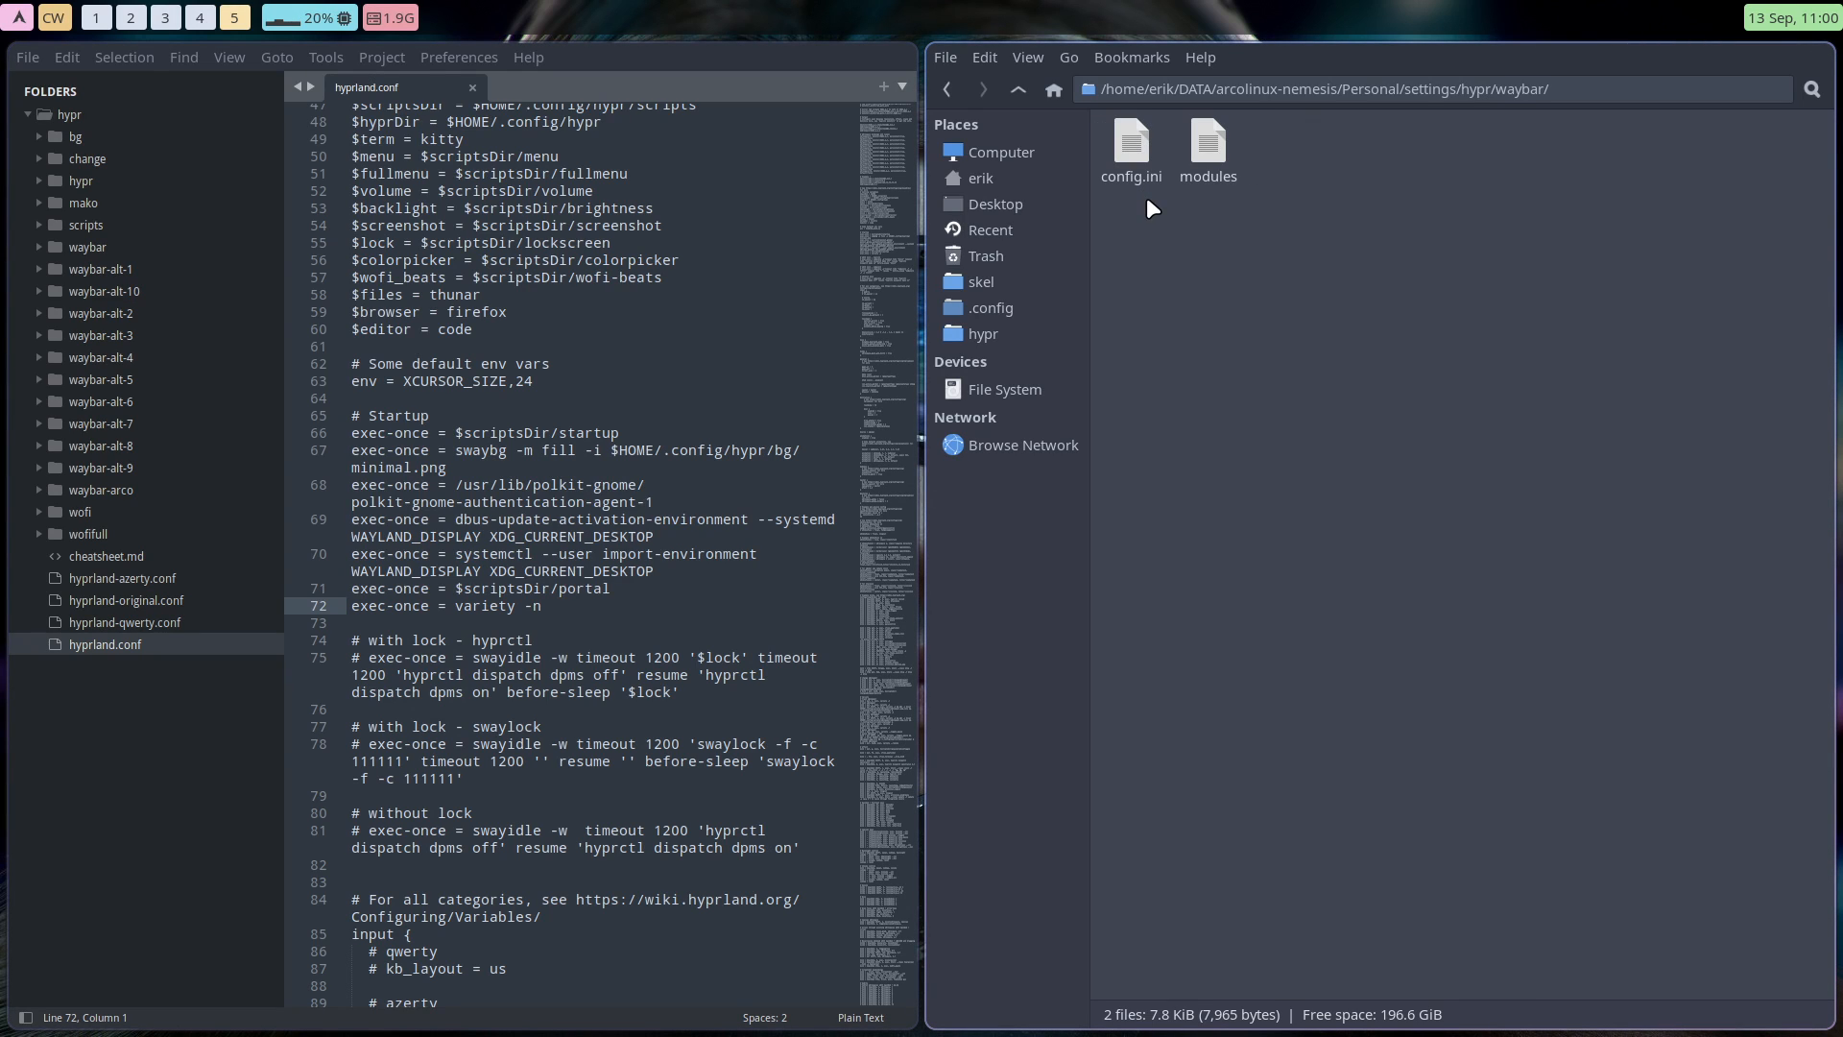
double_click(1129, 141)
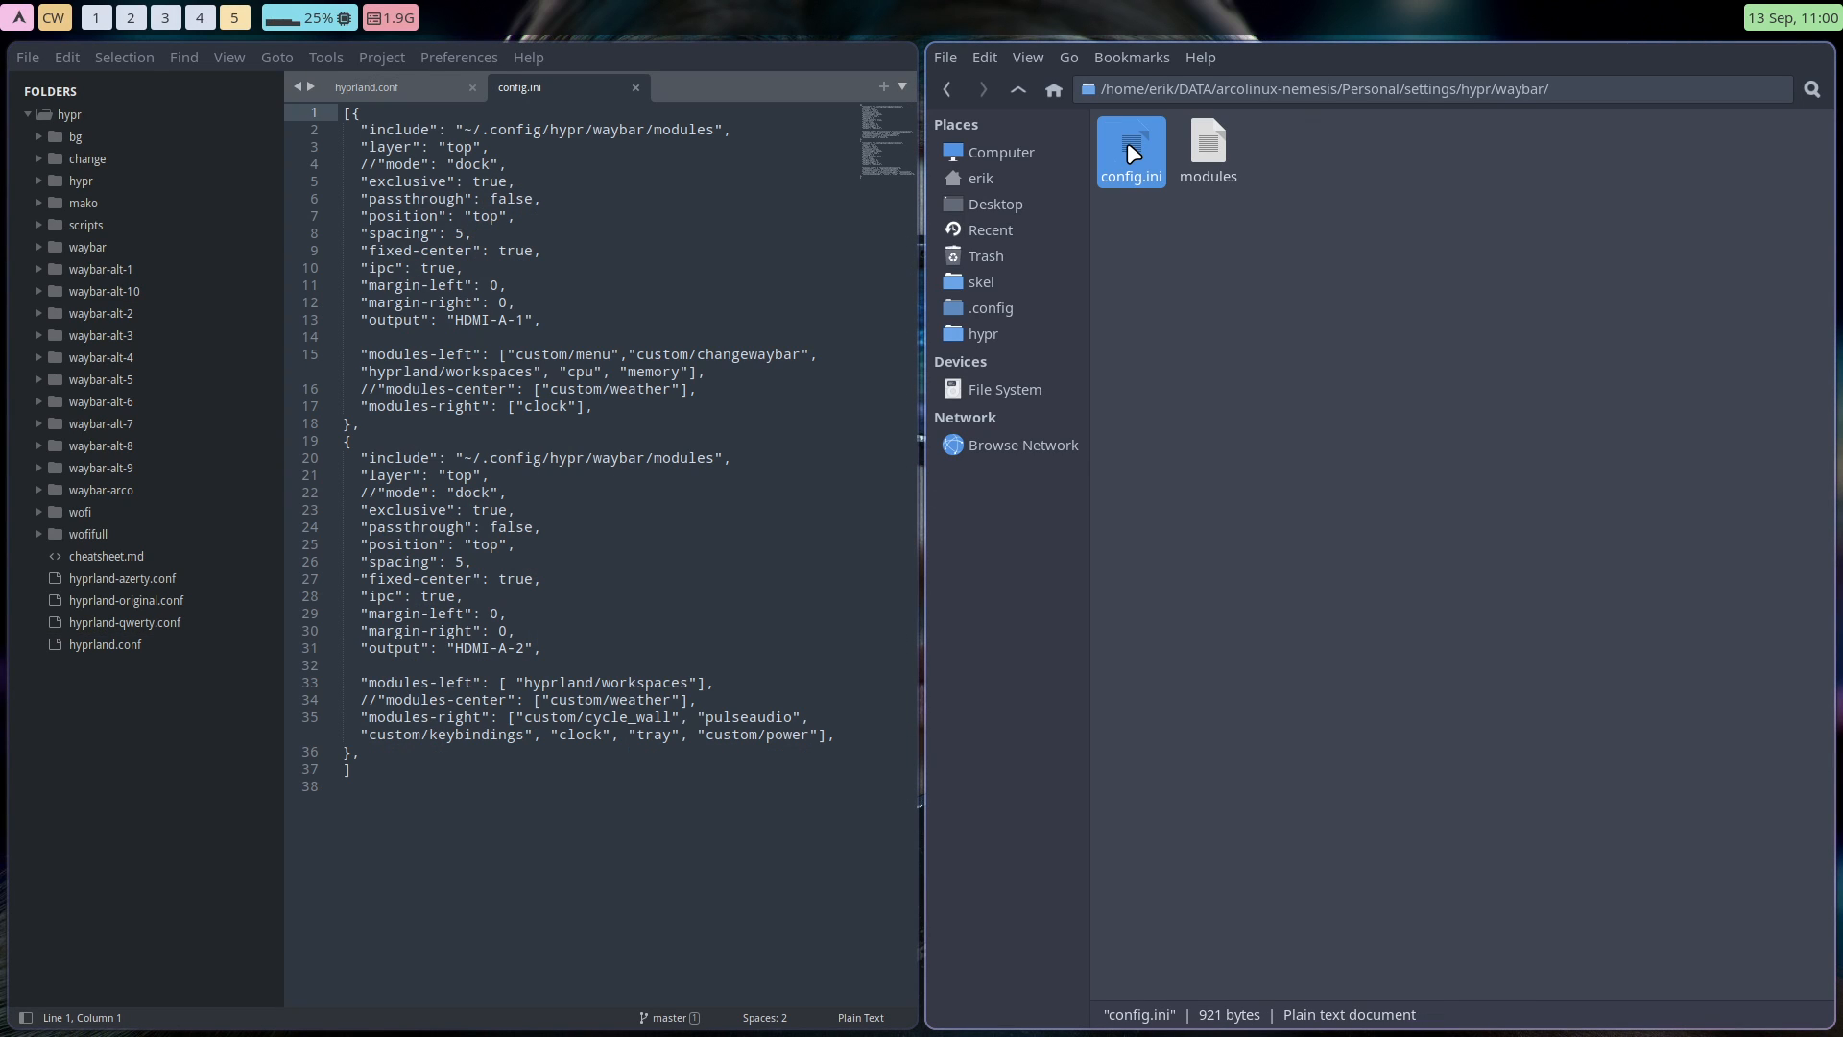
double_click(1207, 145)
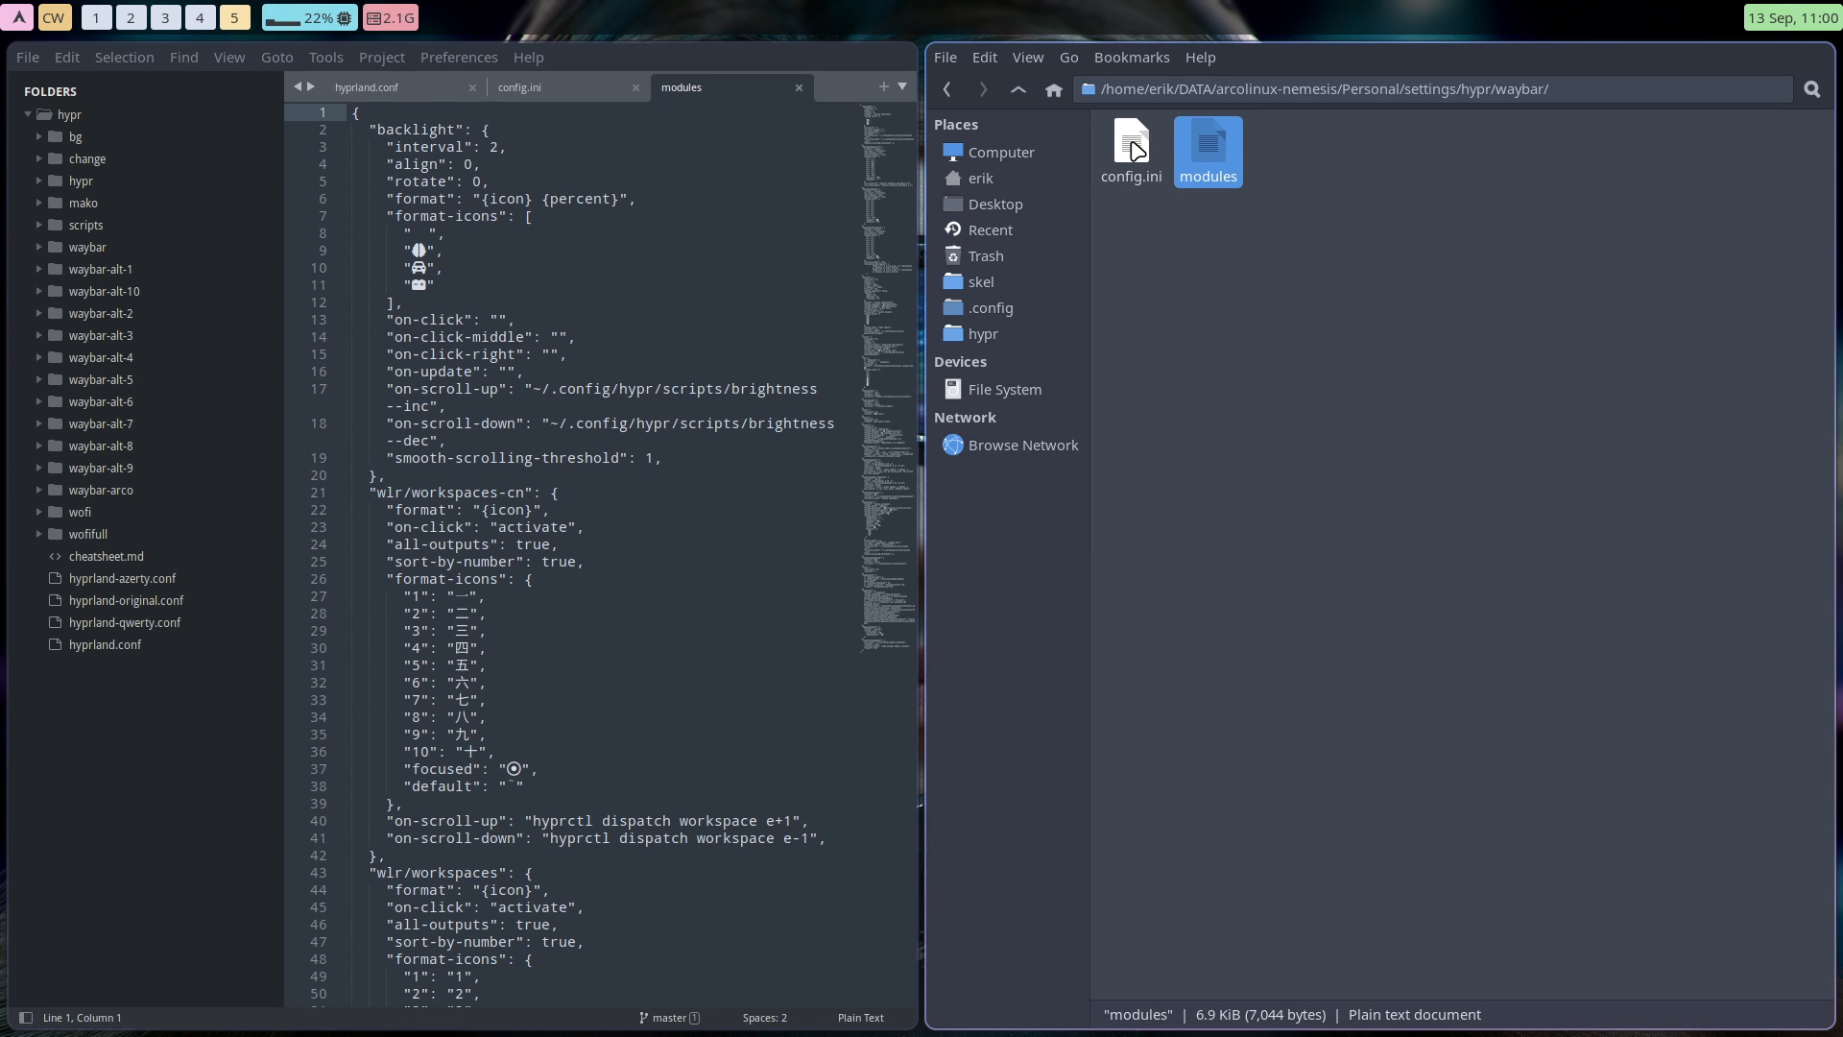
View the config.ini bar blocks, then return to hyprland.conf.
click(1130, 150)
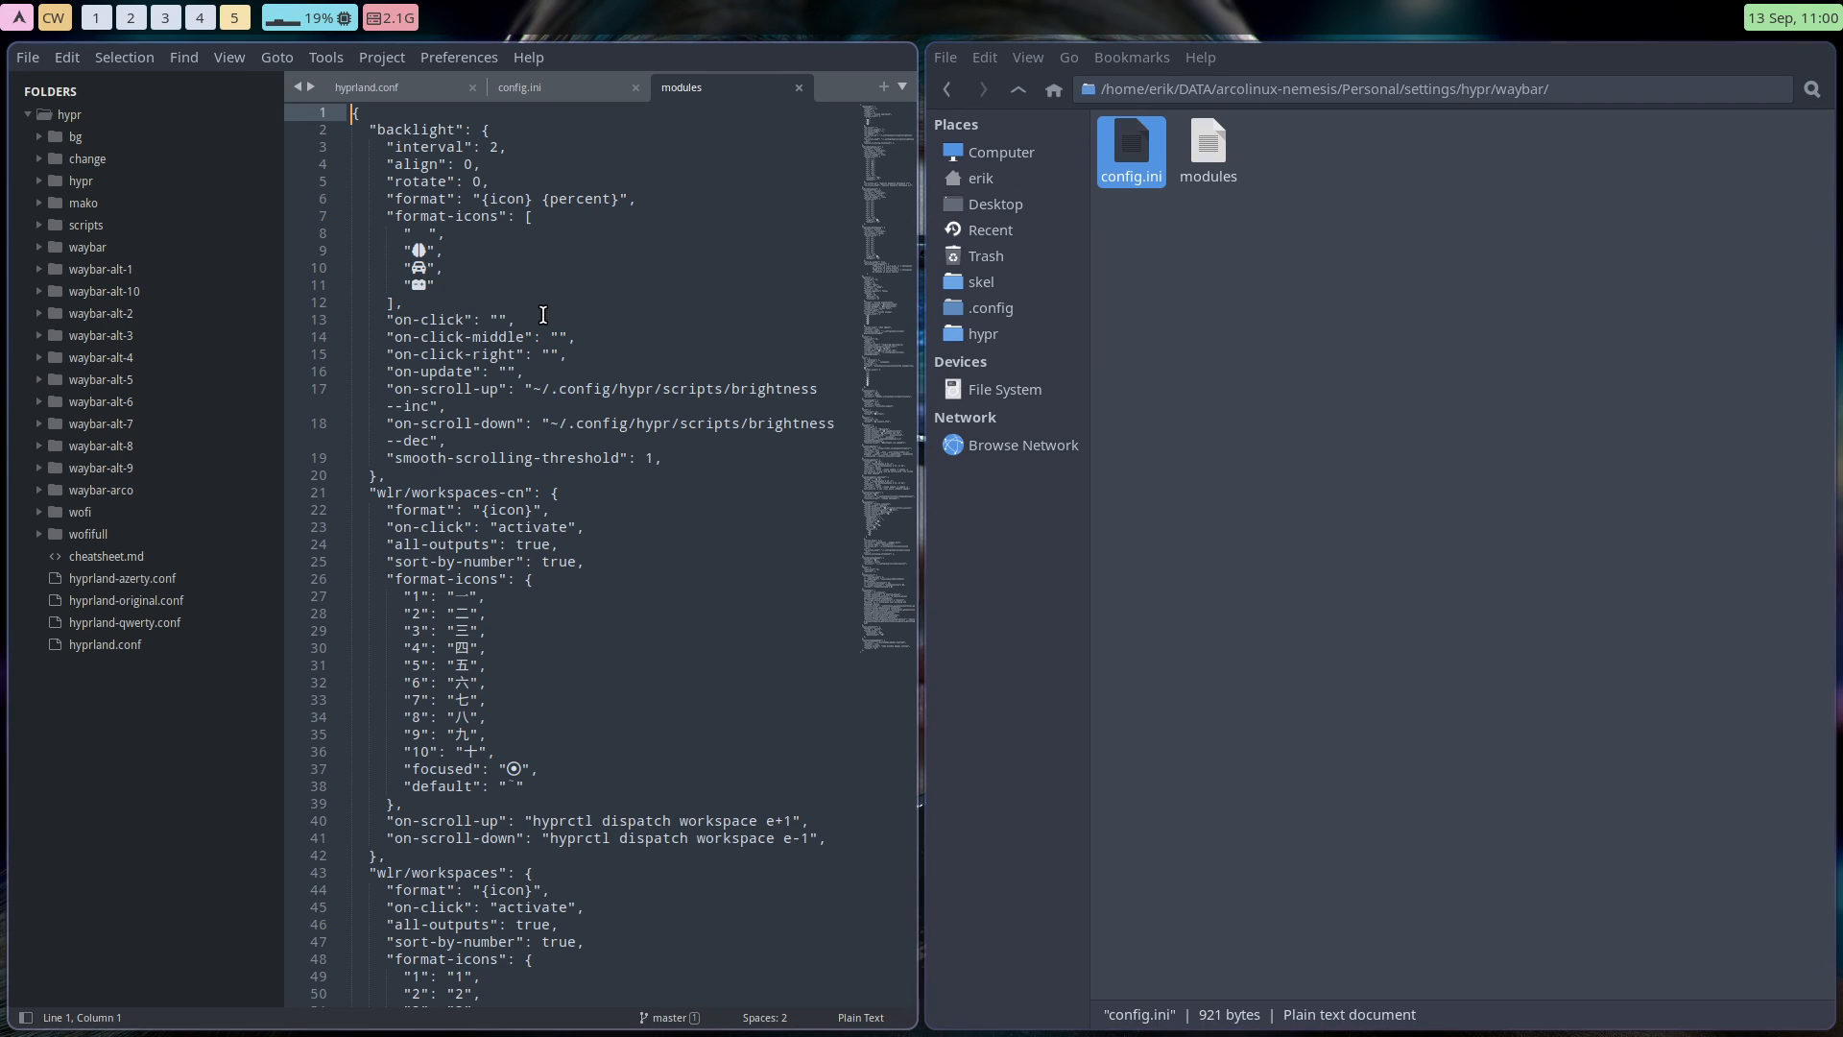
click(530, 88)
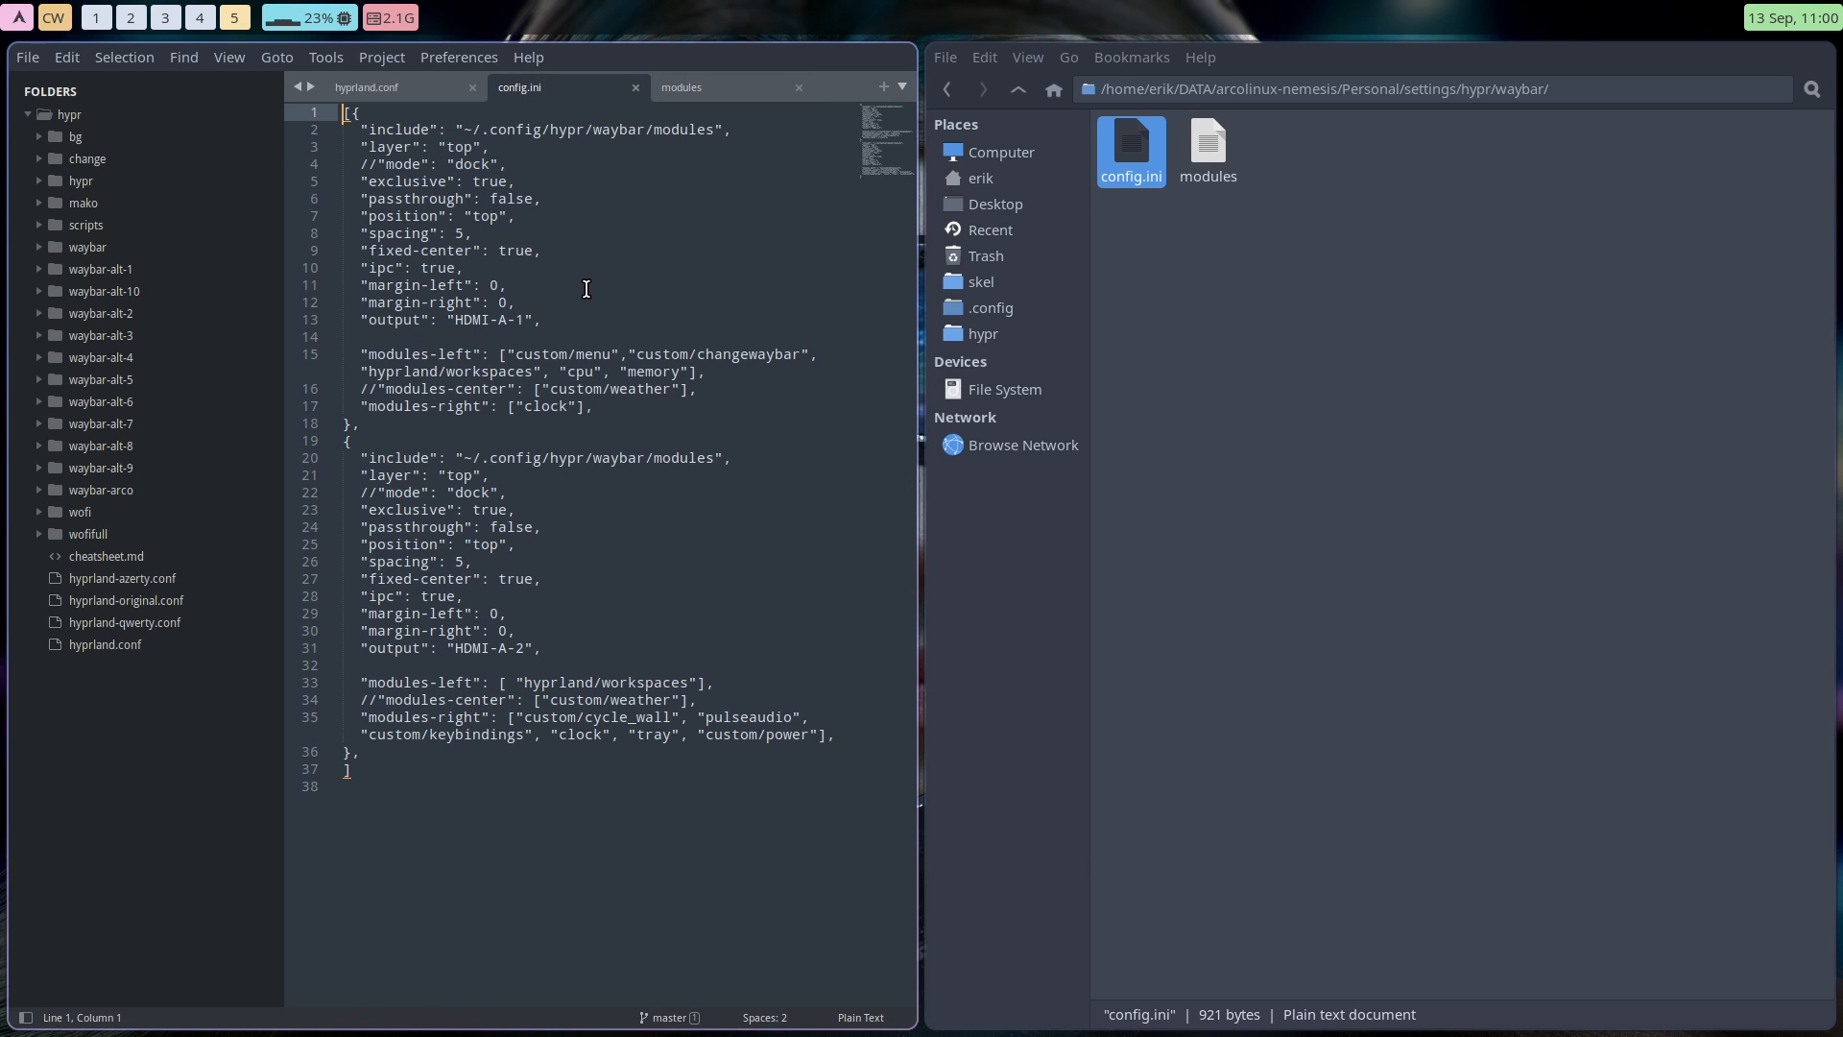
click(366, 86)
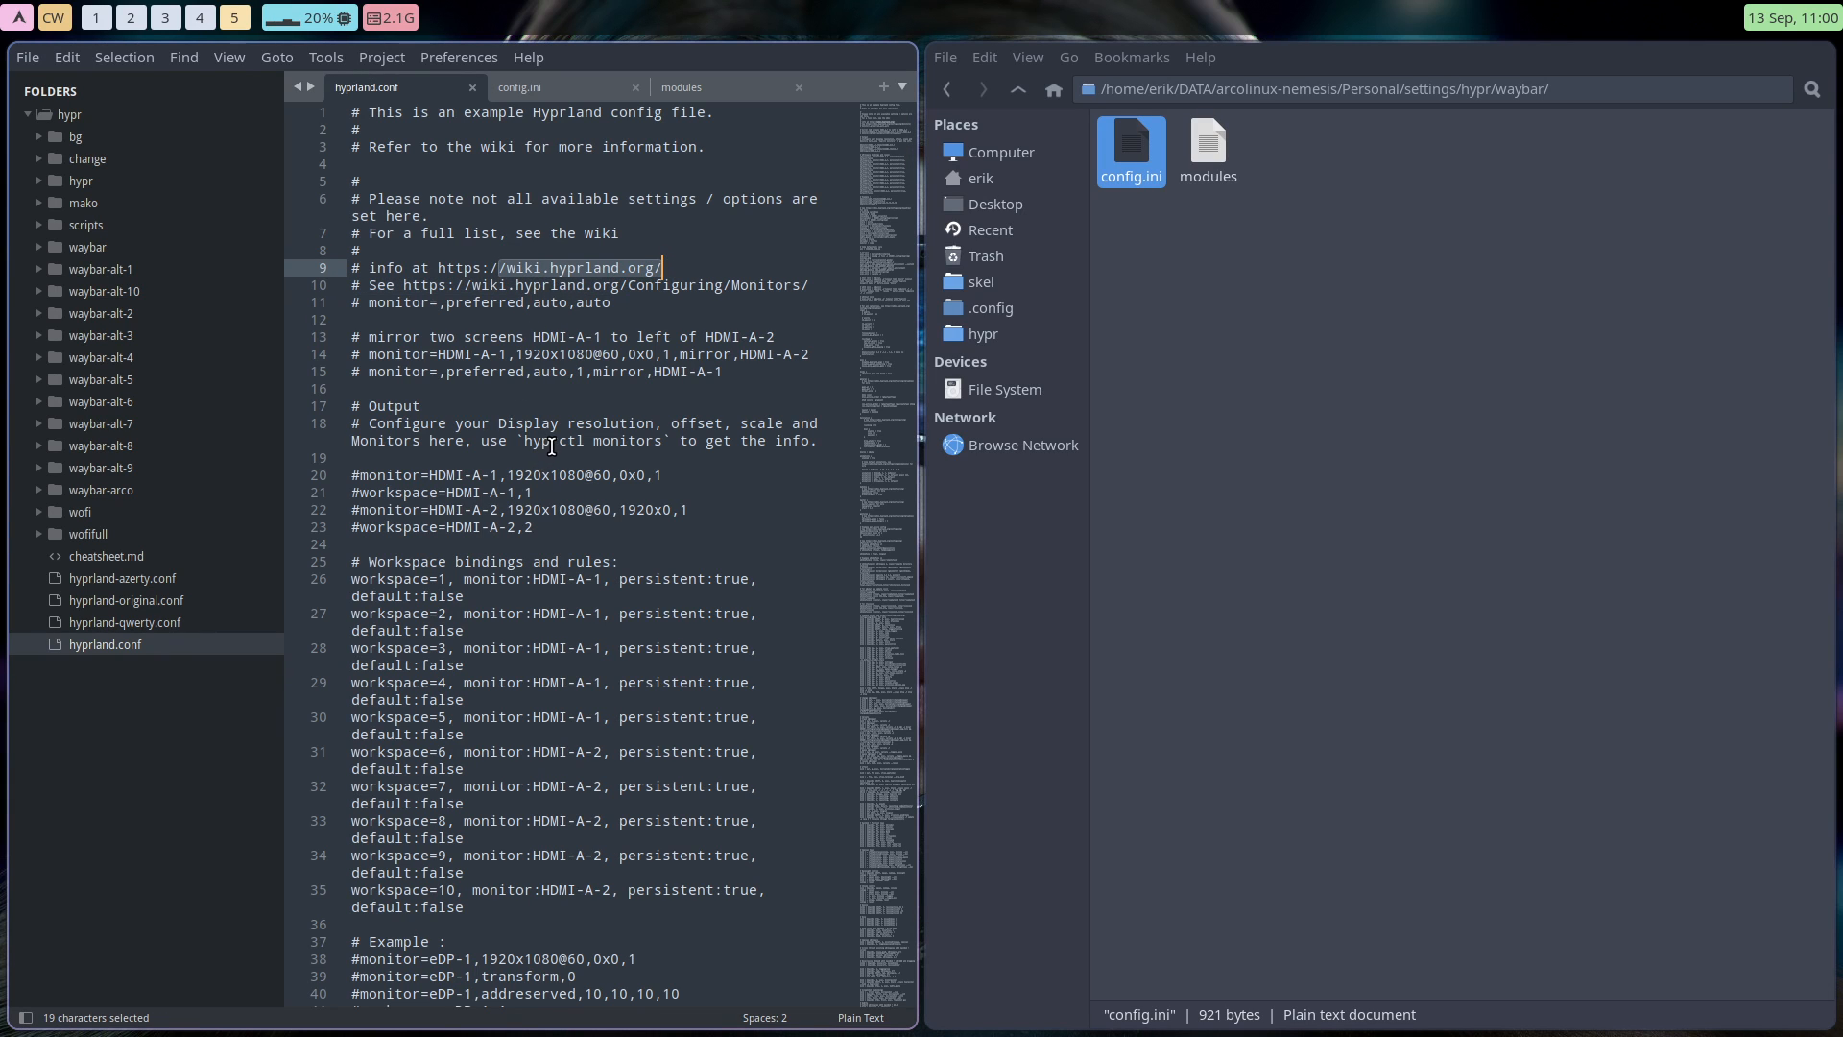
Scroll through hyprland.conf's workspace rules and switch its syntax highlighting to Perl.
scroll(down, 3)
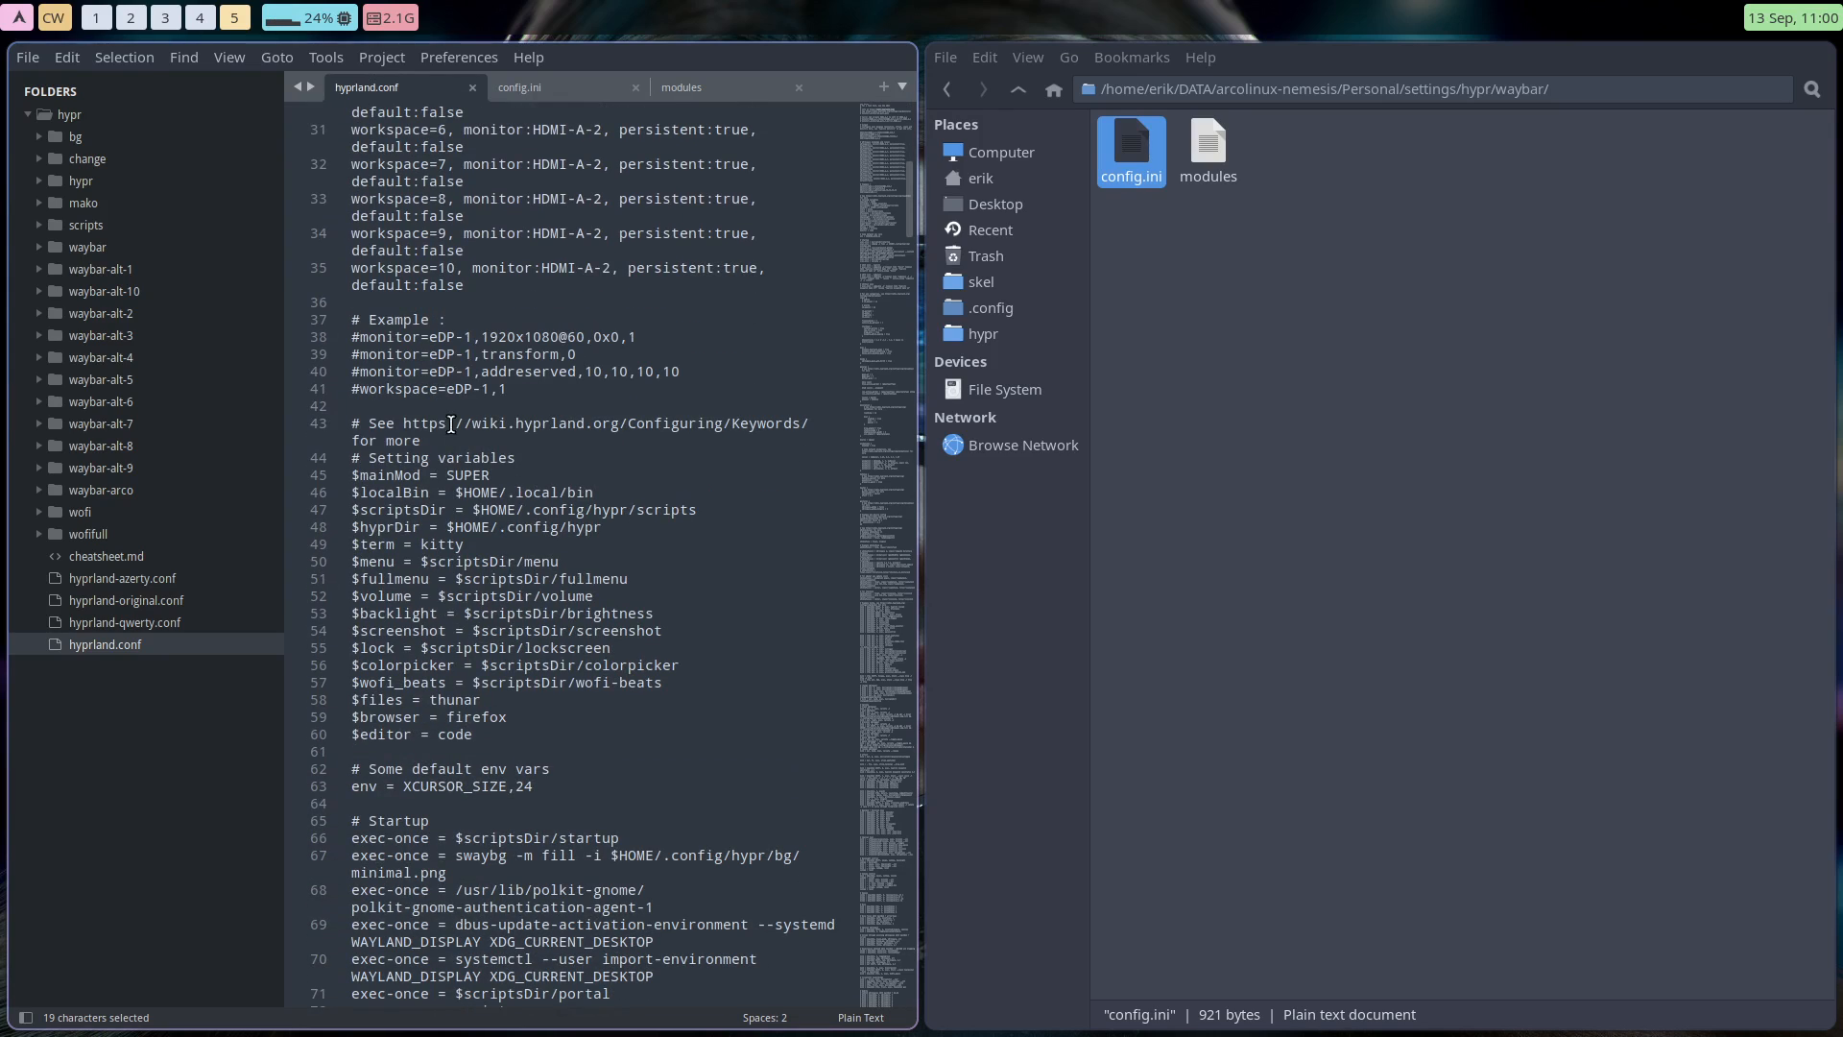
double_click(576, 423)
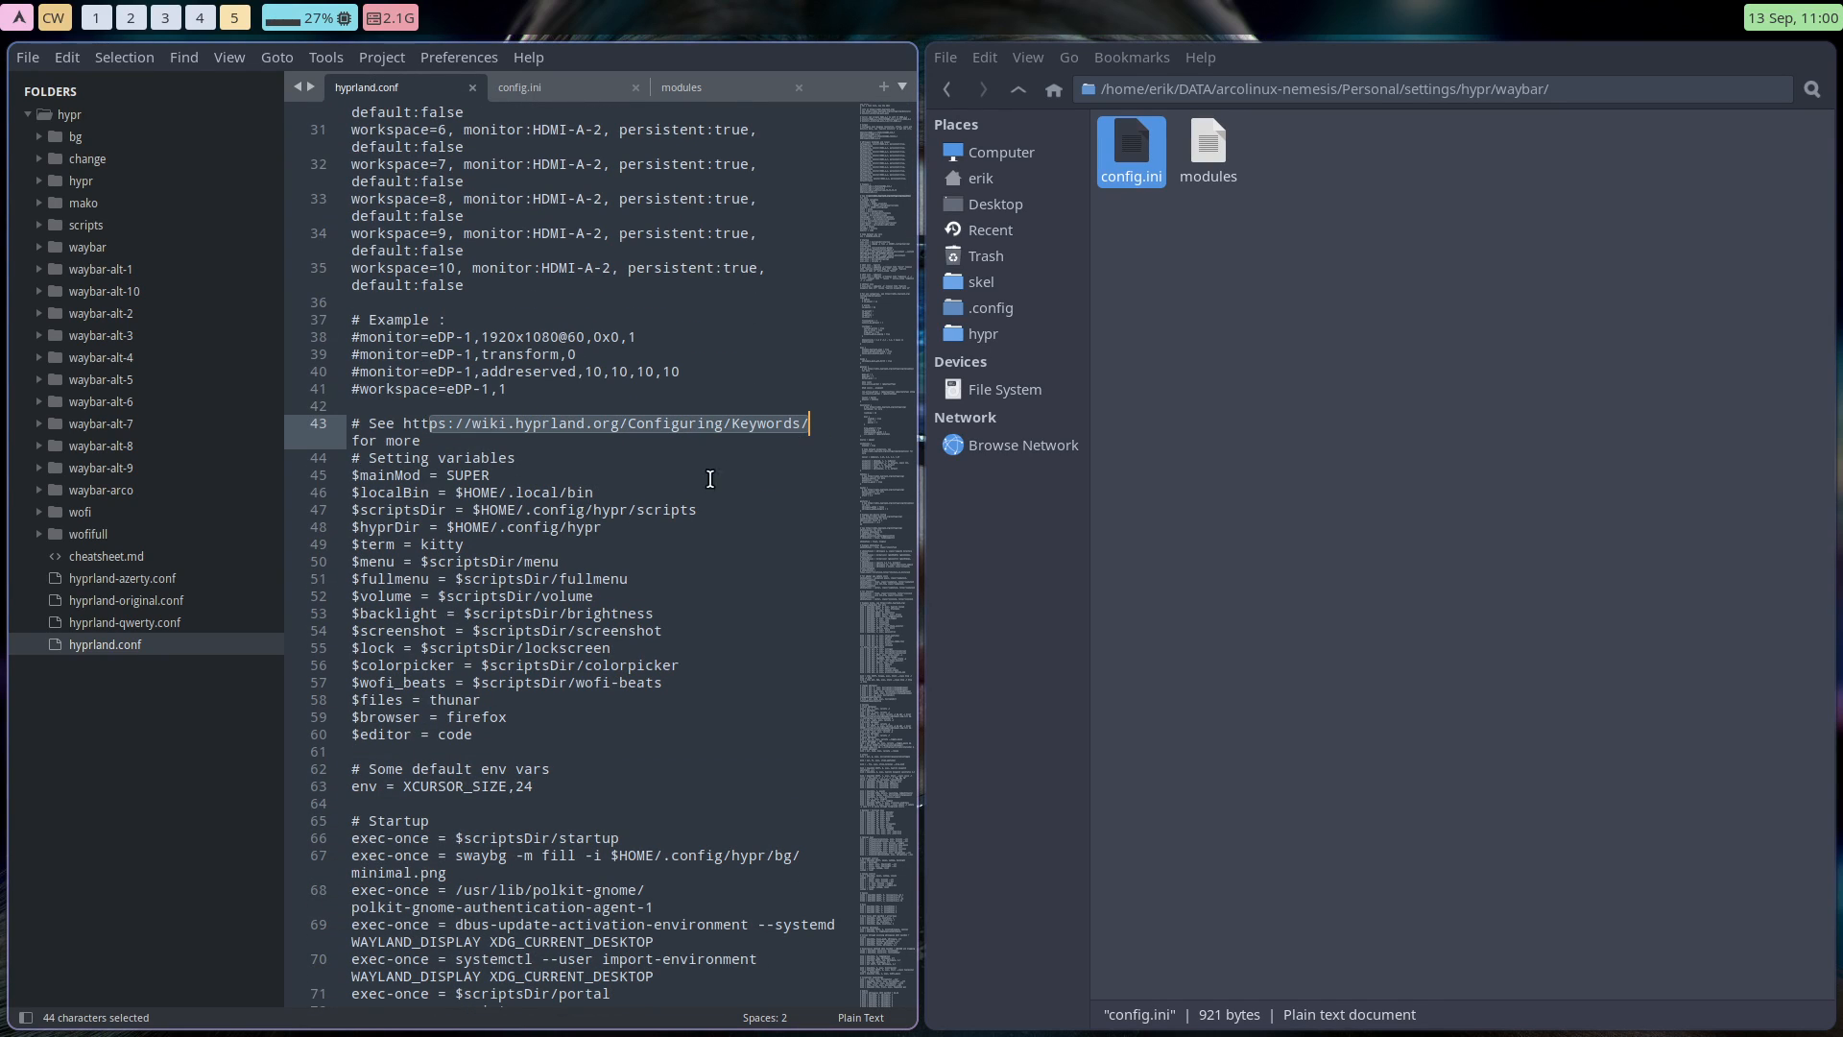
scroll(down, 3)
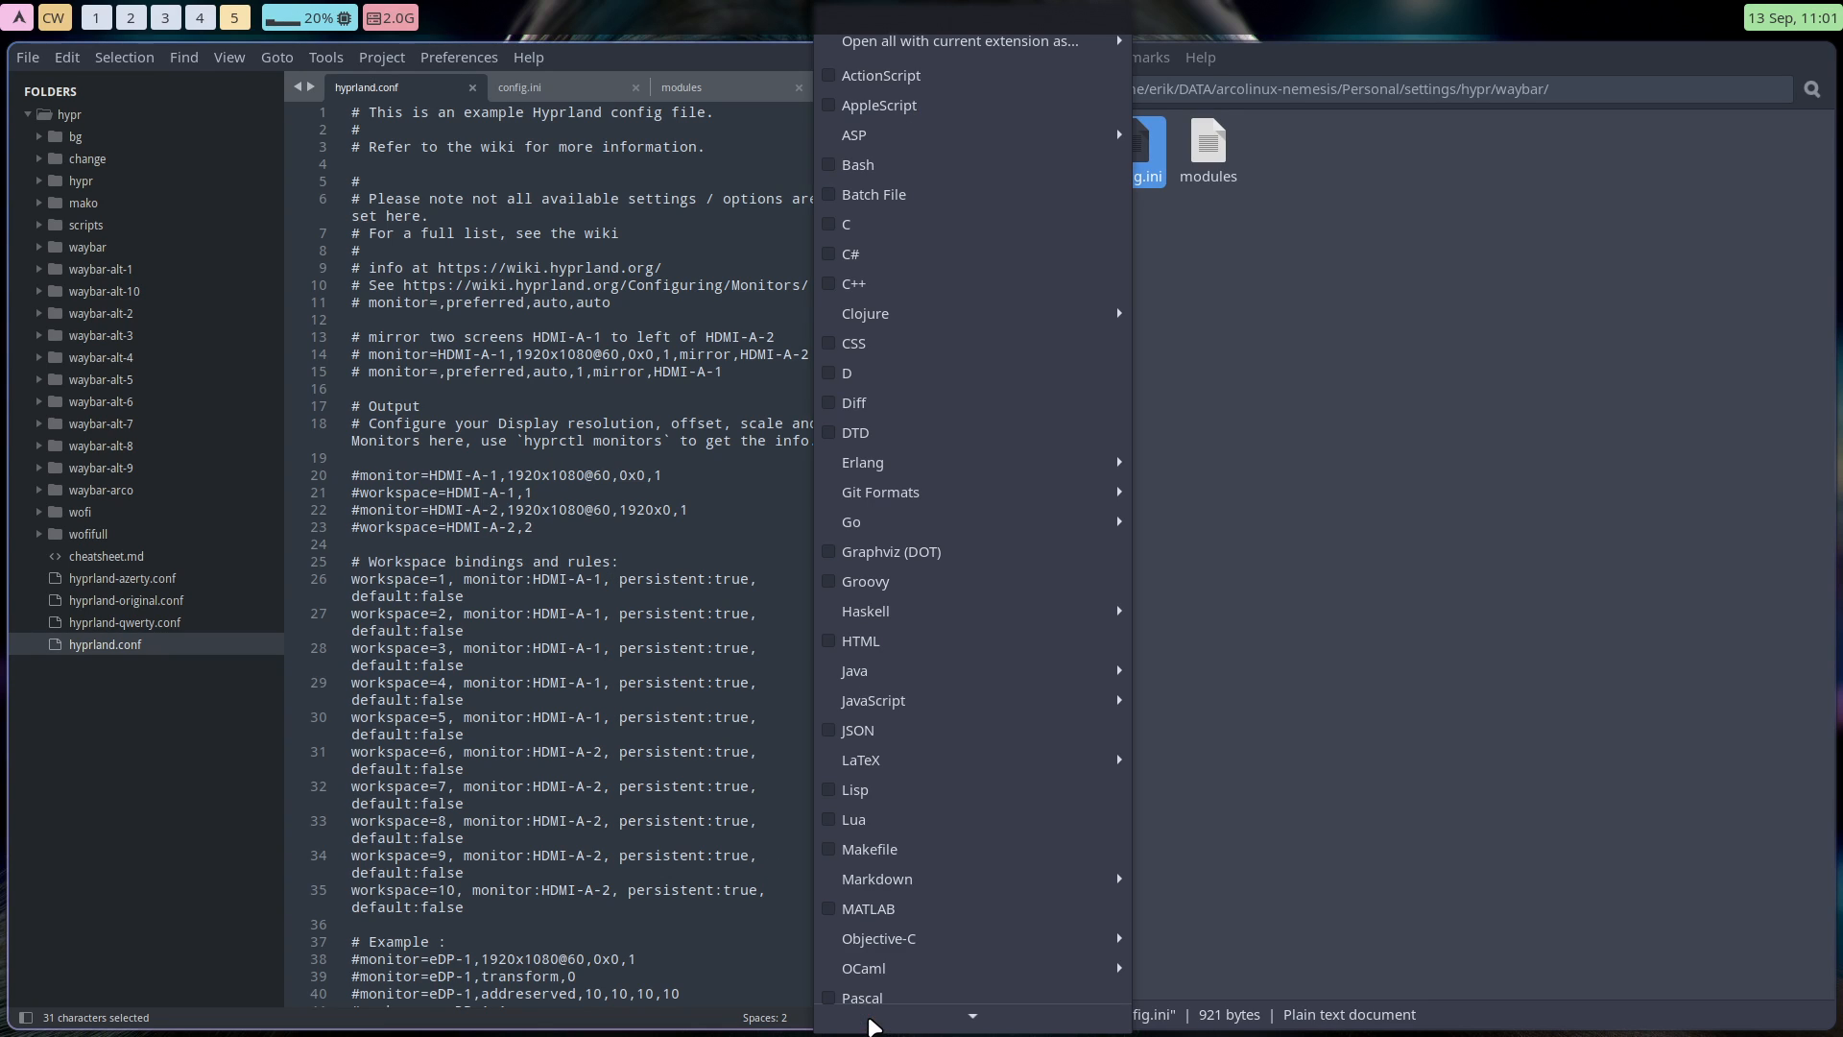
scroll(down, 3)
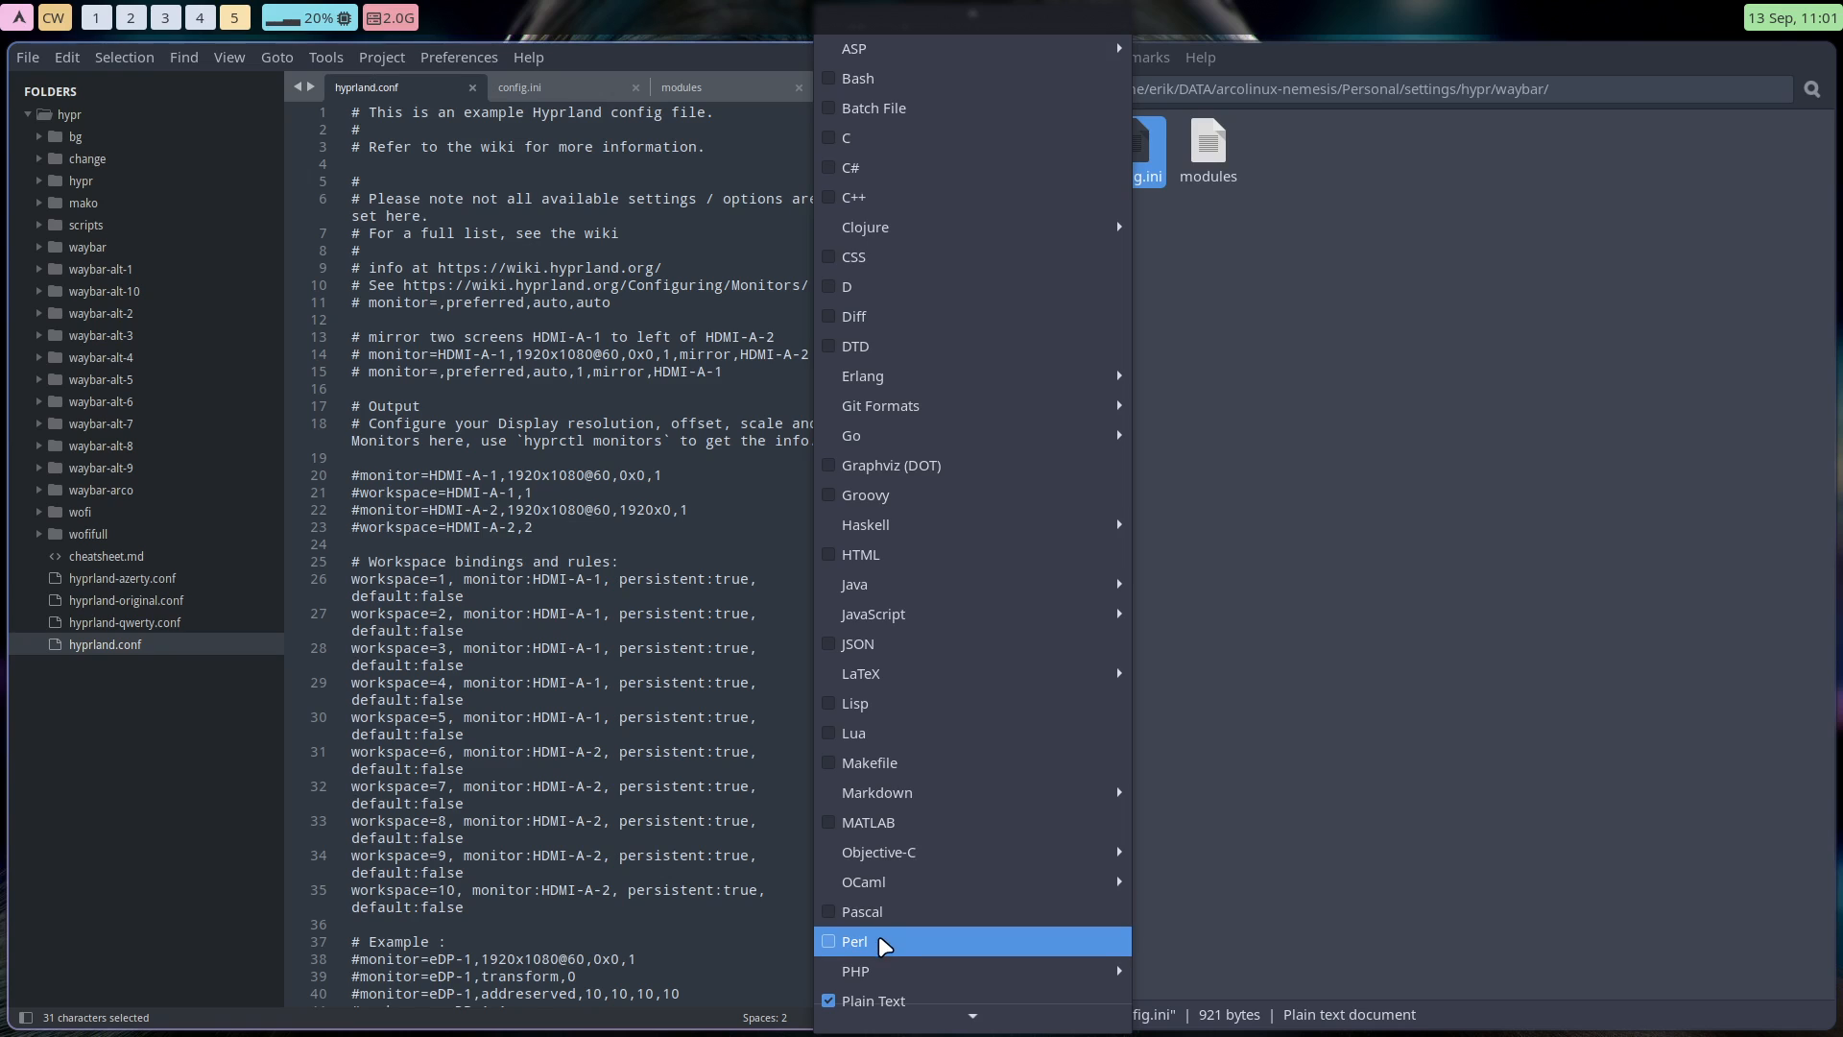
click(854, 941)
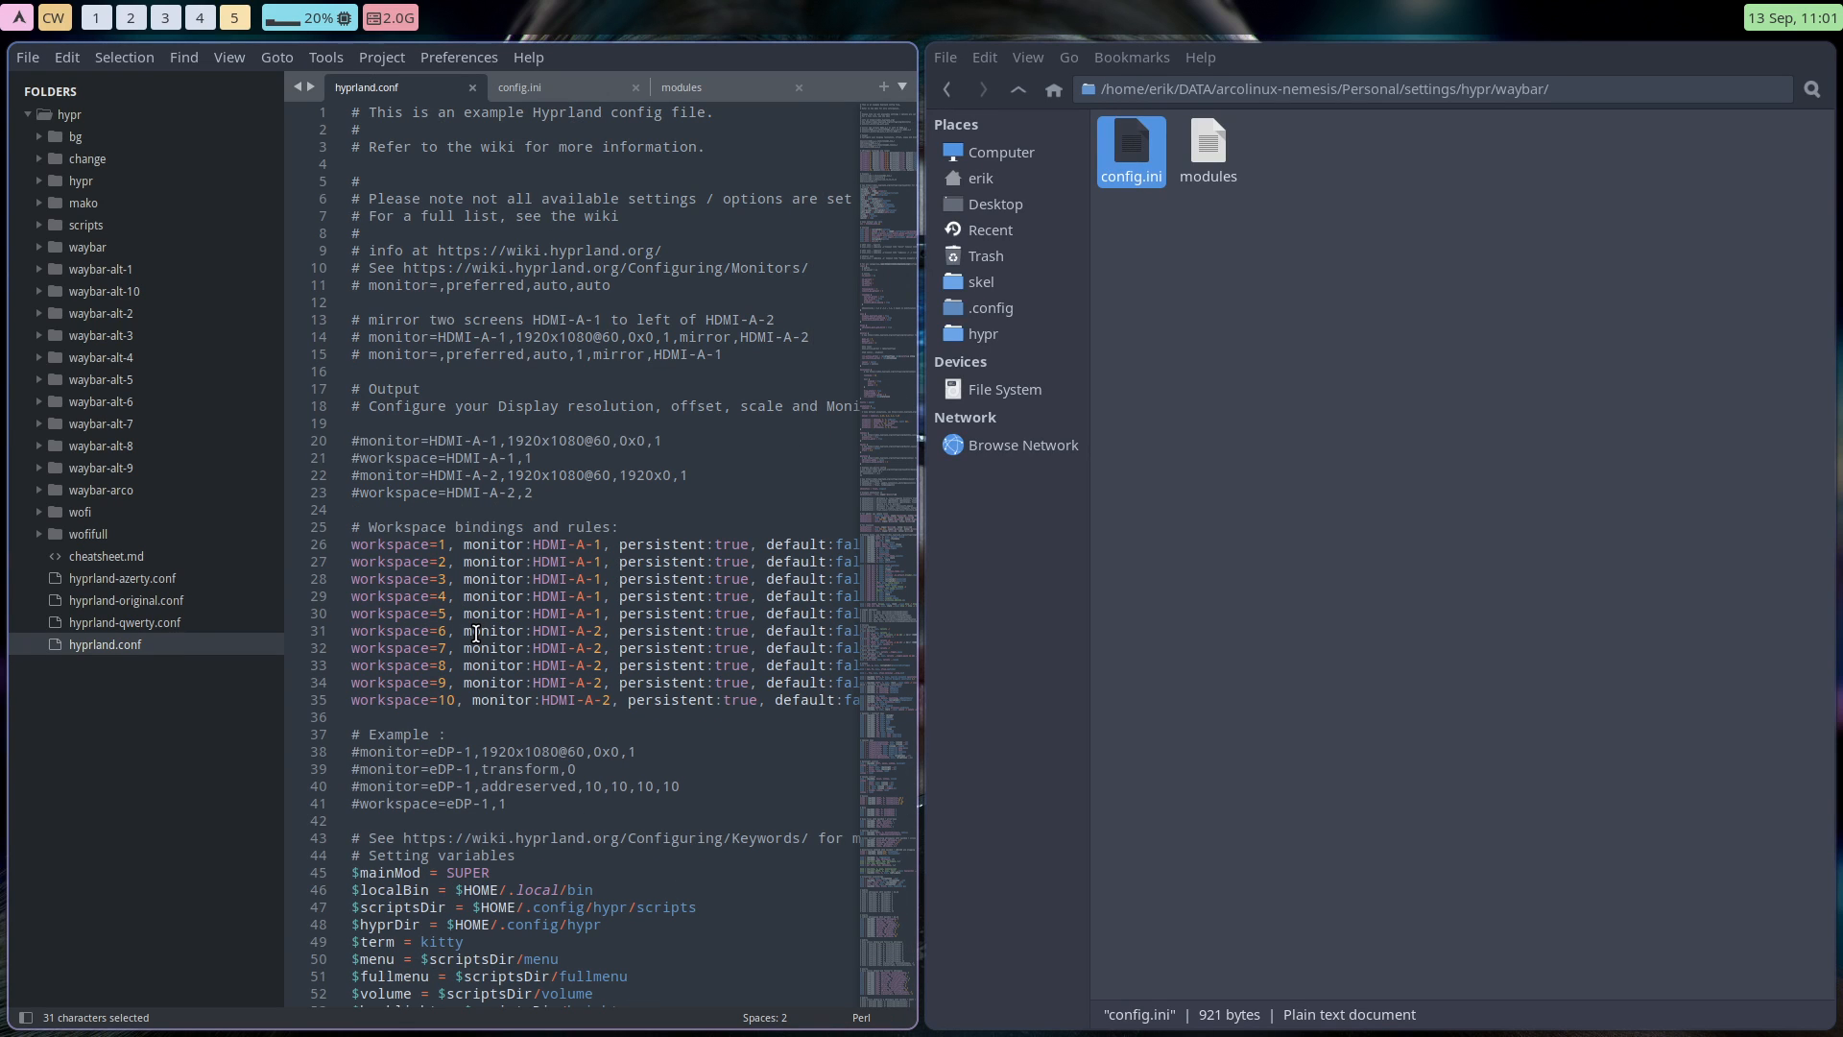
scroll(down, 3)
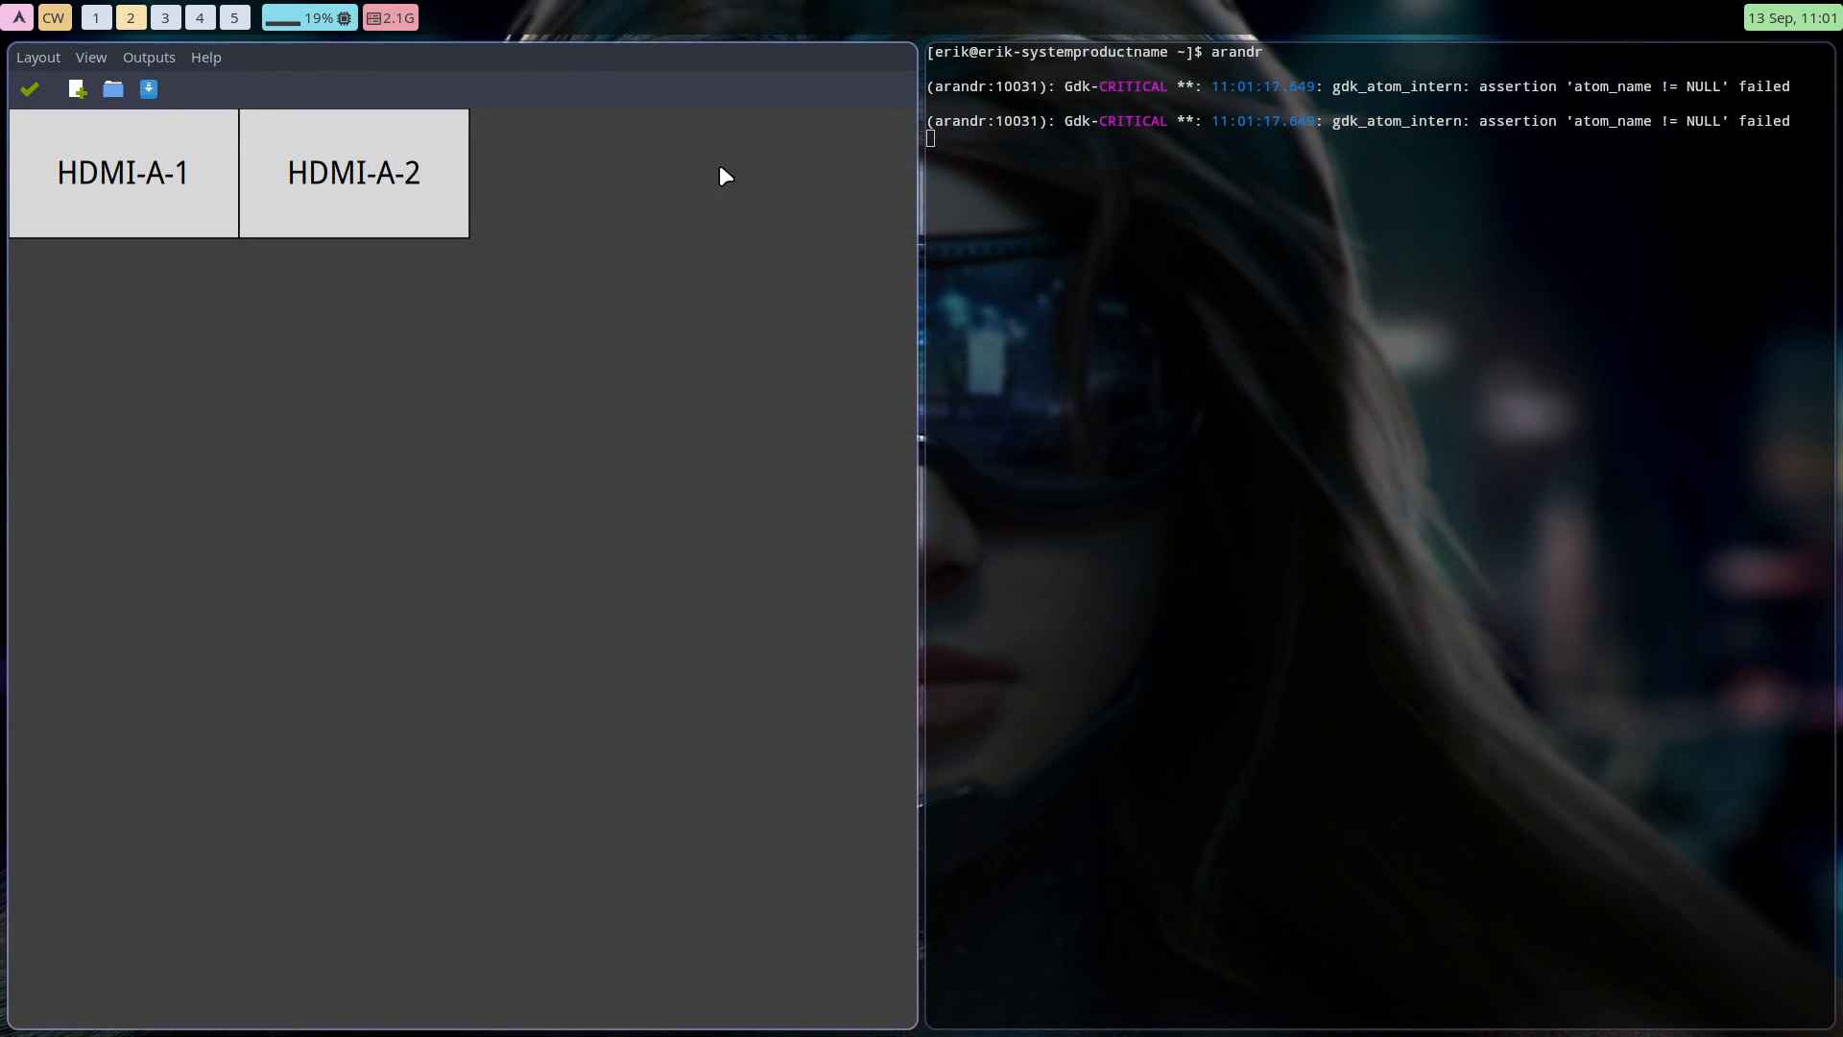
mouse_move(182, 197)
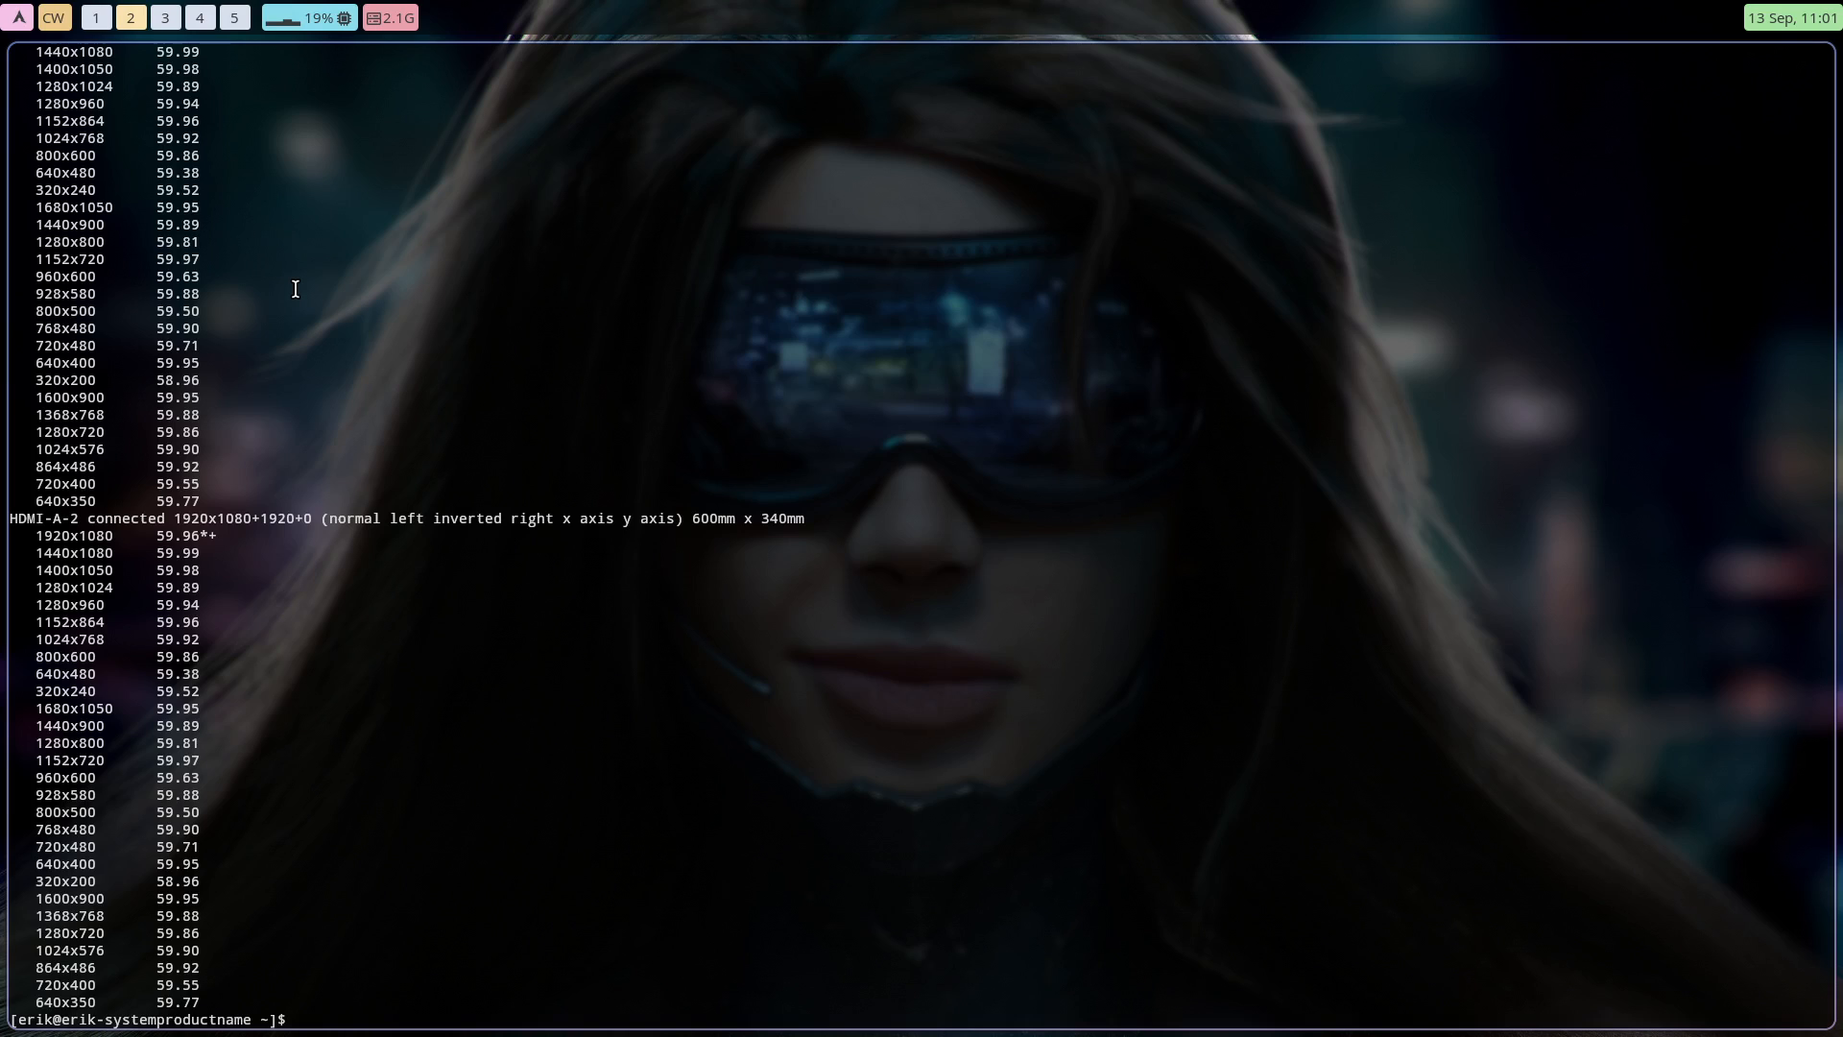
Run hyprctl monitors in kitty to display both HDMI monitors' details.
text(hyprctl monitors)
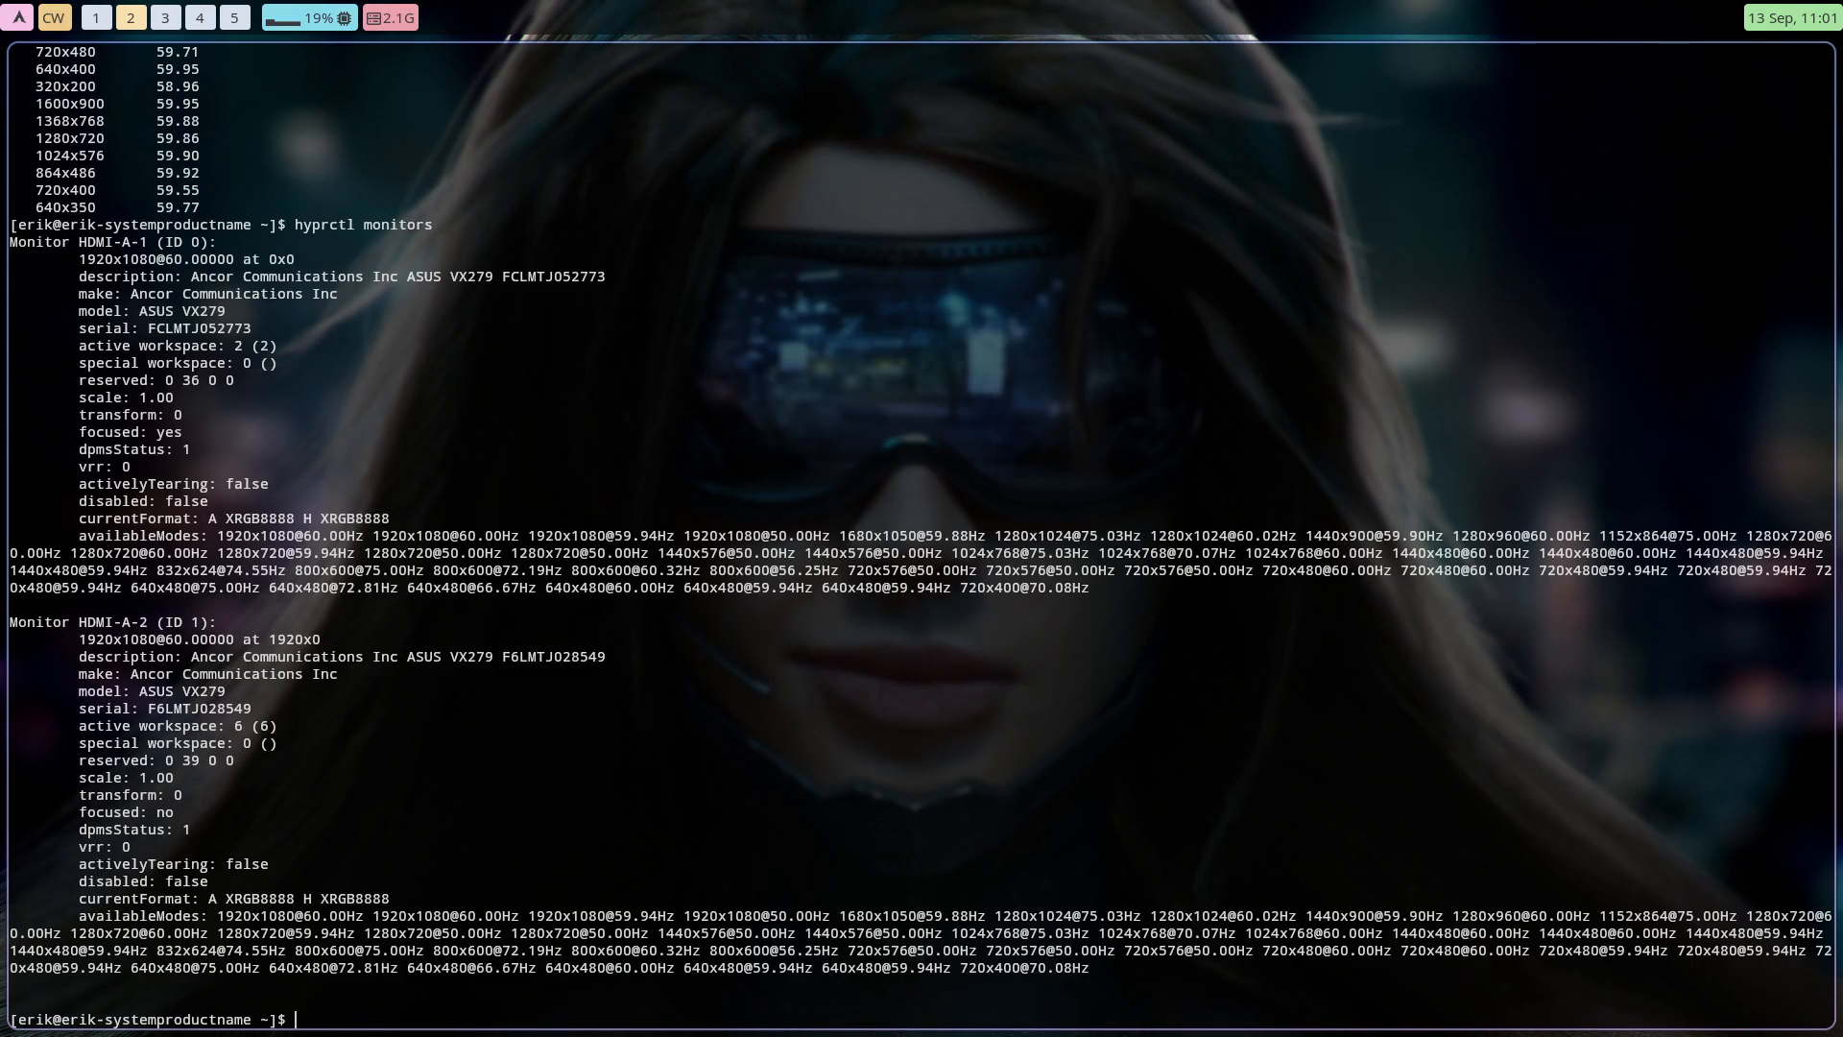
double_click(109, 242)
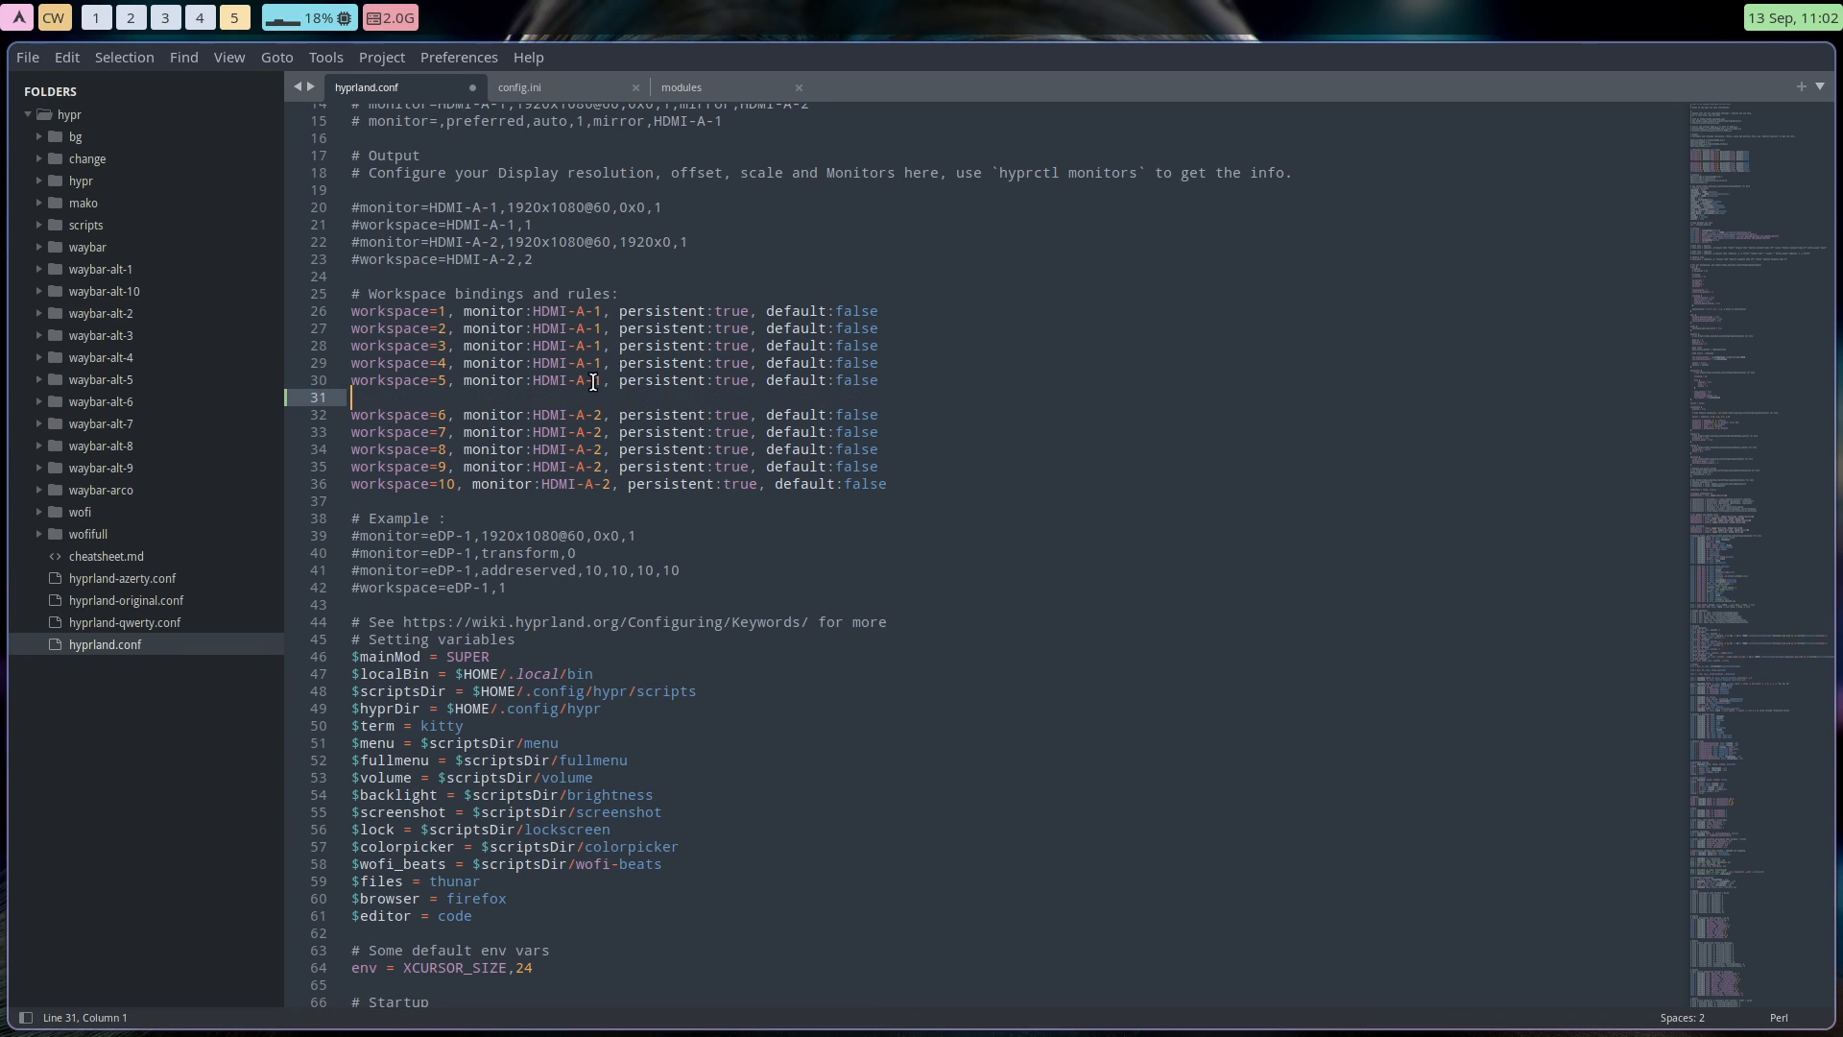
mouse_move(553, 487)
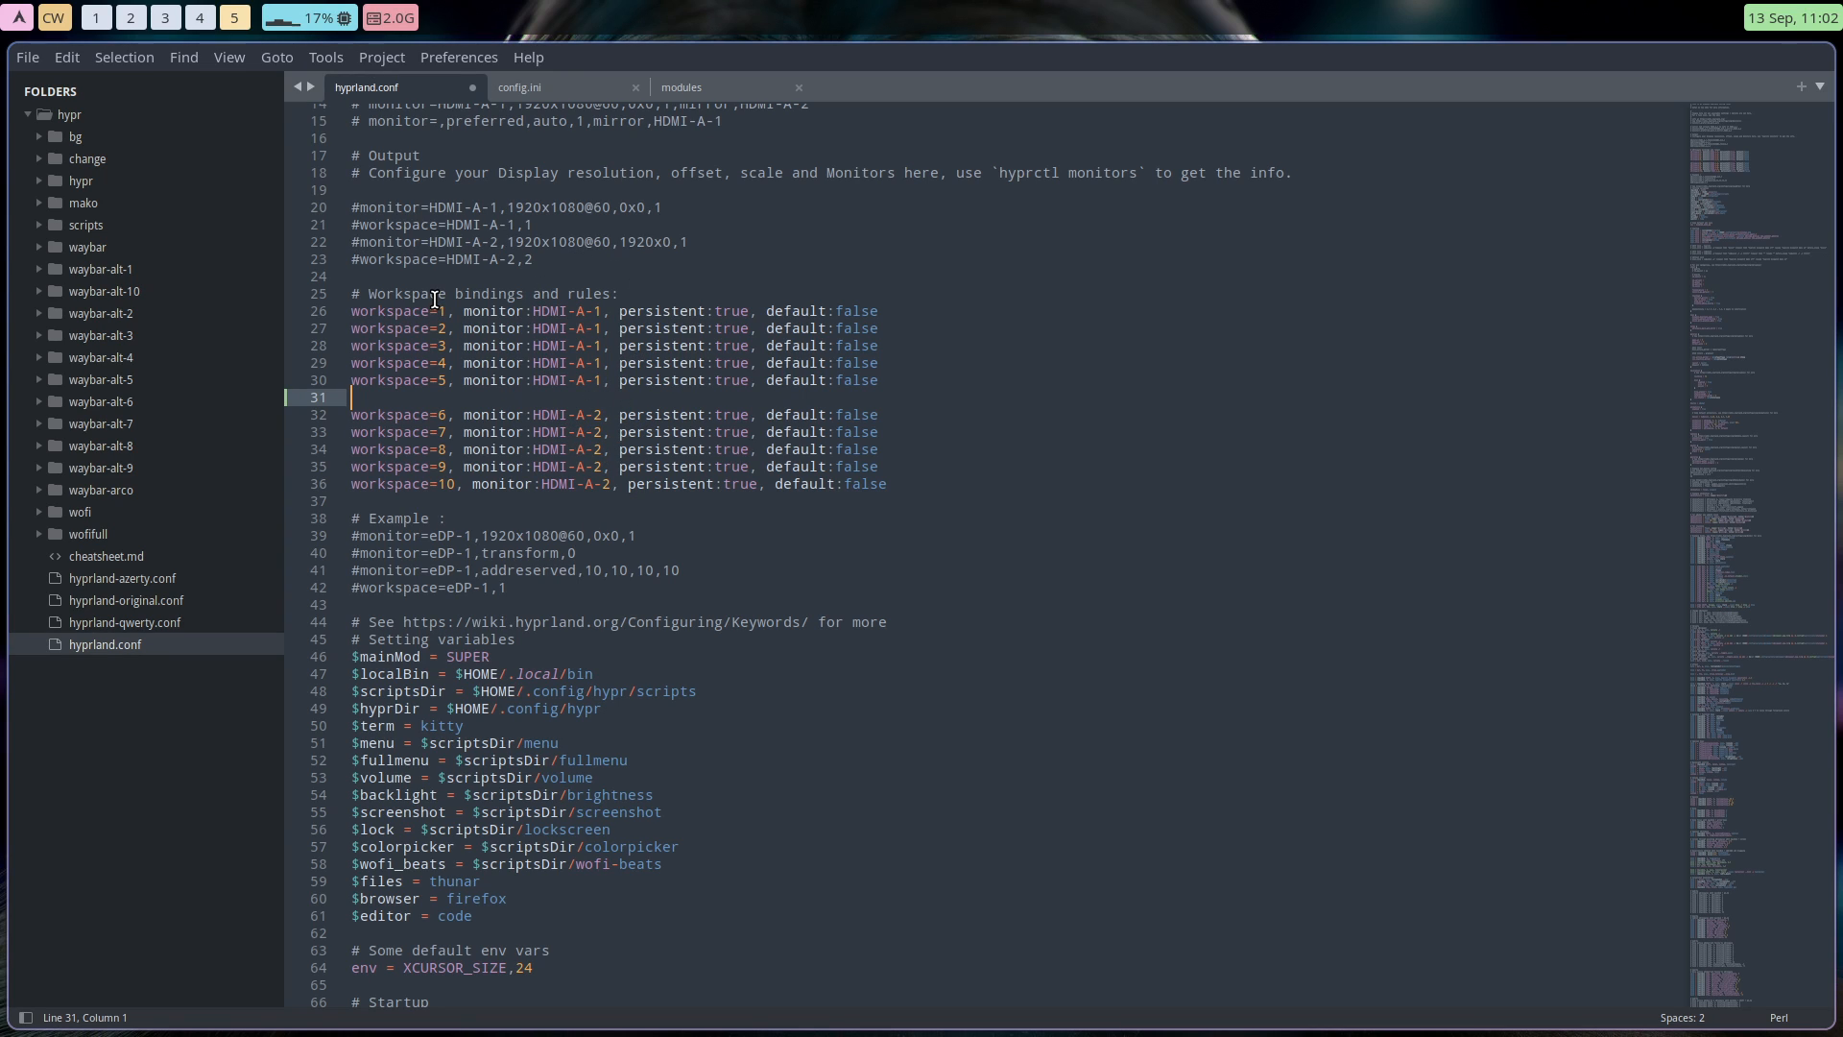
mouse_move(436, 389)
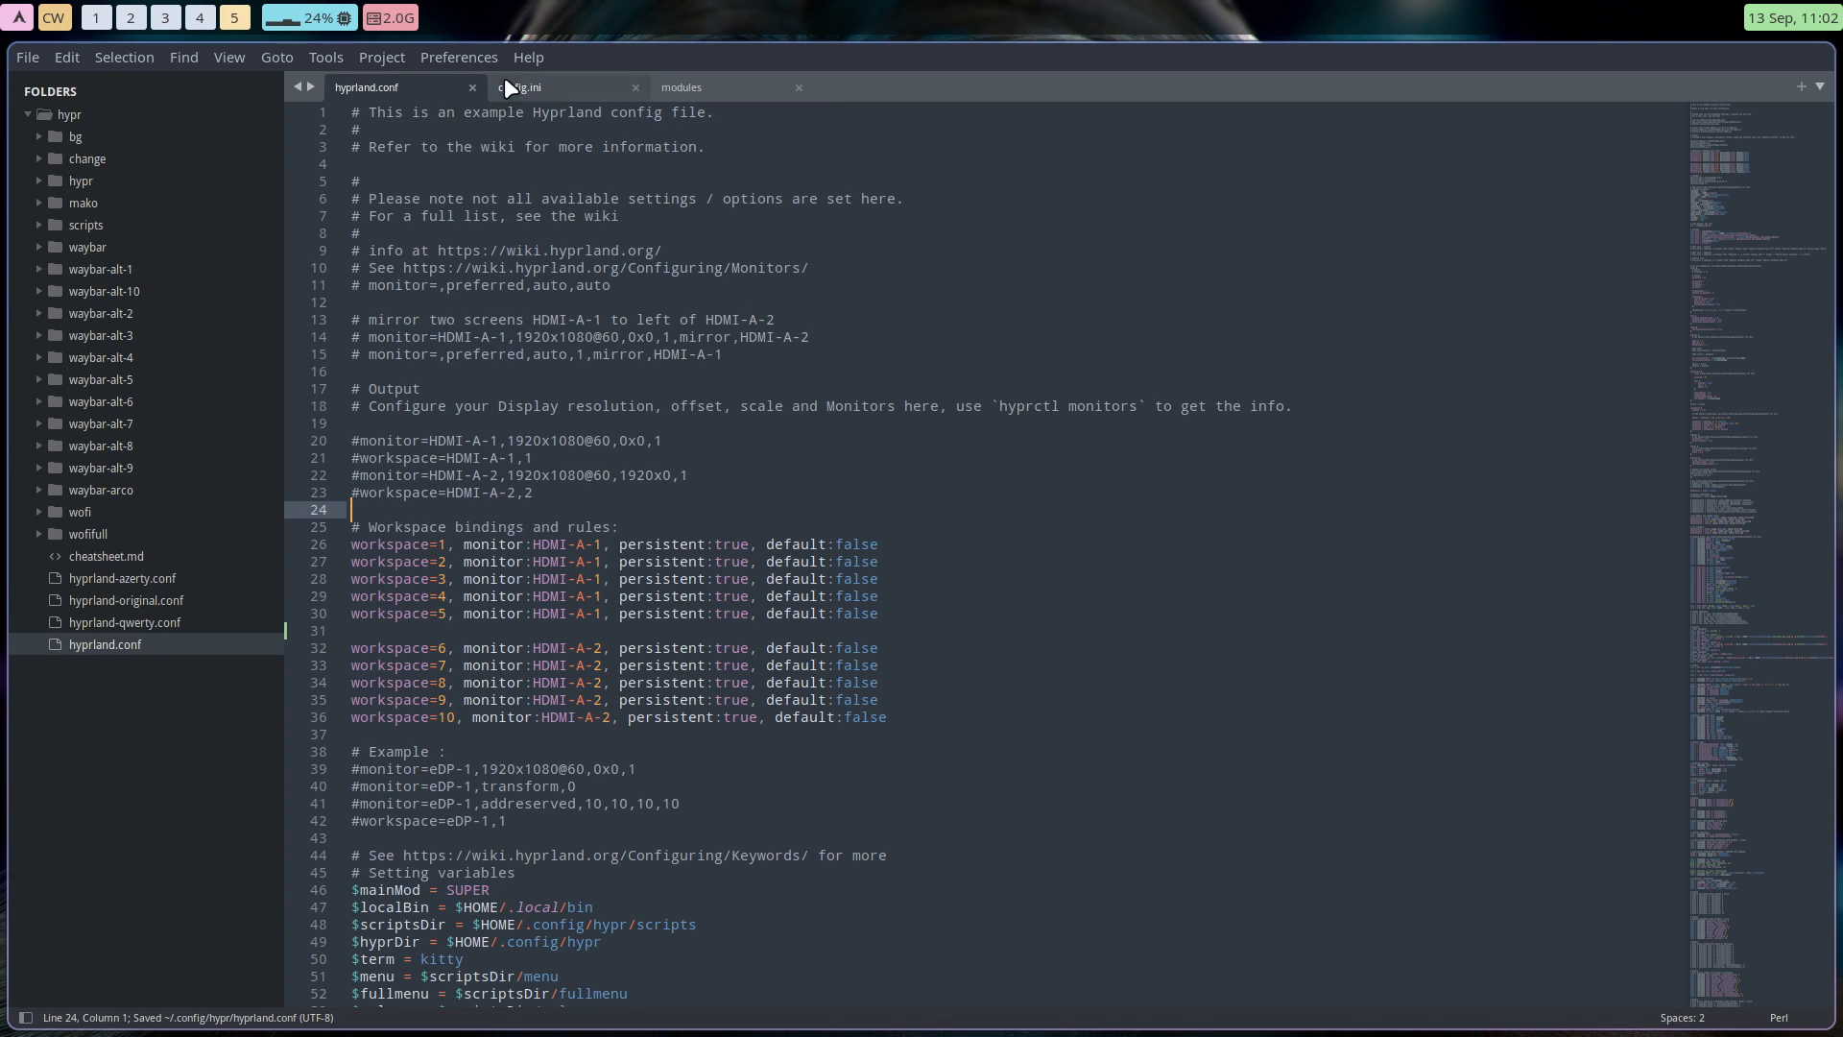
Switch to the waybar config.ini tab.
click(520, 86)
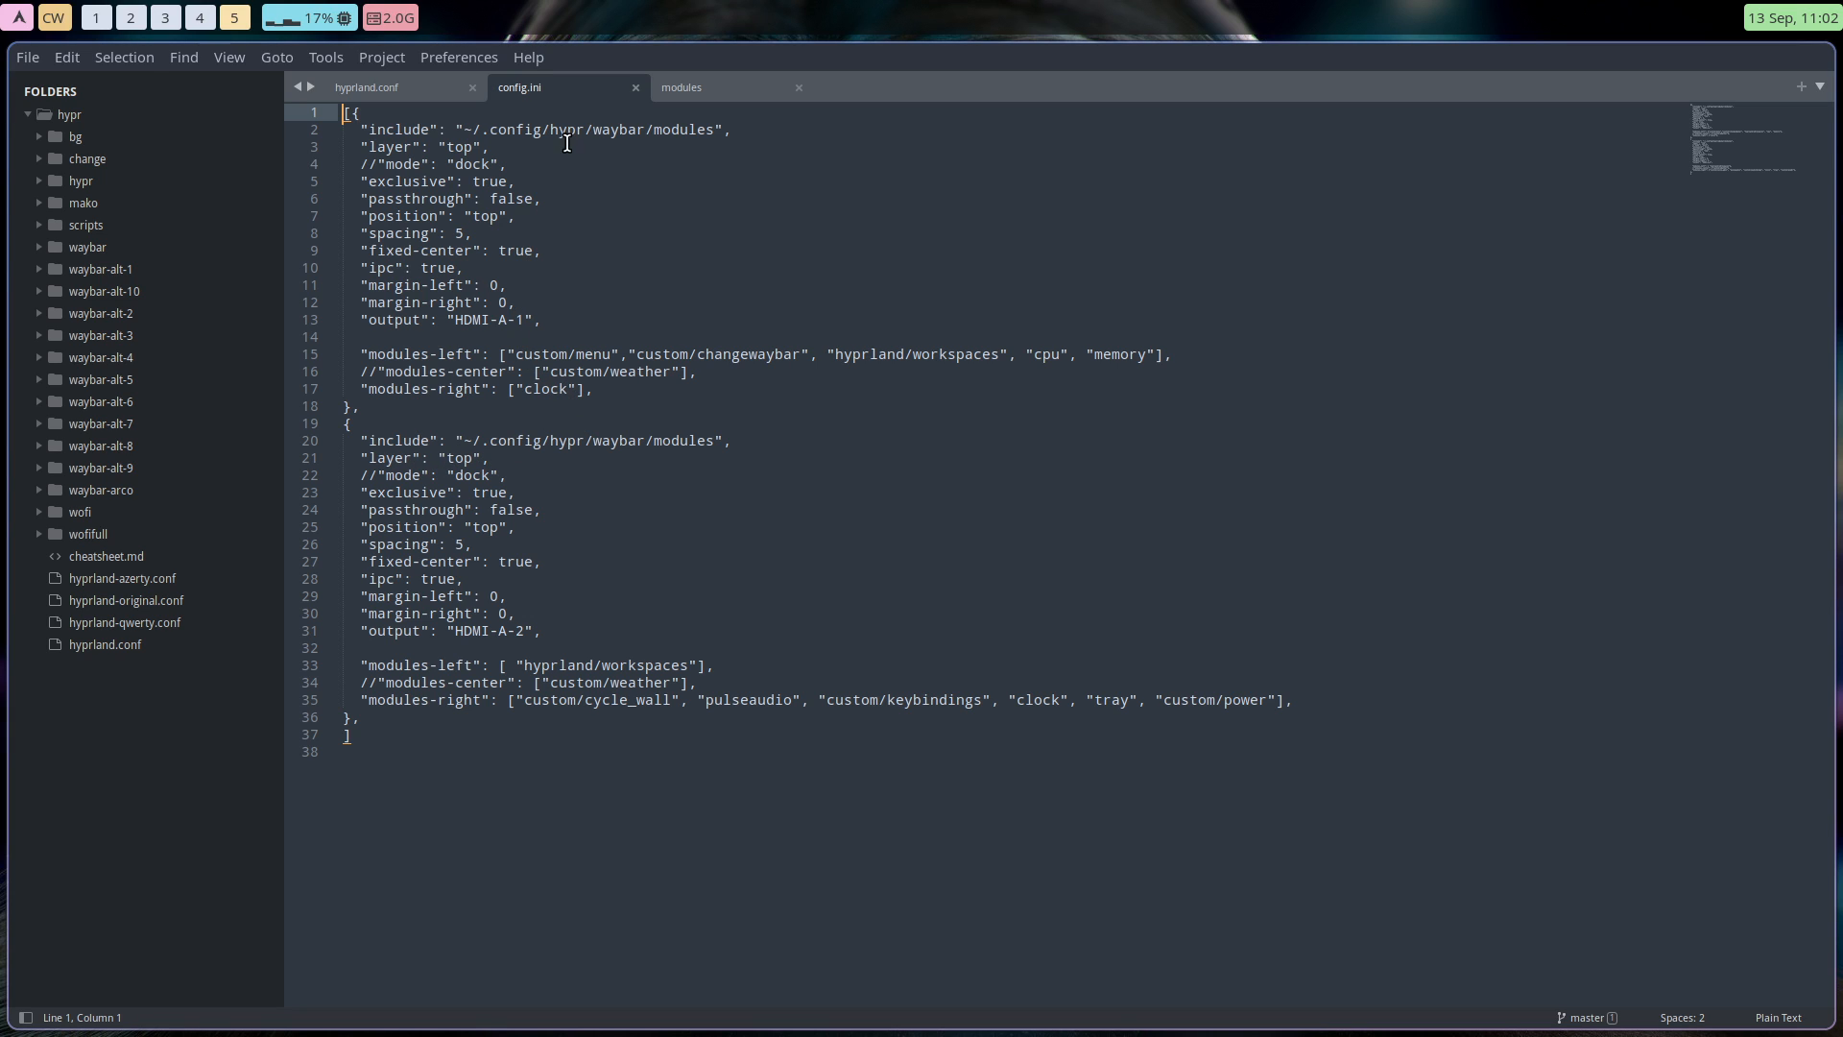
mouse_move(528, 96)
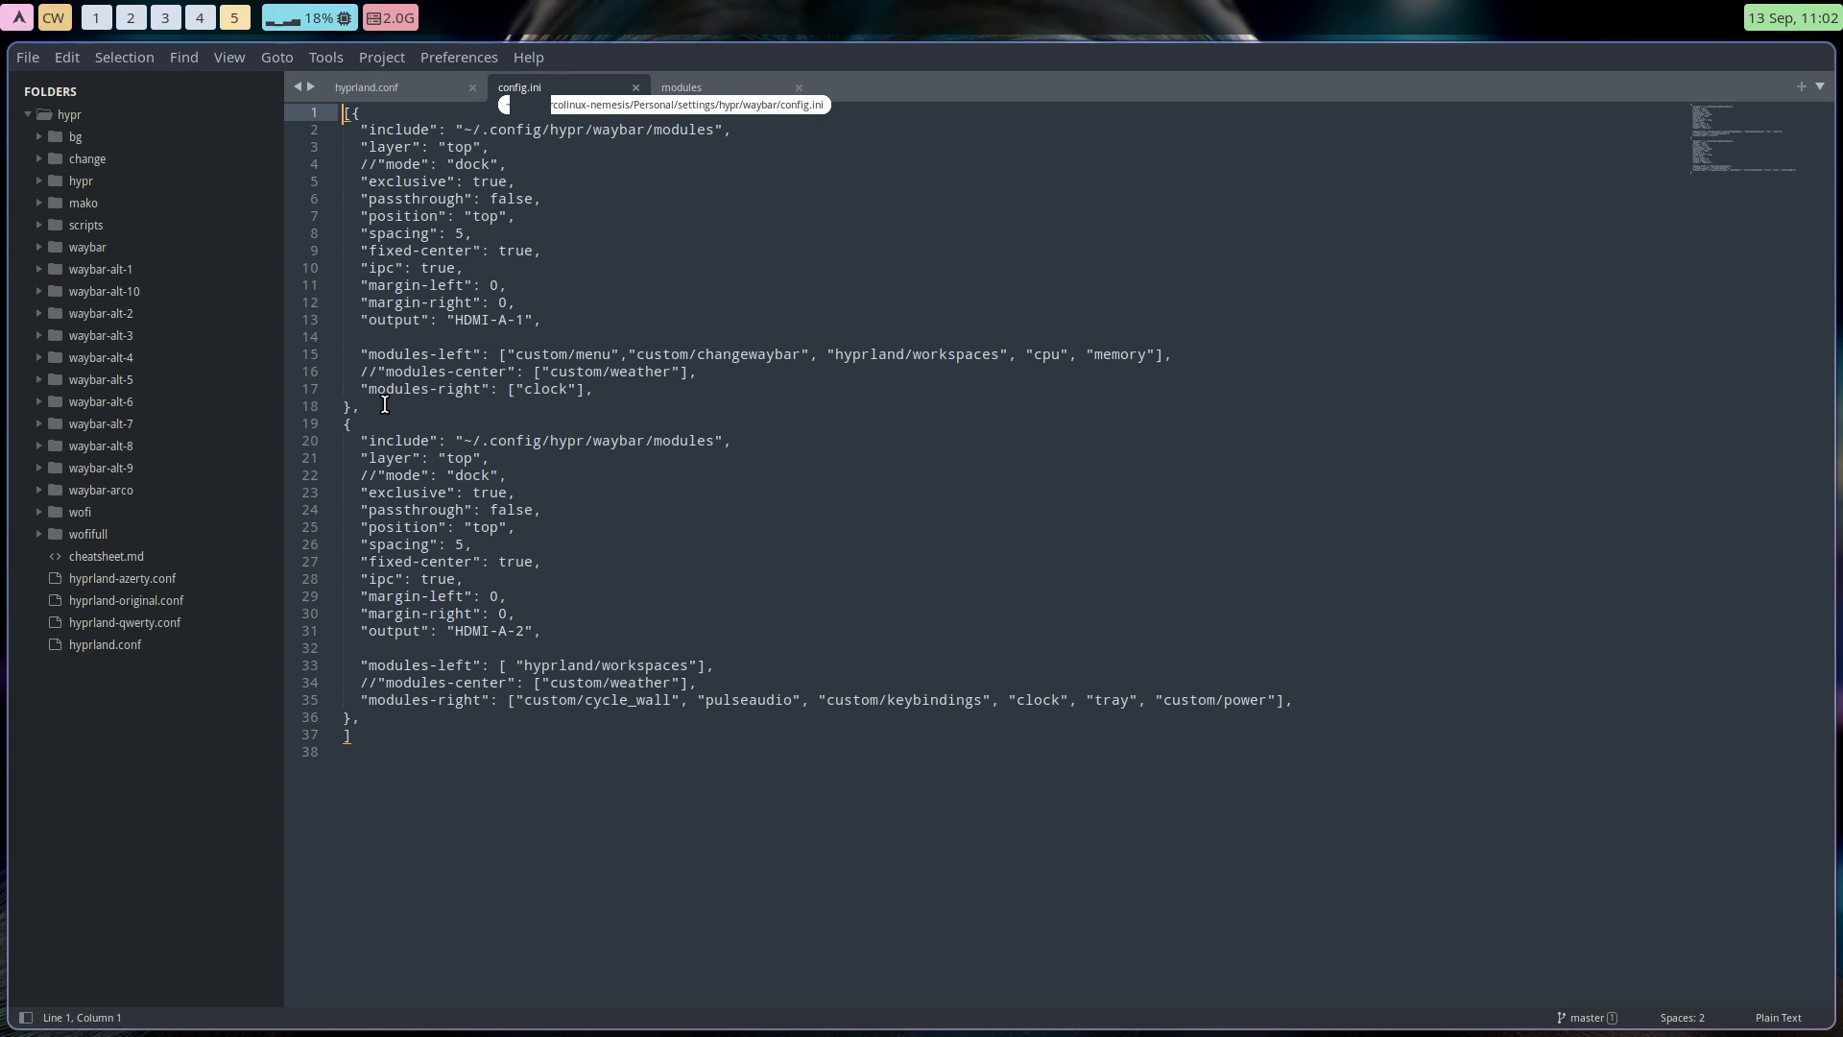
Select the HDMI-A-1 bar block, its output name and the custom module entry.
drag(352, 129, 356, 405)
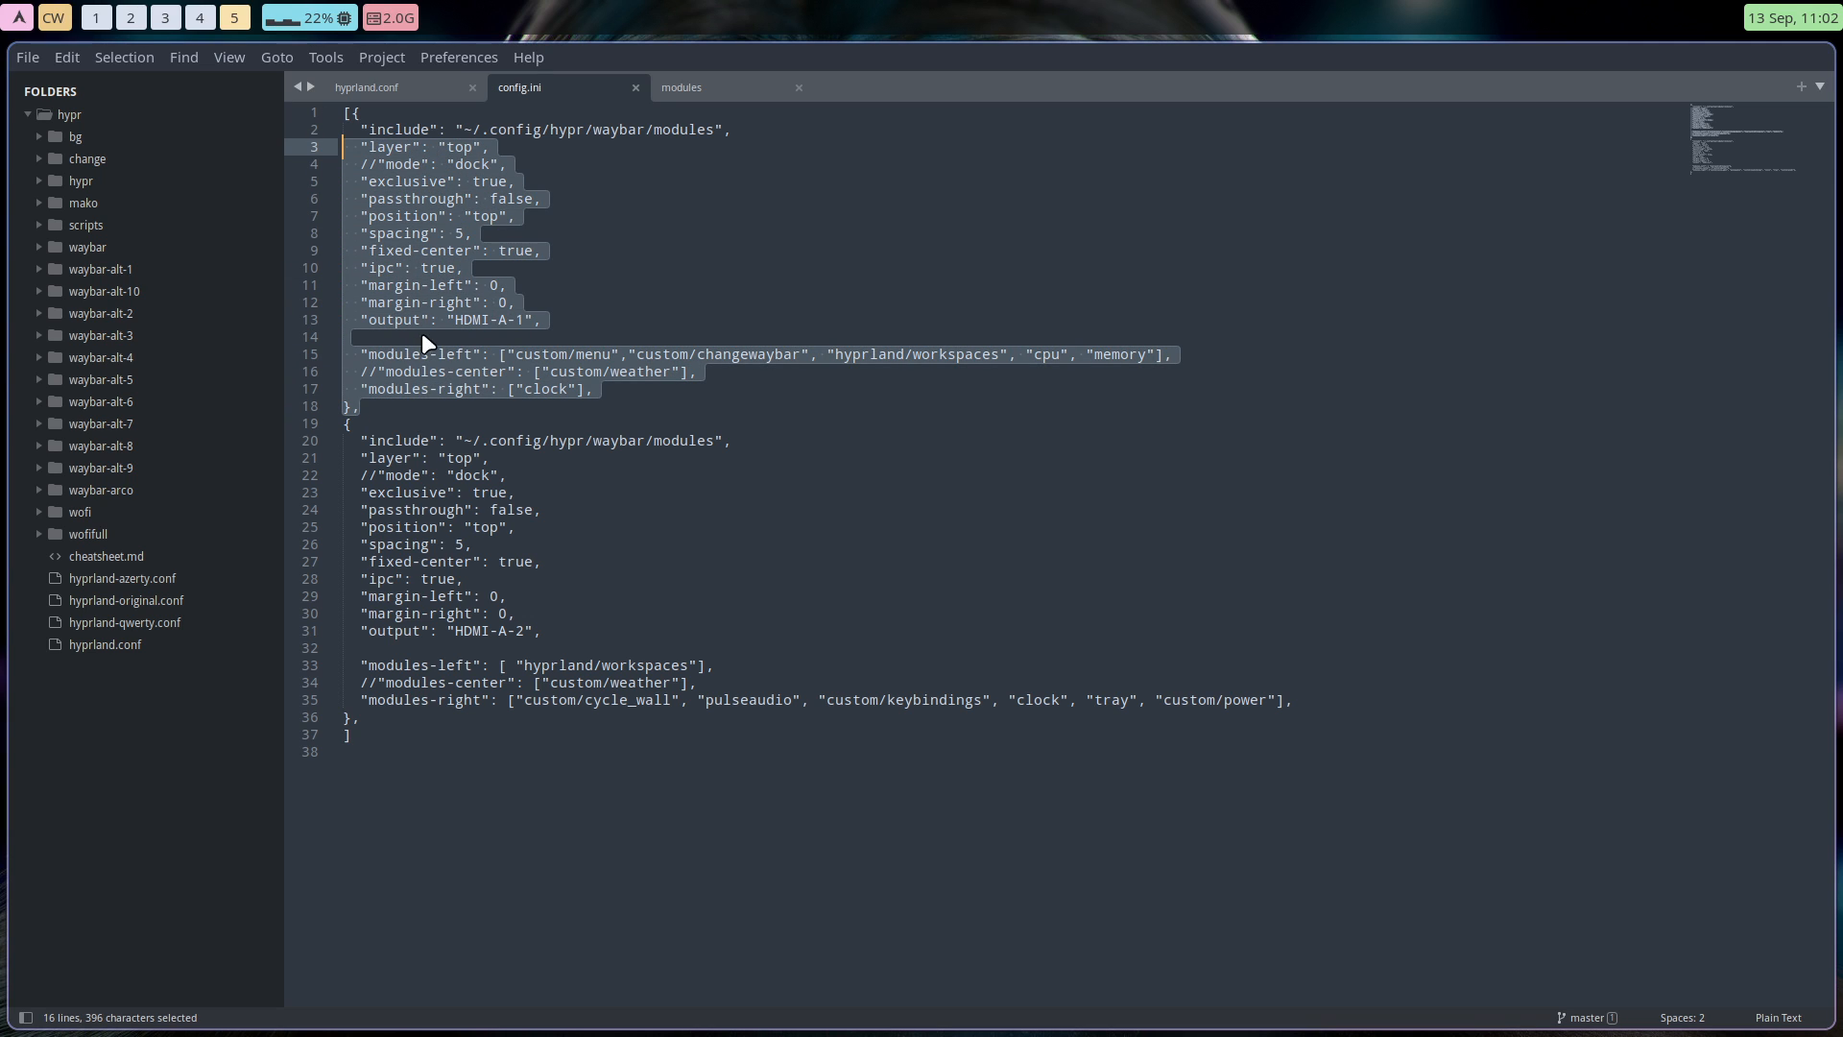
double_click(486, 320)
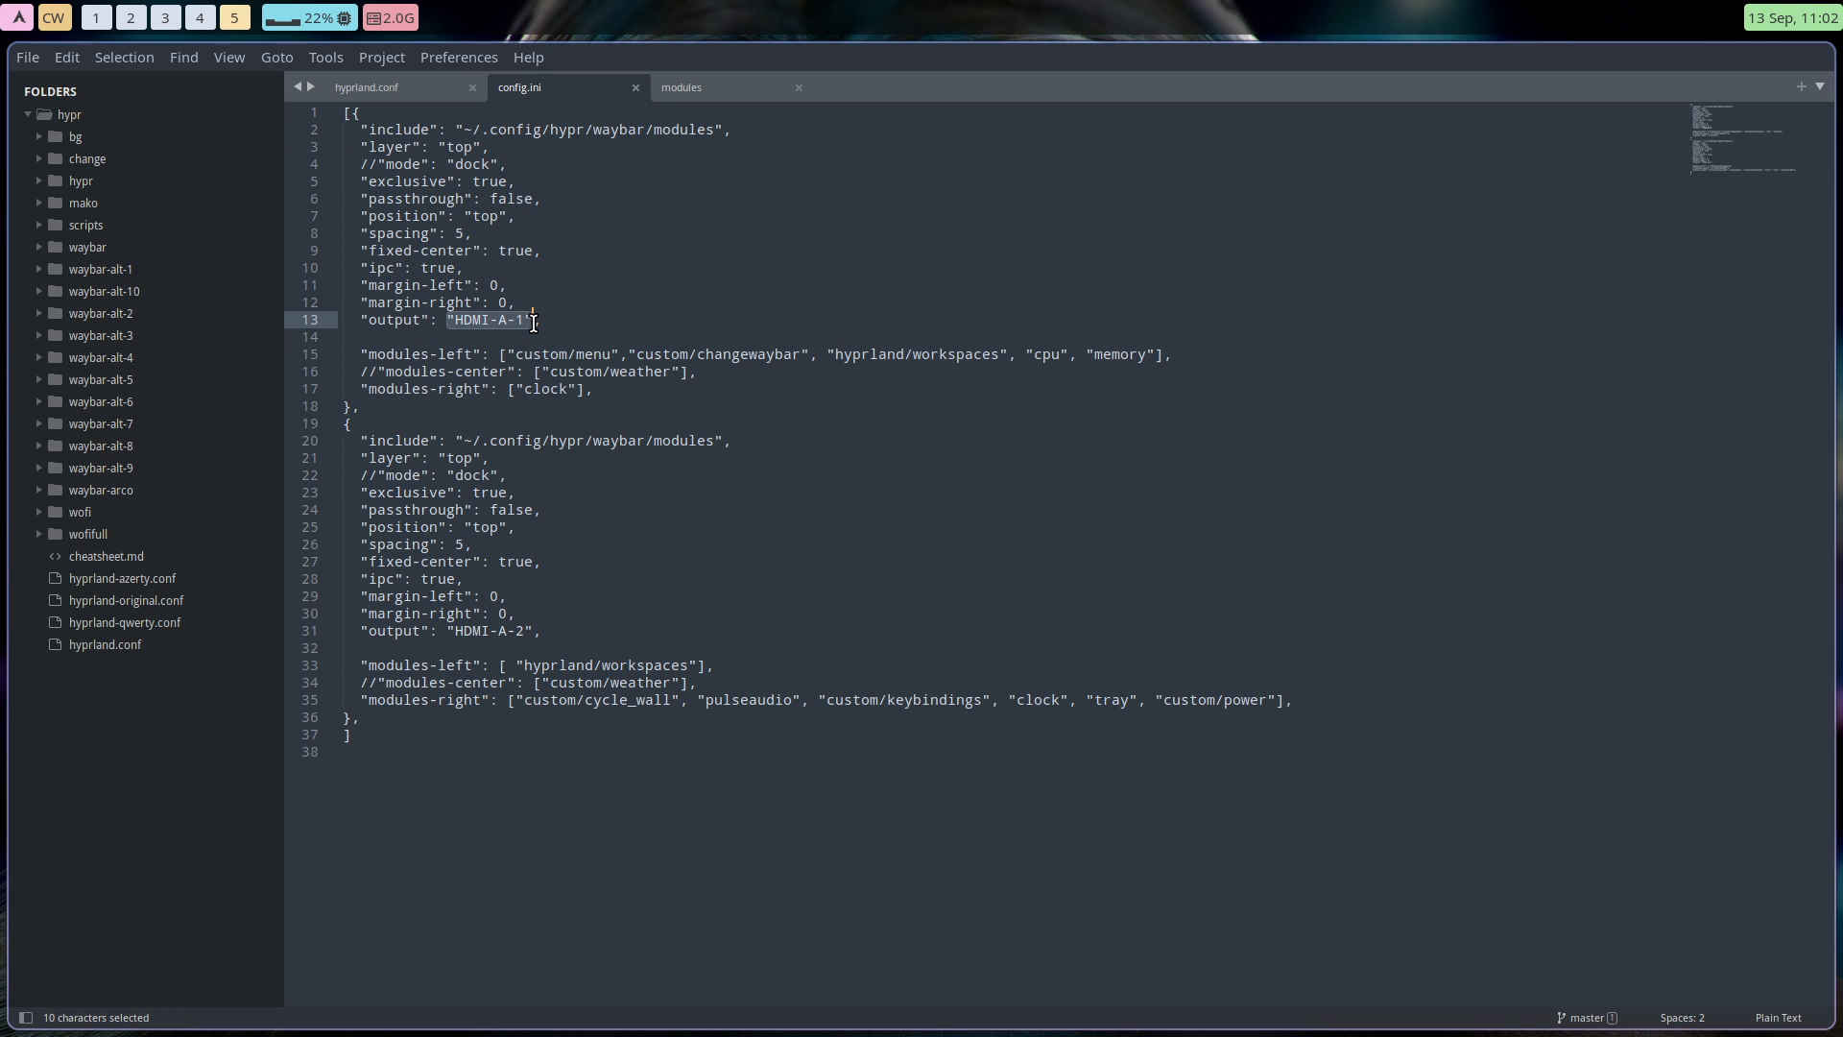
double_click(540, 354)
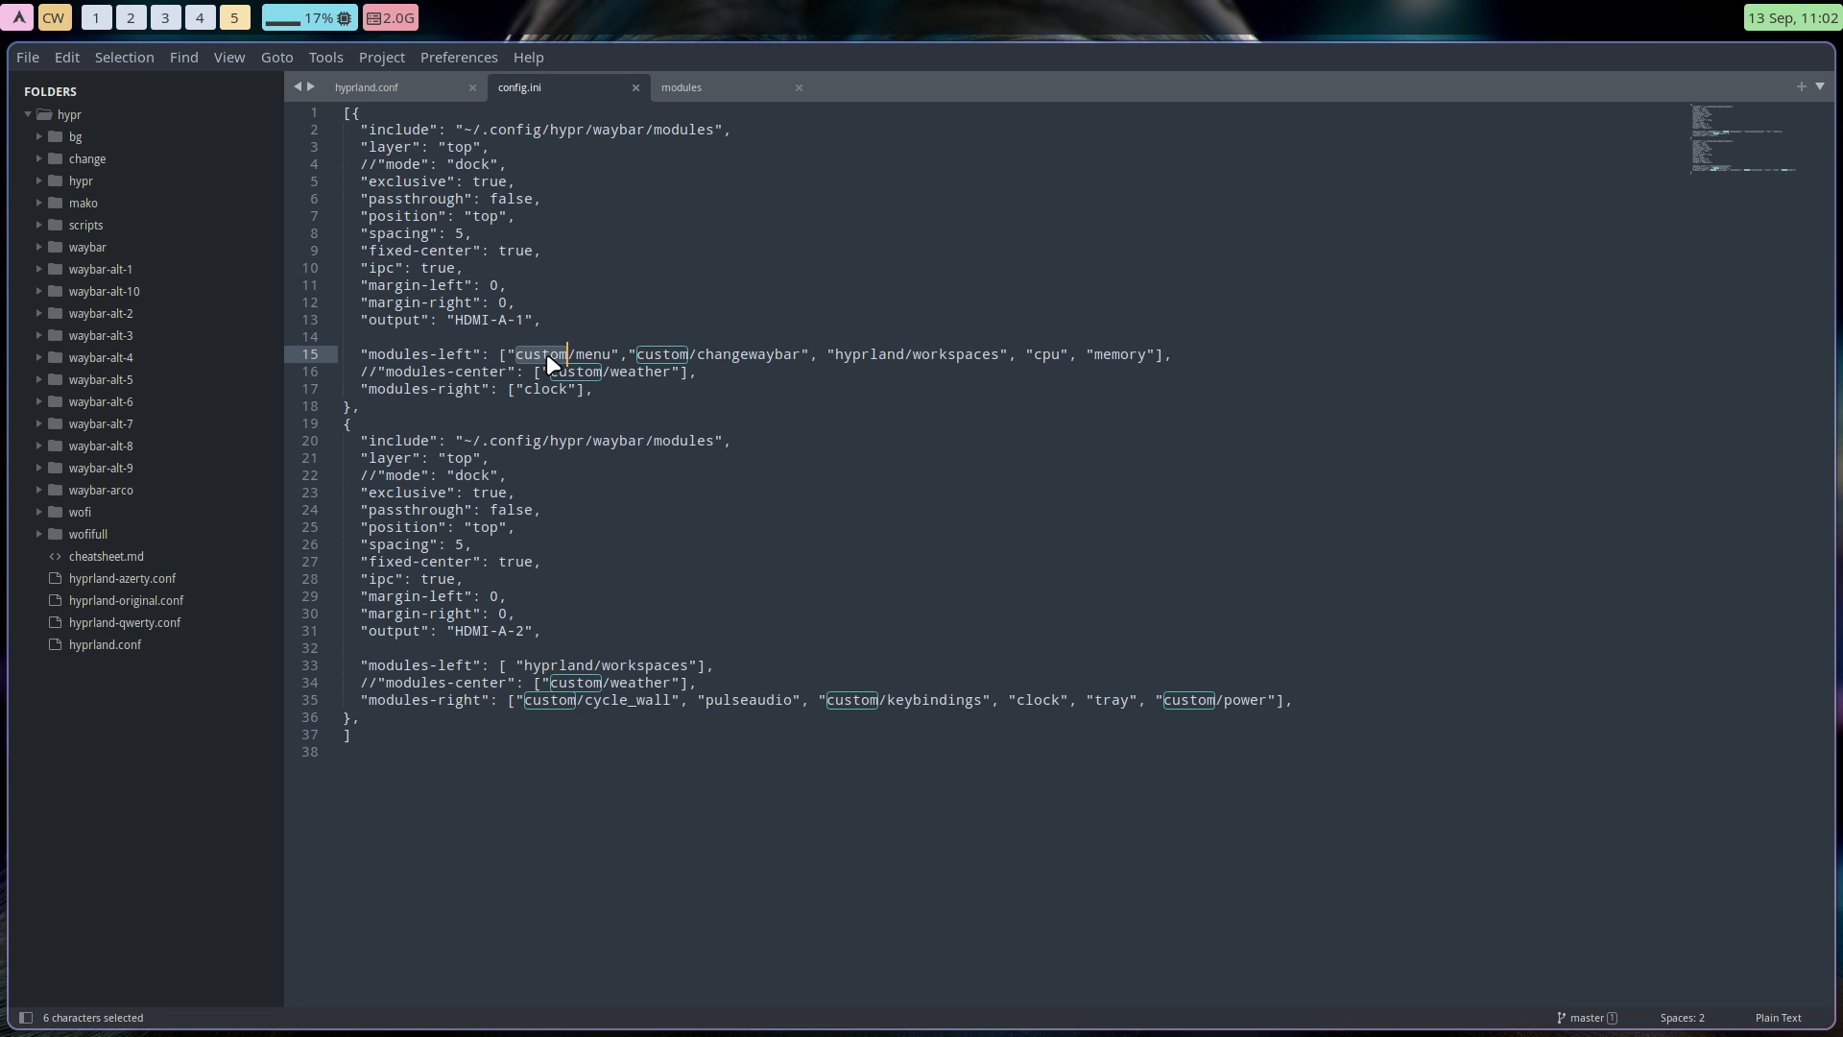
click(19, 16)
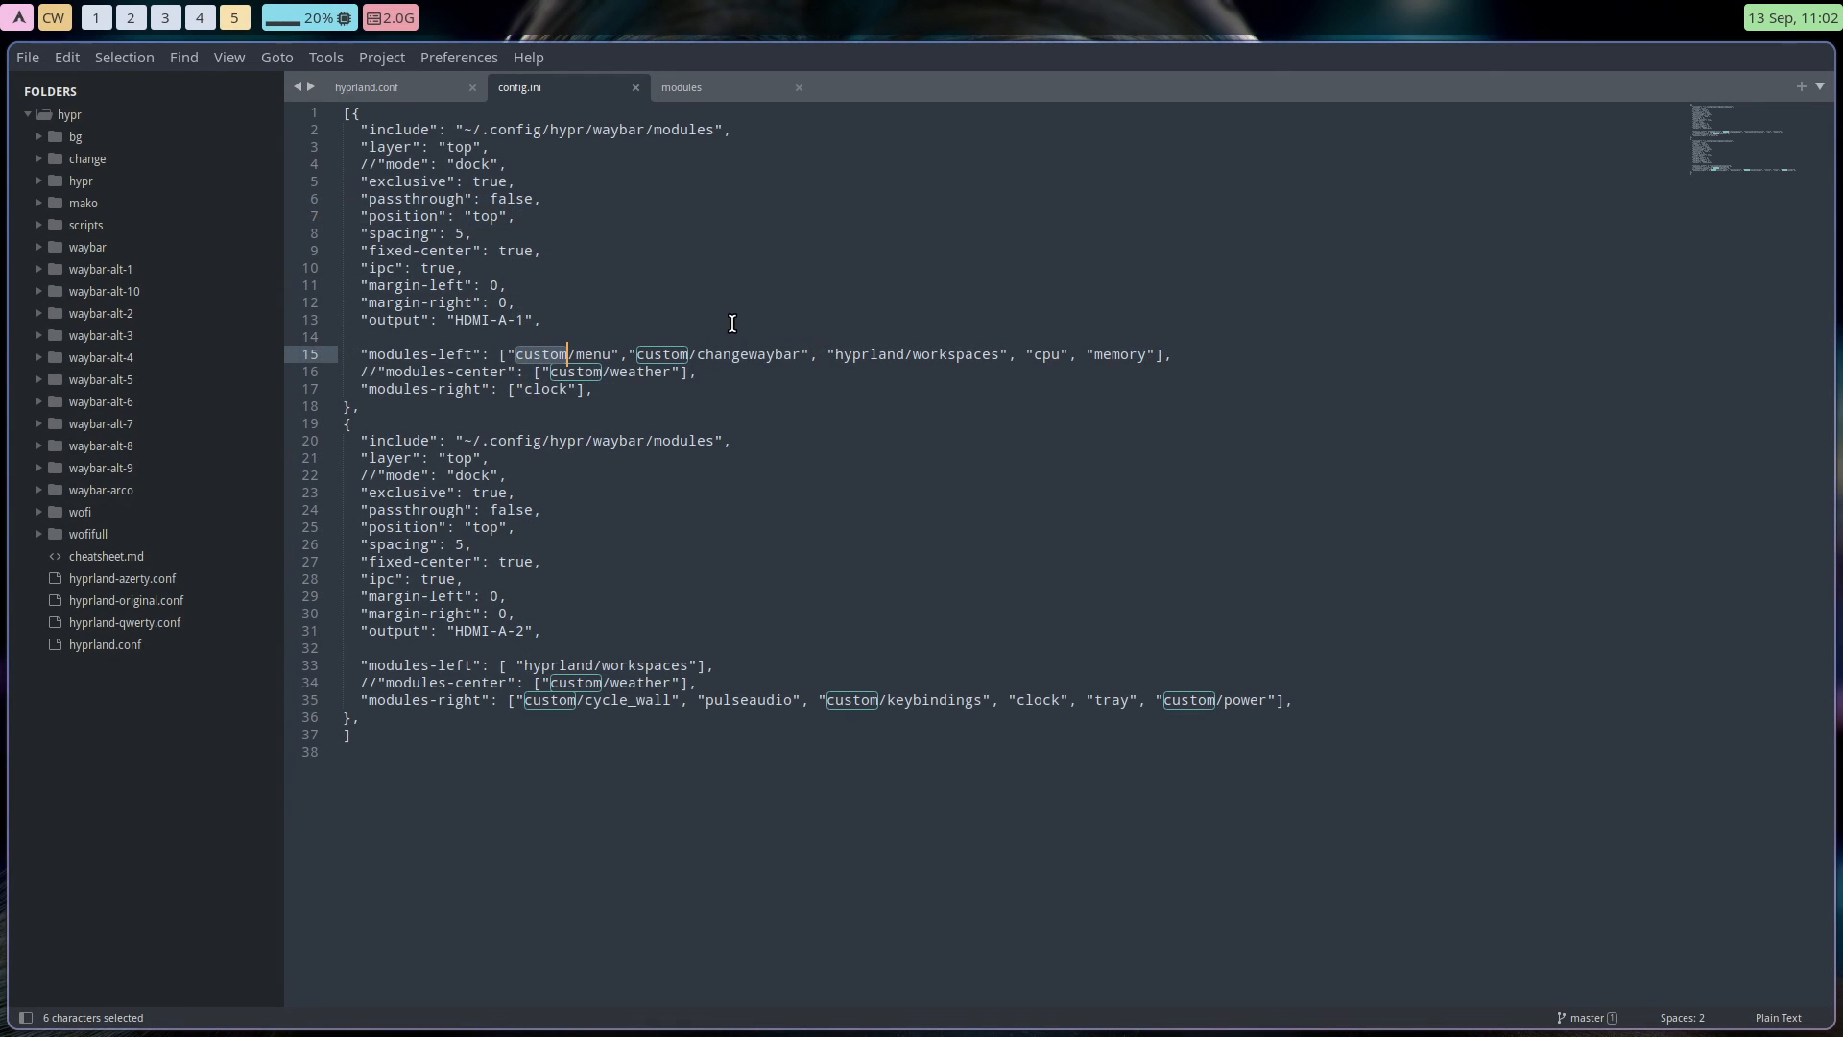
mouse_move(889, 353)
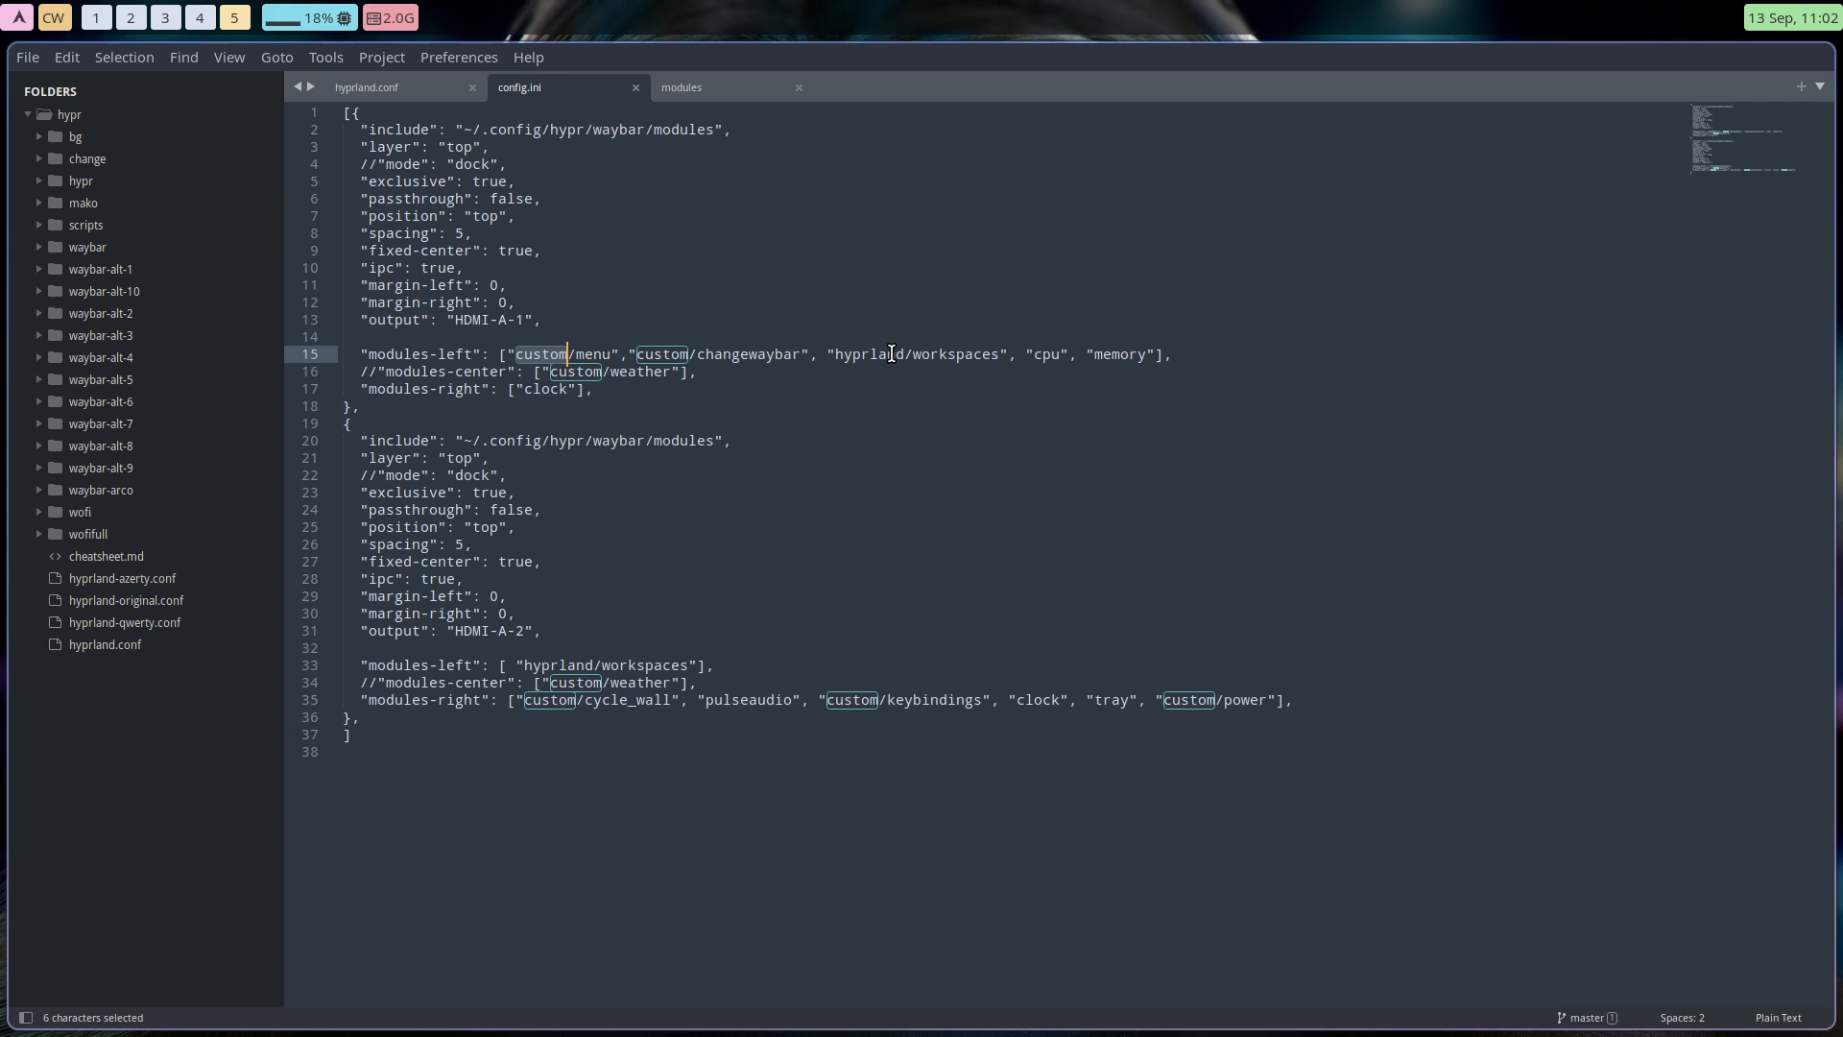
mouse_move(1105, 356)
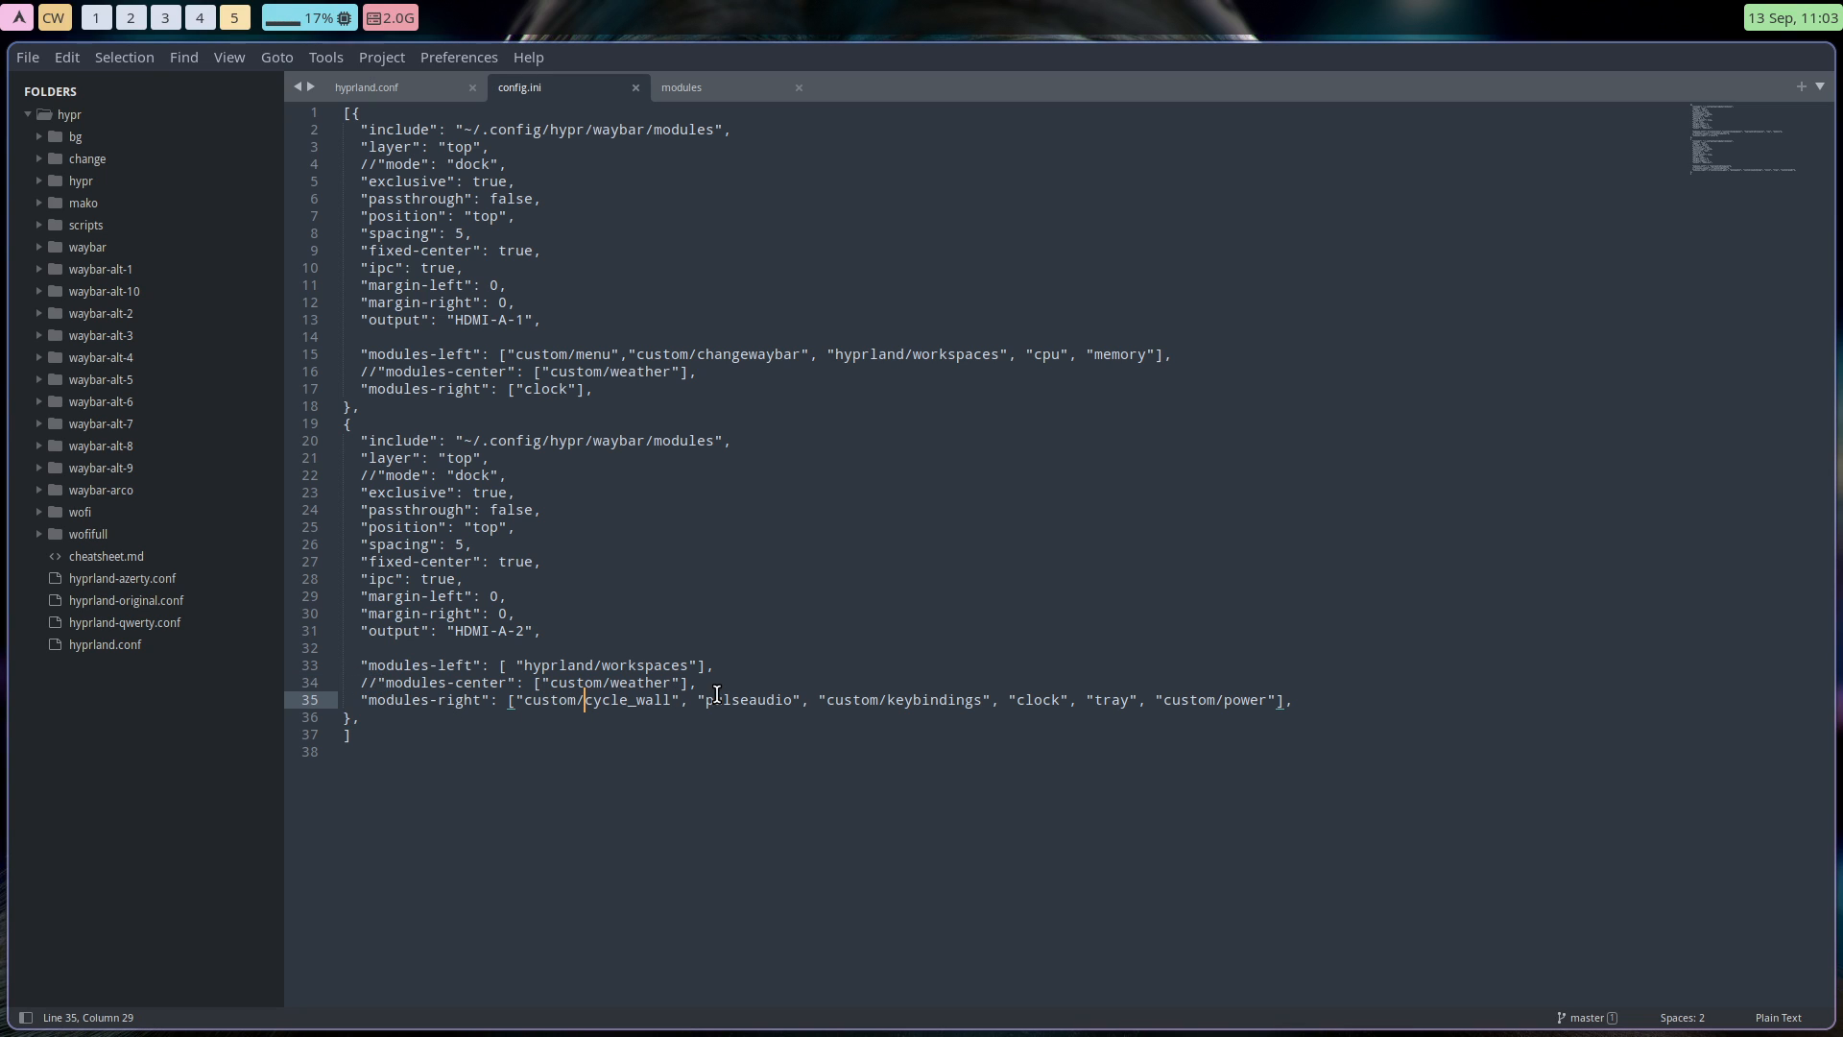
Check custom/power and the modules file, then select 'workspaces' on config.ini line 15.
click(1043, 699)
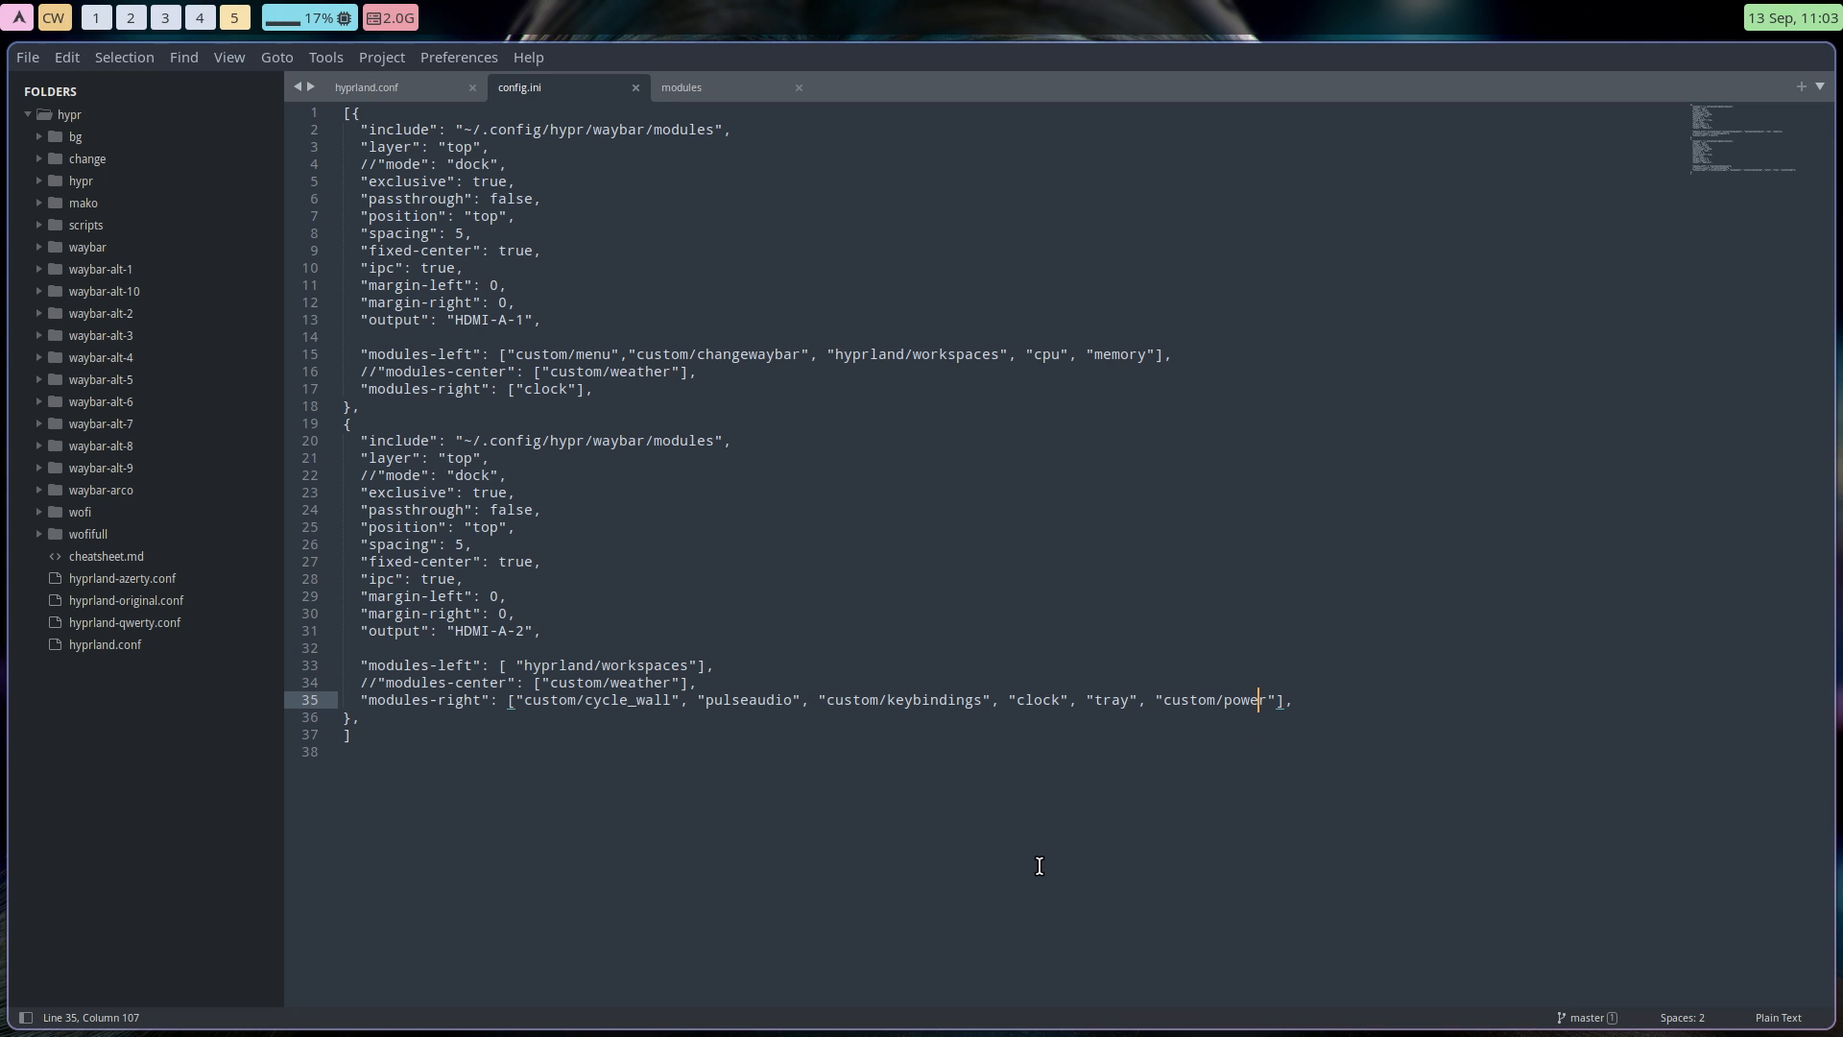
mouse_move(681, 87)
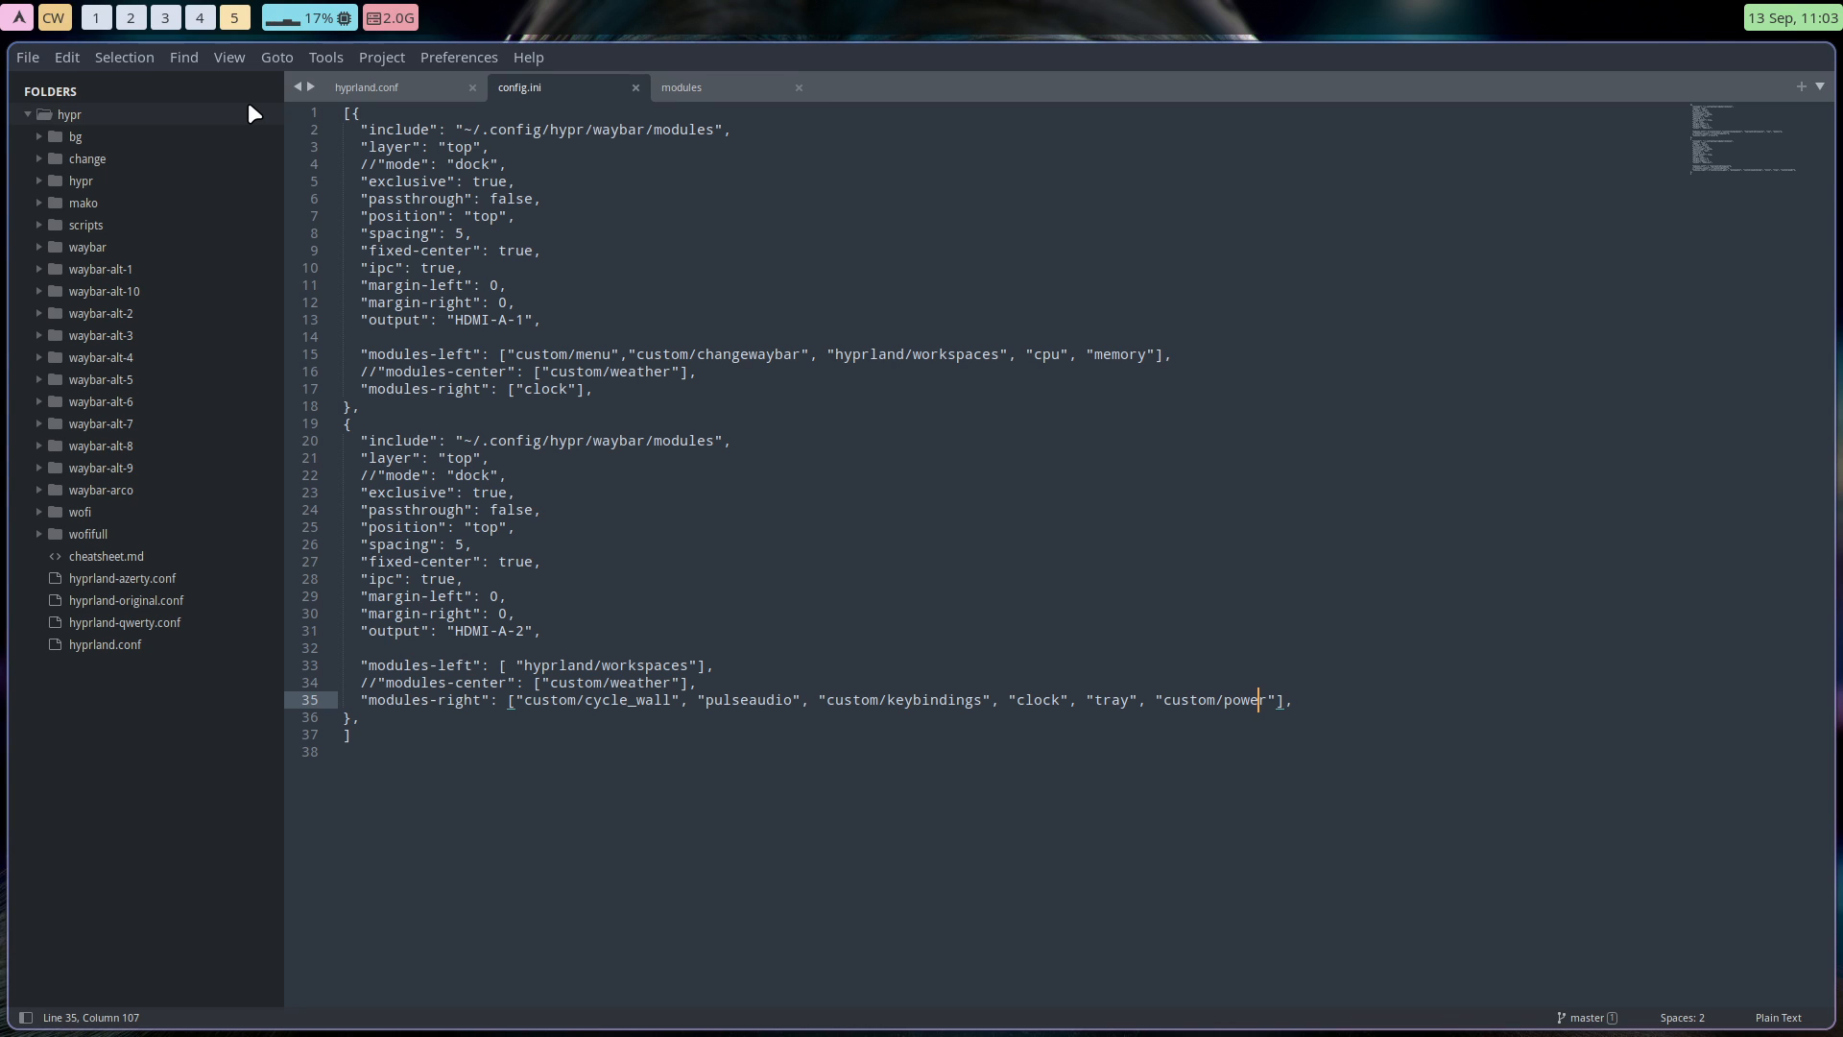
mouse_move(719, 87)
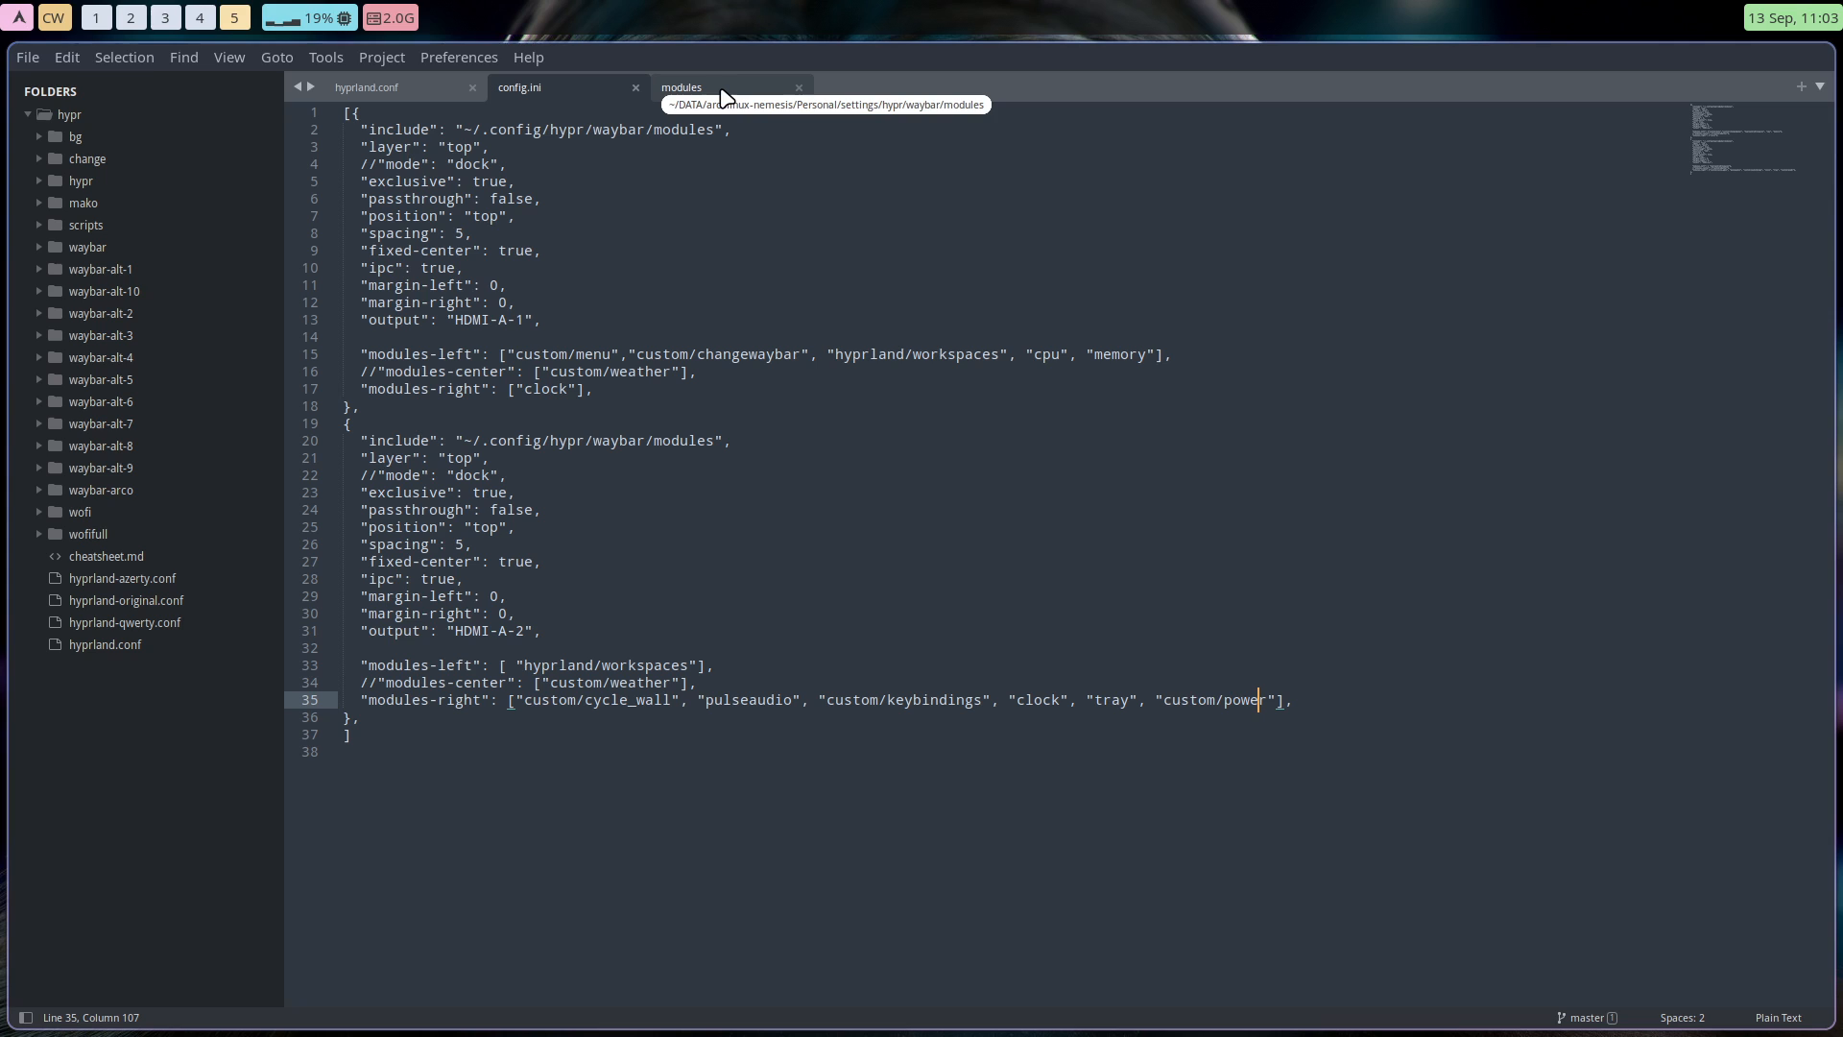
click(681, 85)
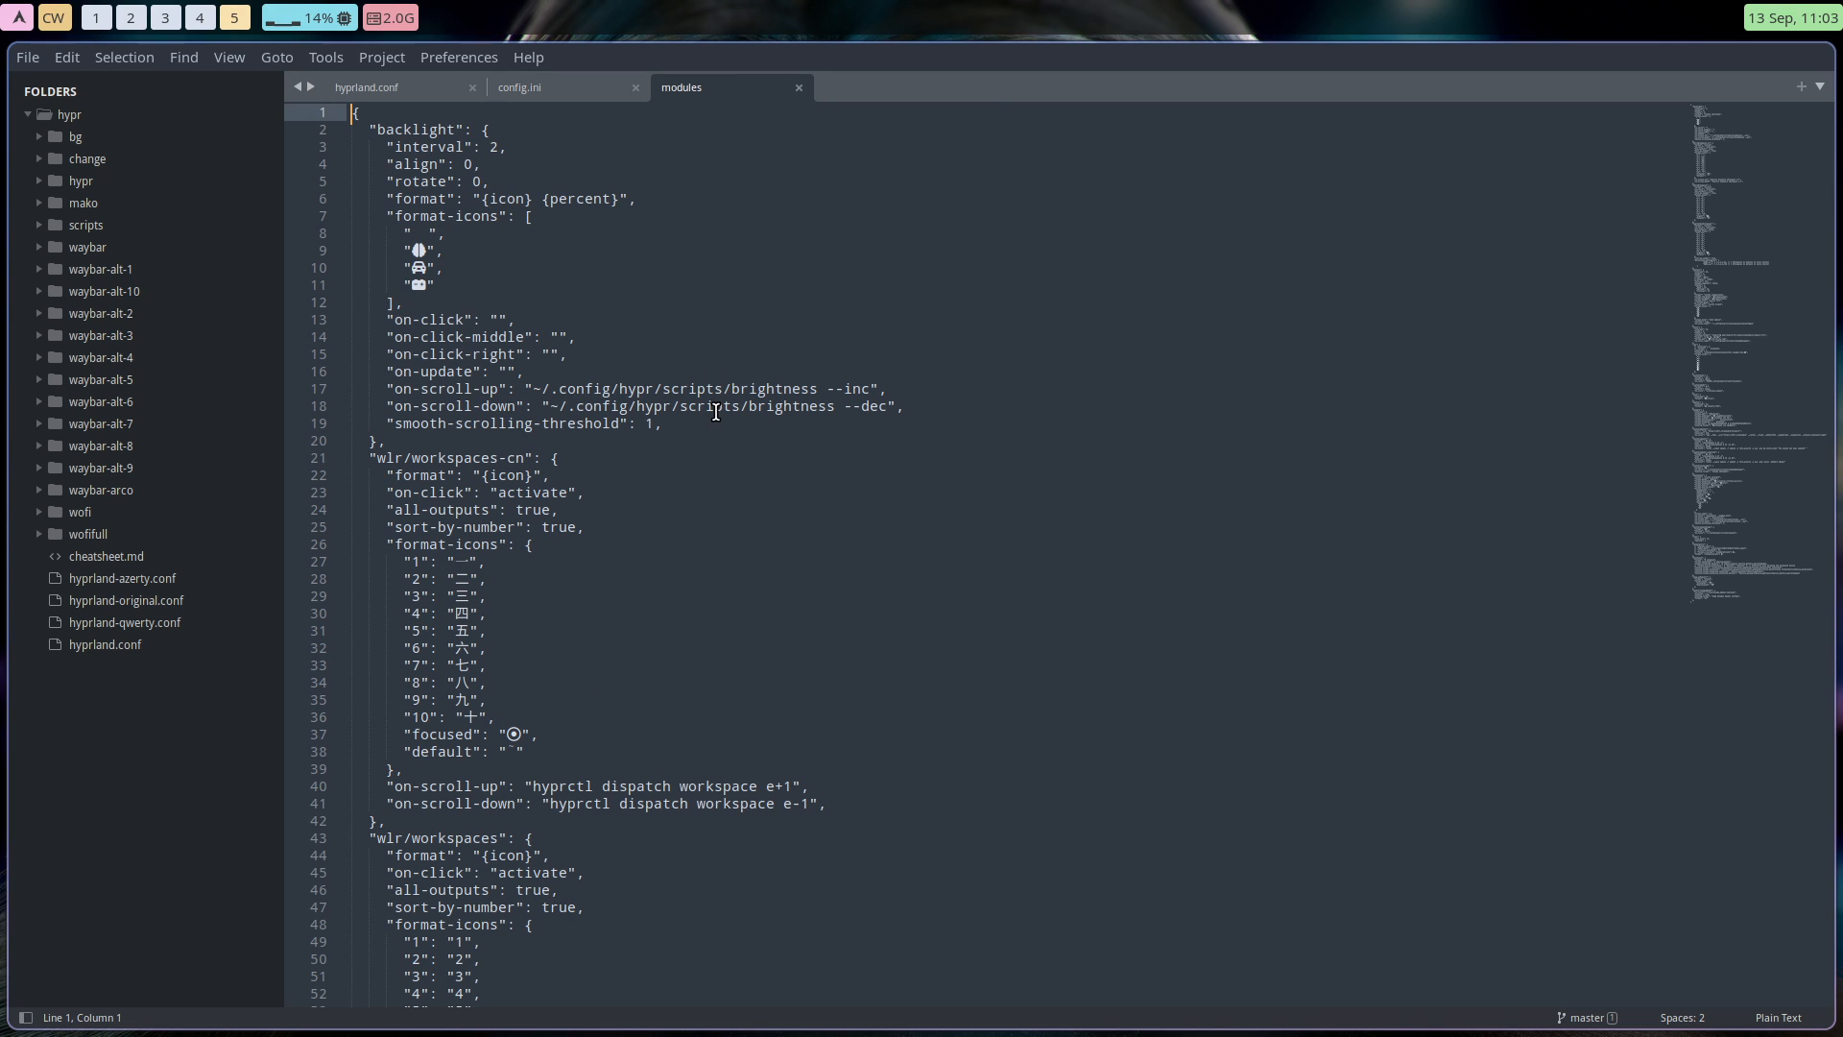
click(519, 85)
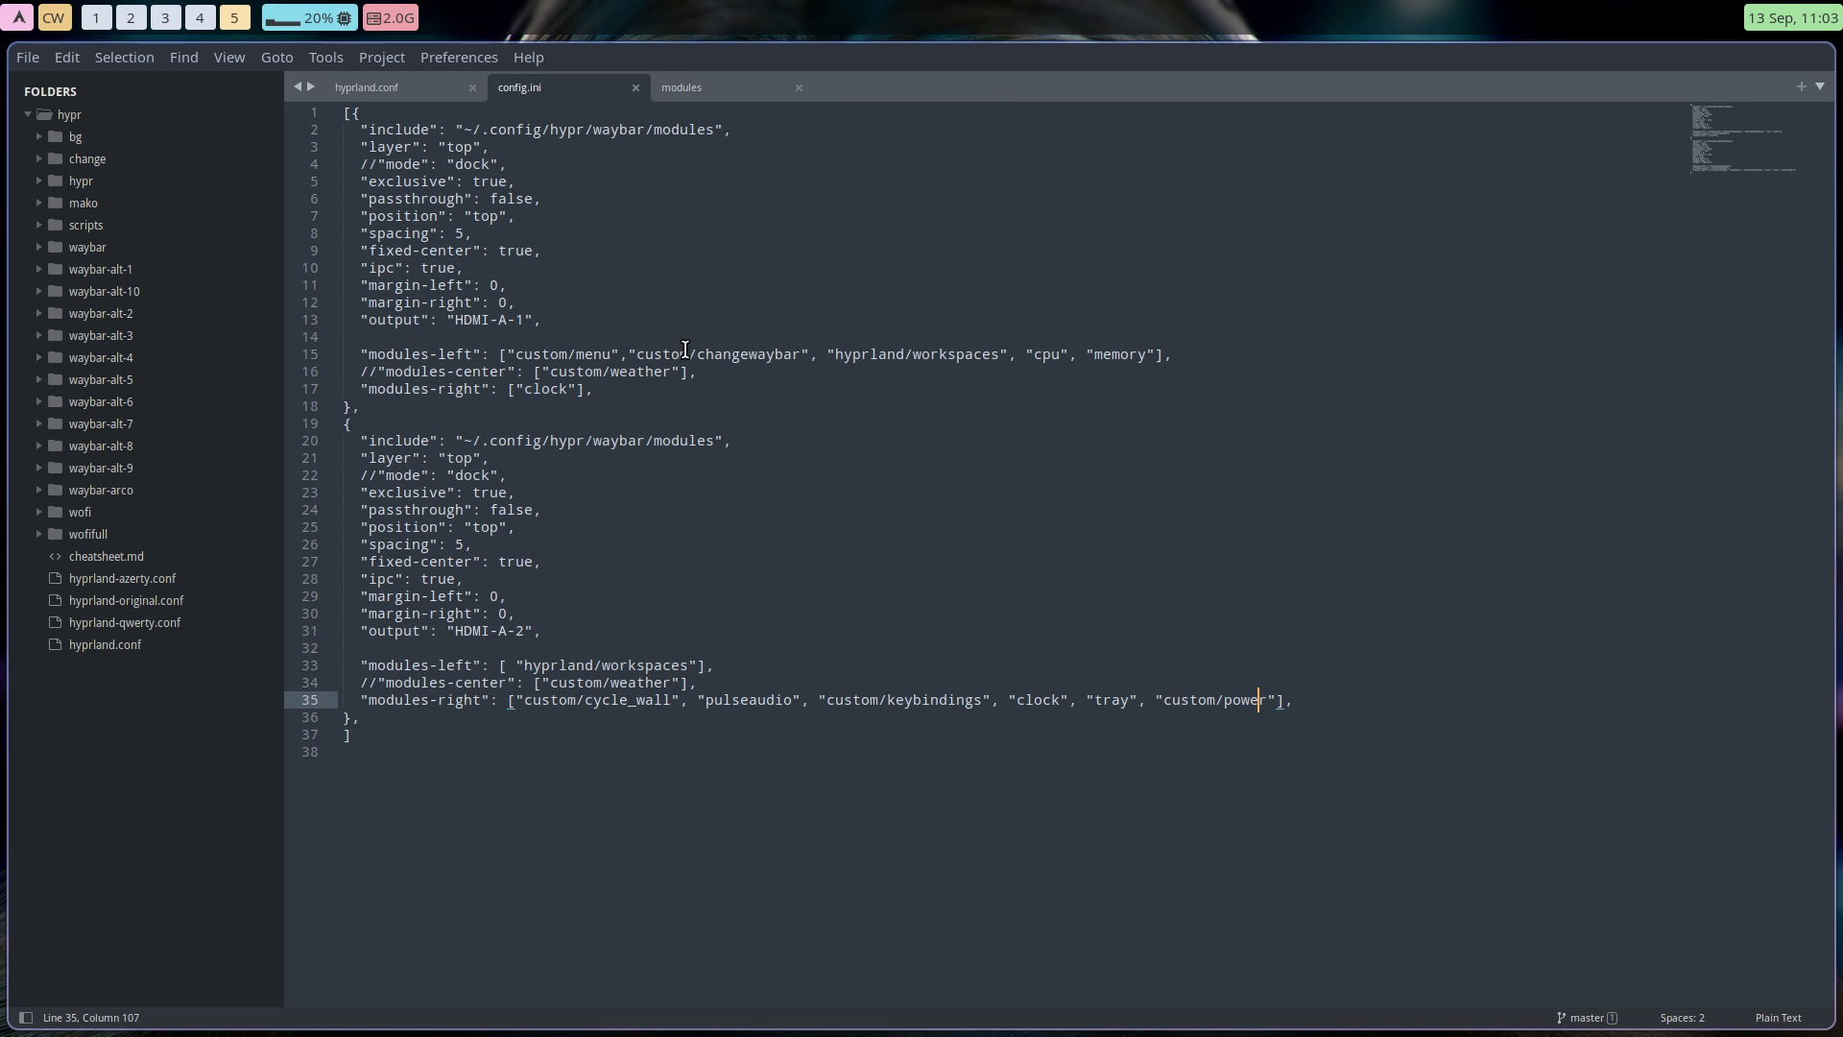
double_click(941, 354)
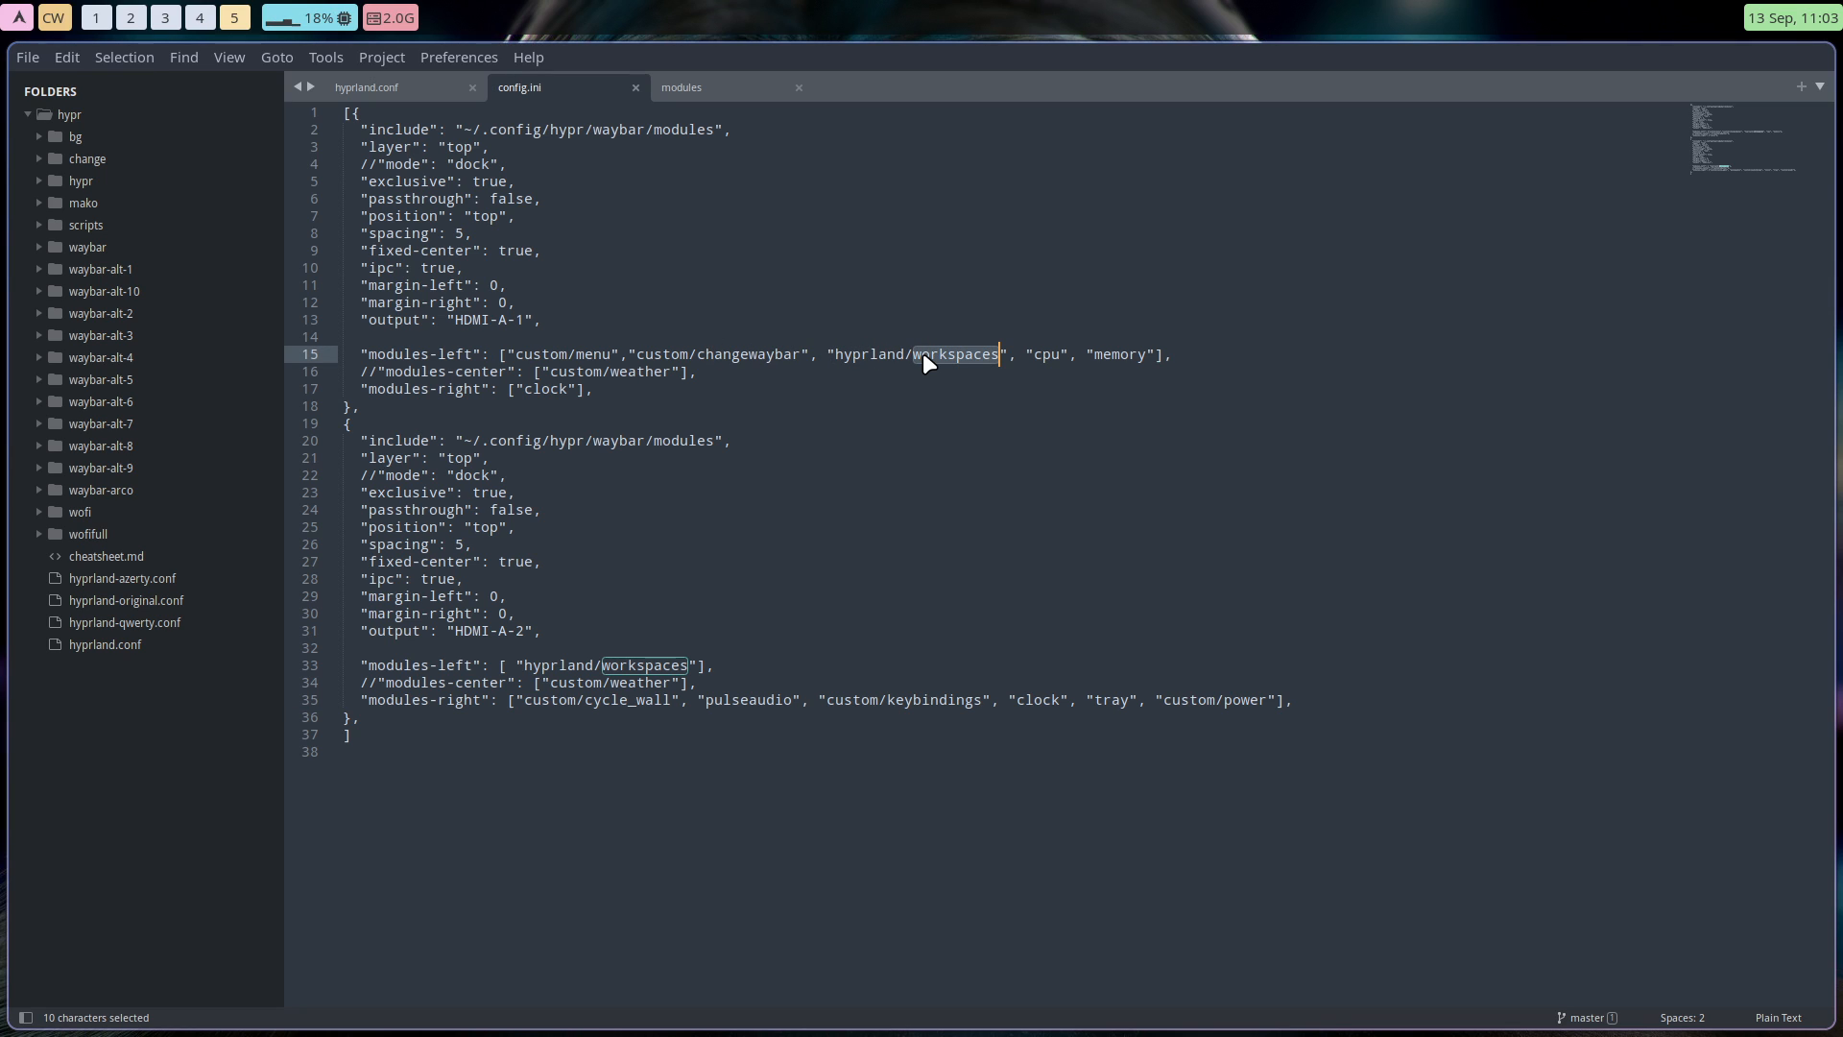
Search the modules file for 'workspaces' and scroll down through the matches.
key(ctrl+f)
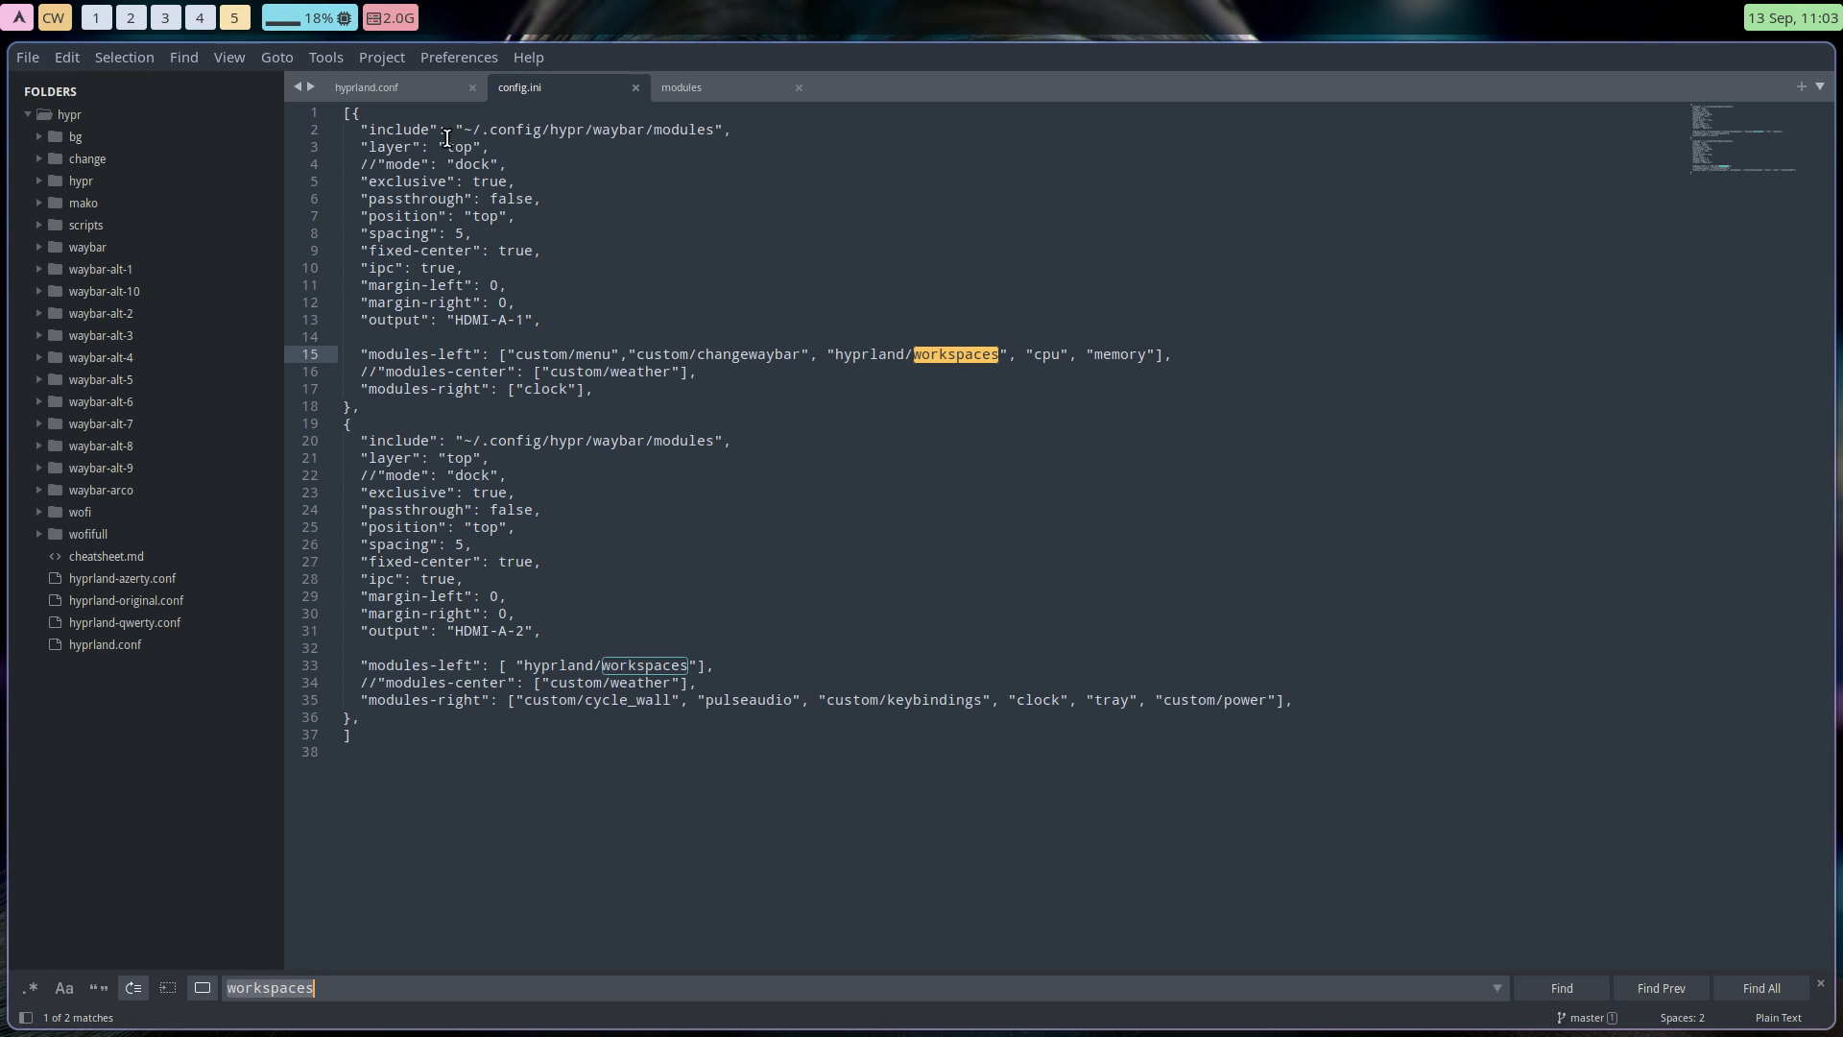
click(681, 87)
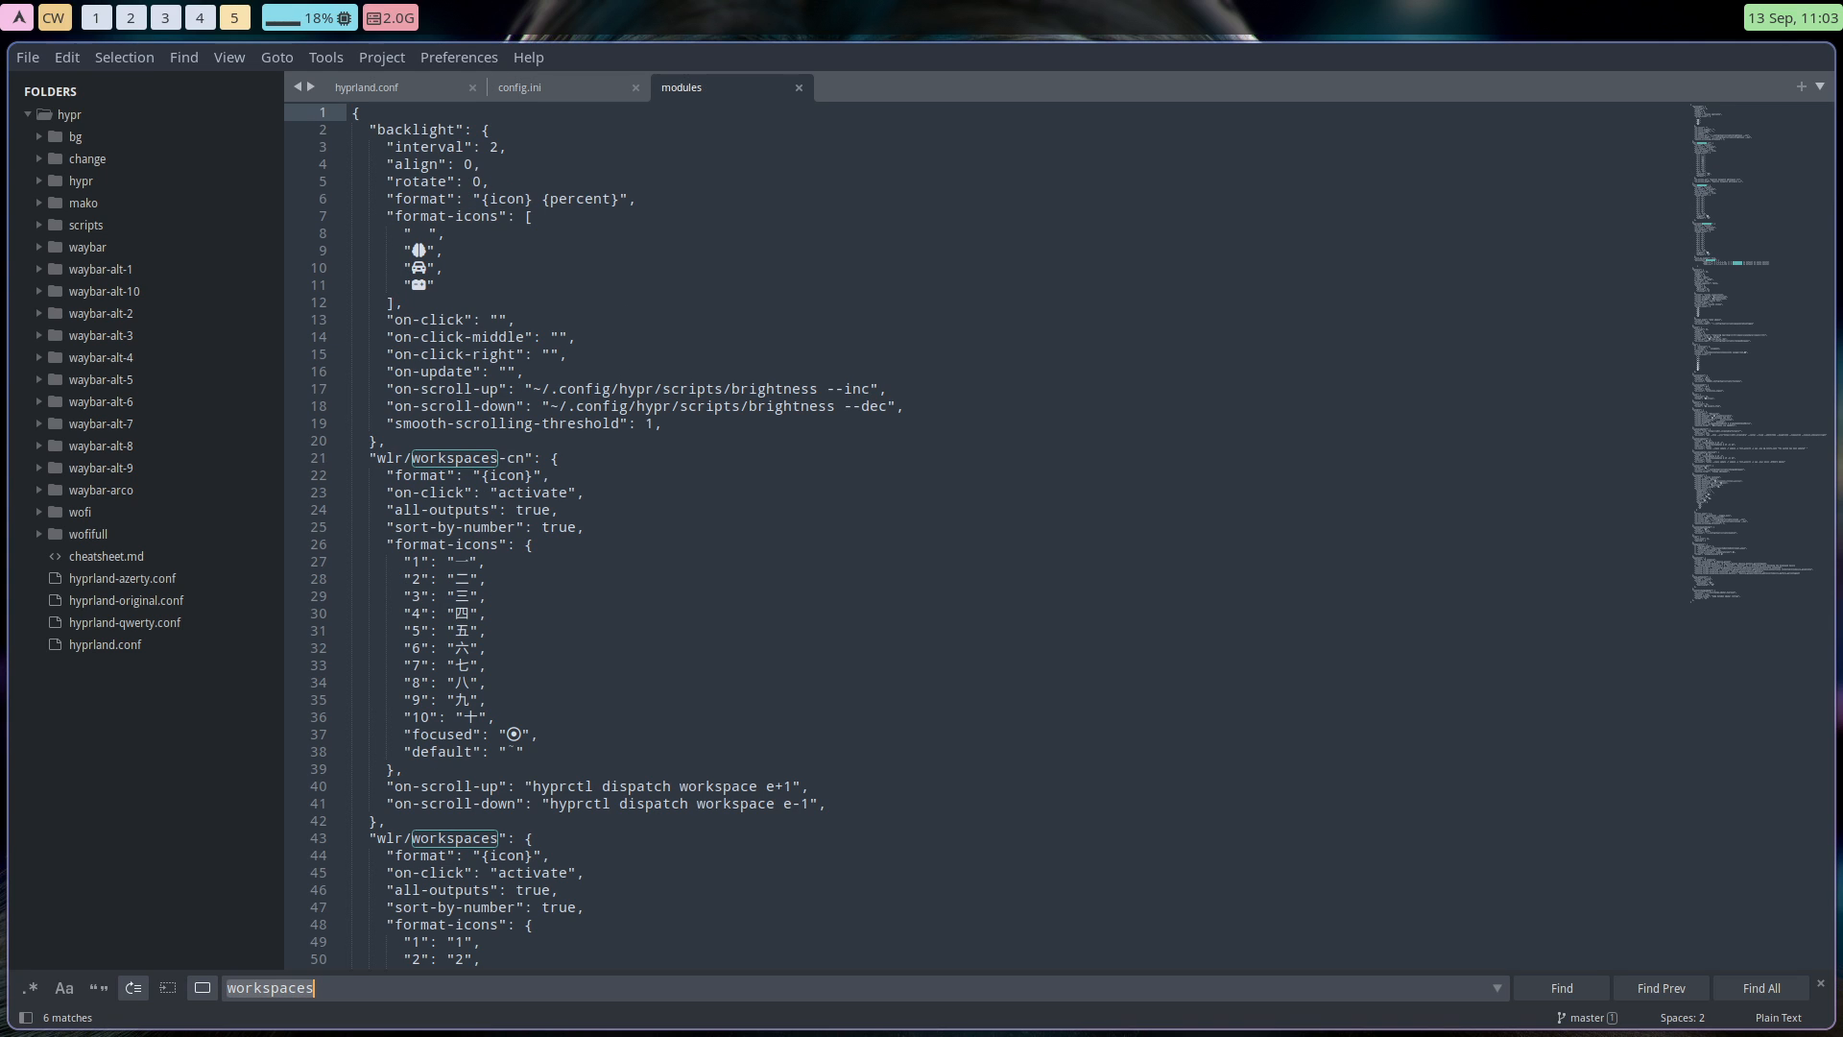
click(1560, 988)
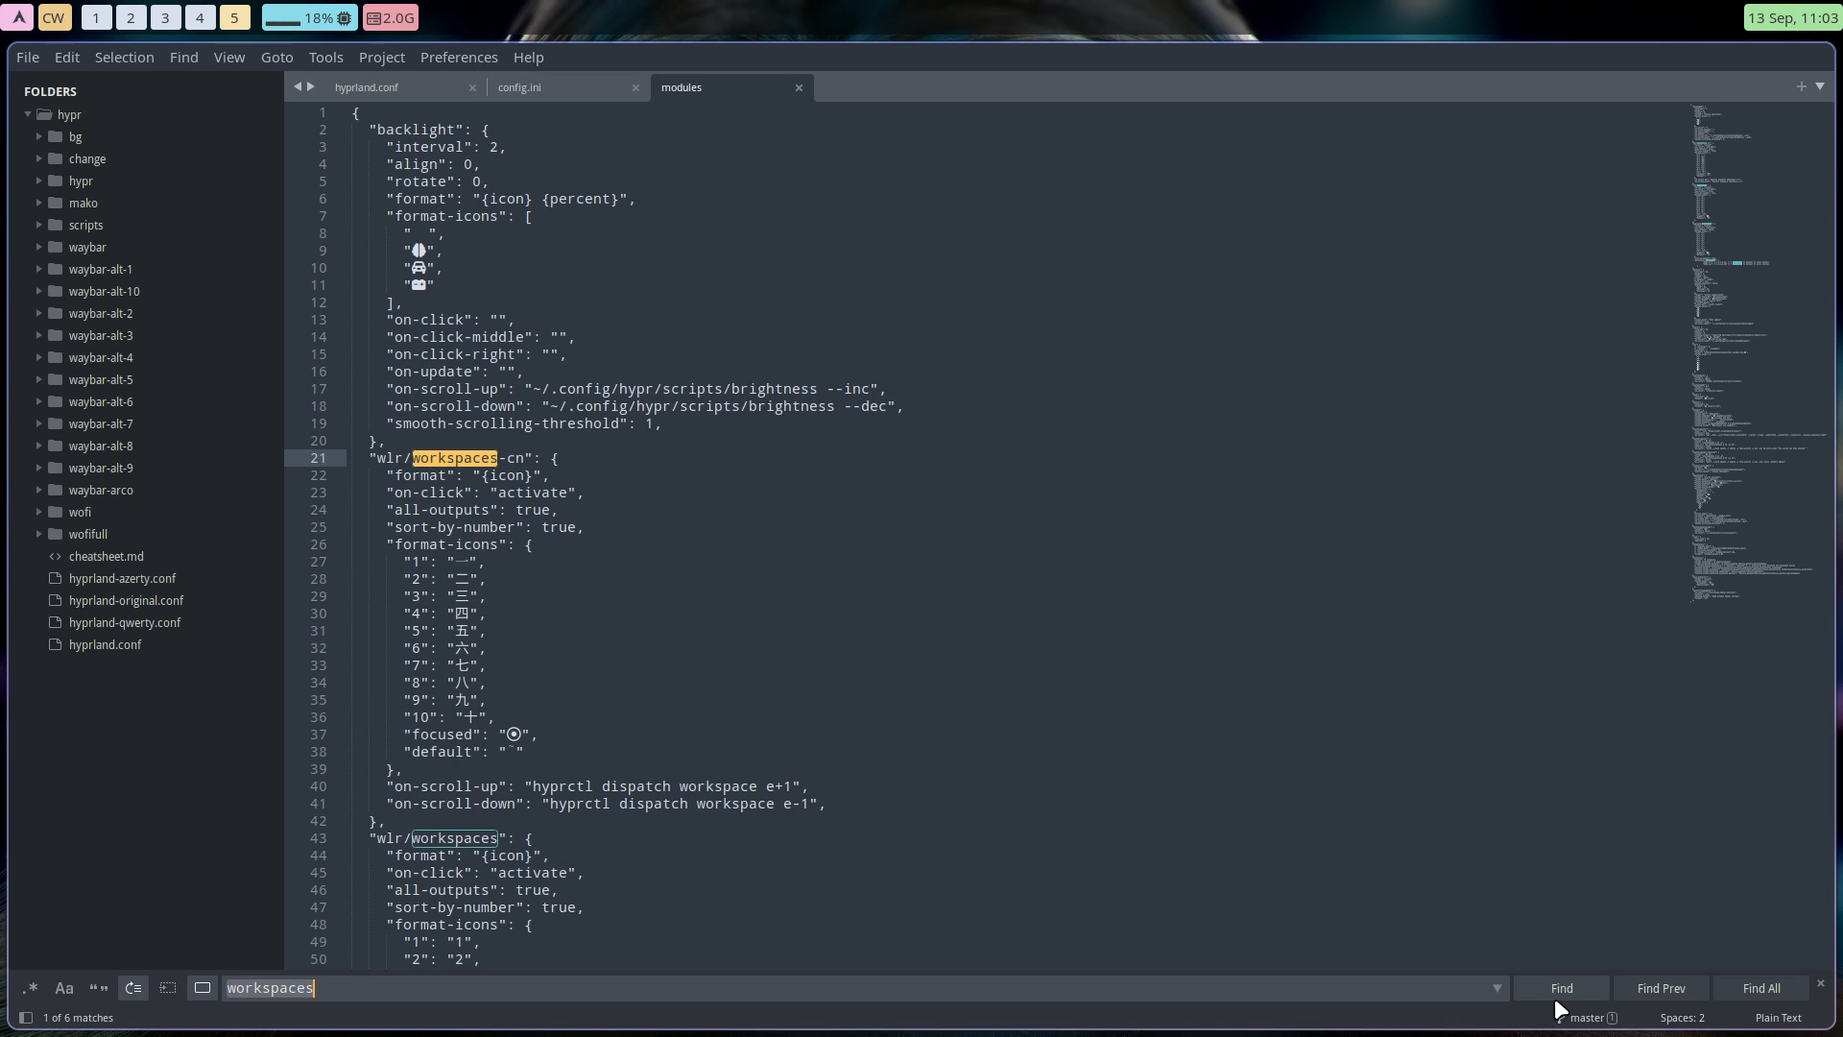
scroll(down, 3)
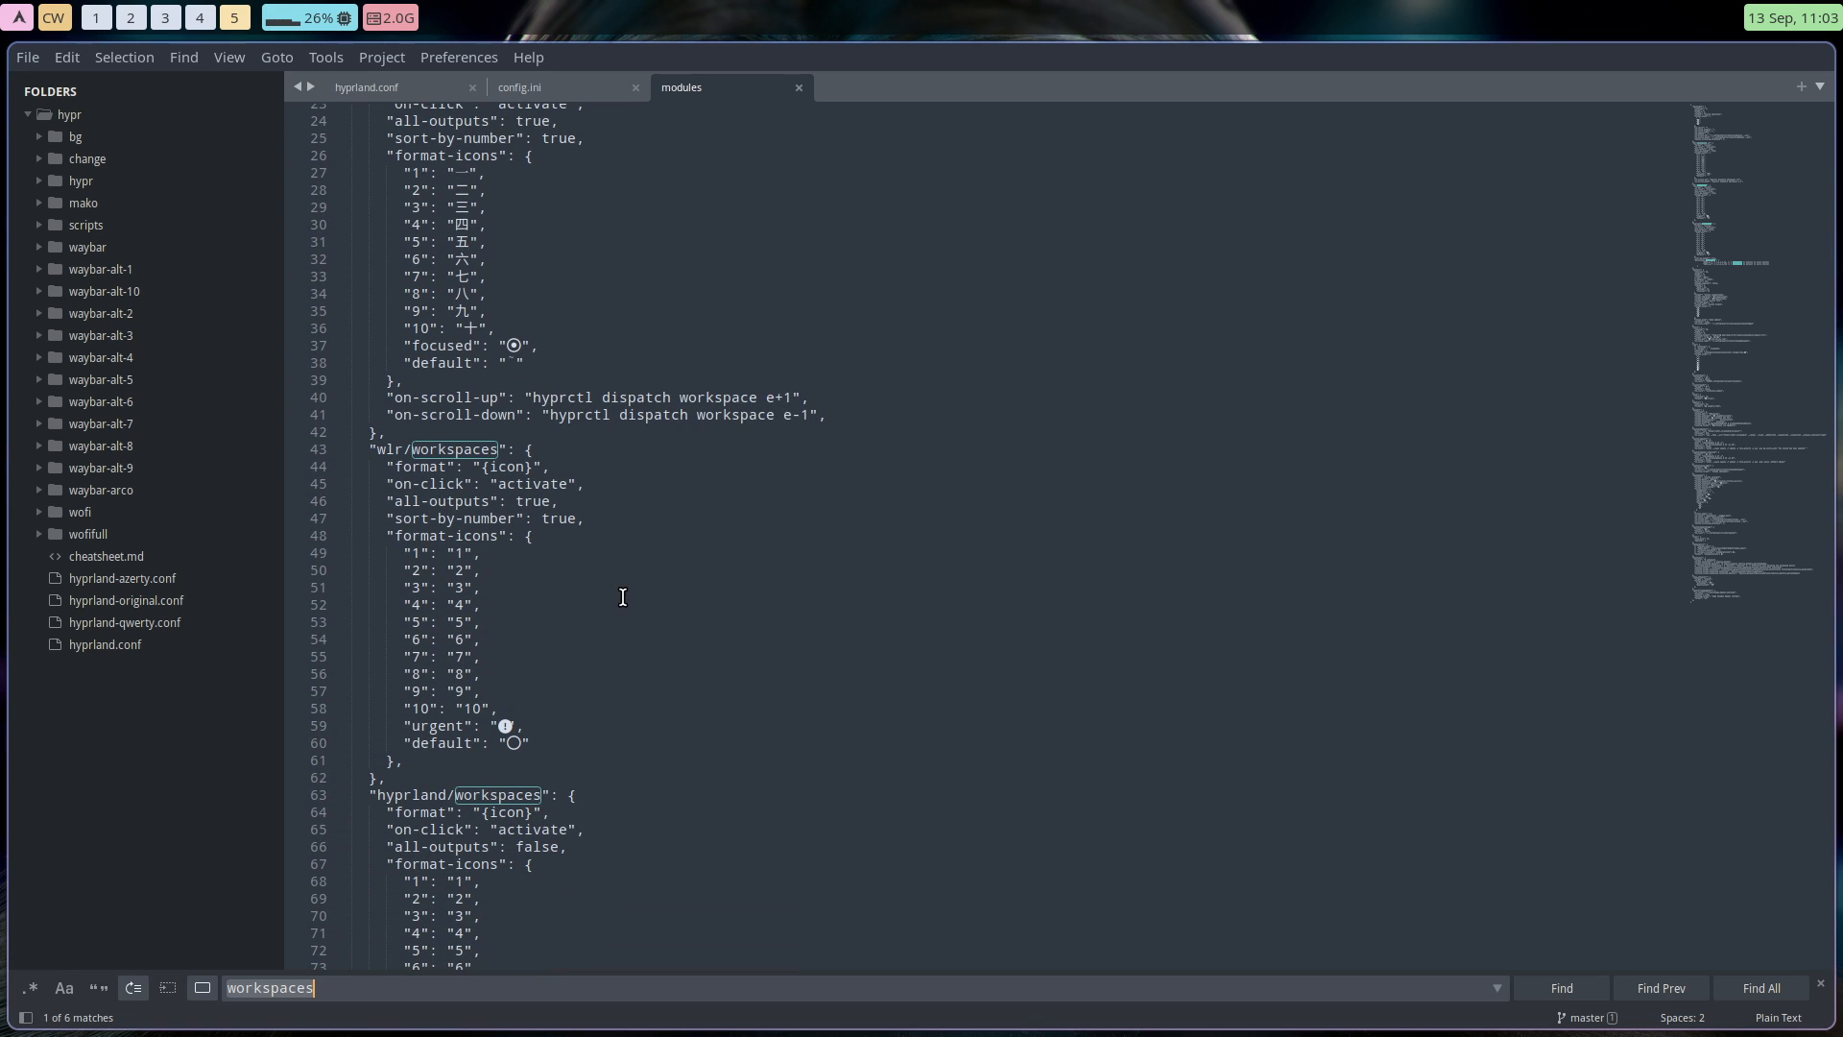
scroll(down, 3)
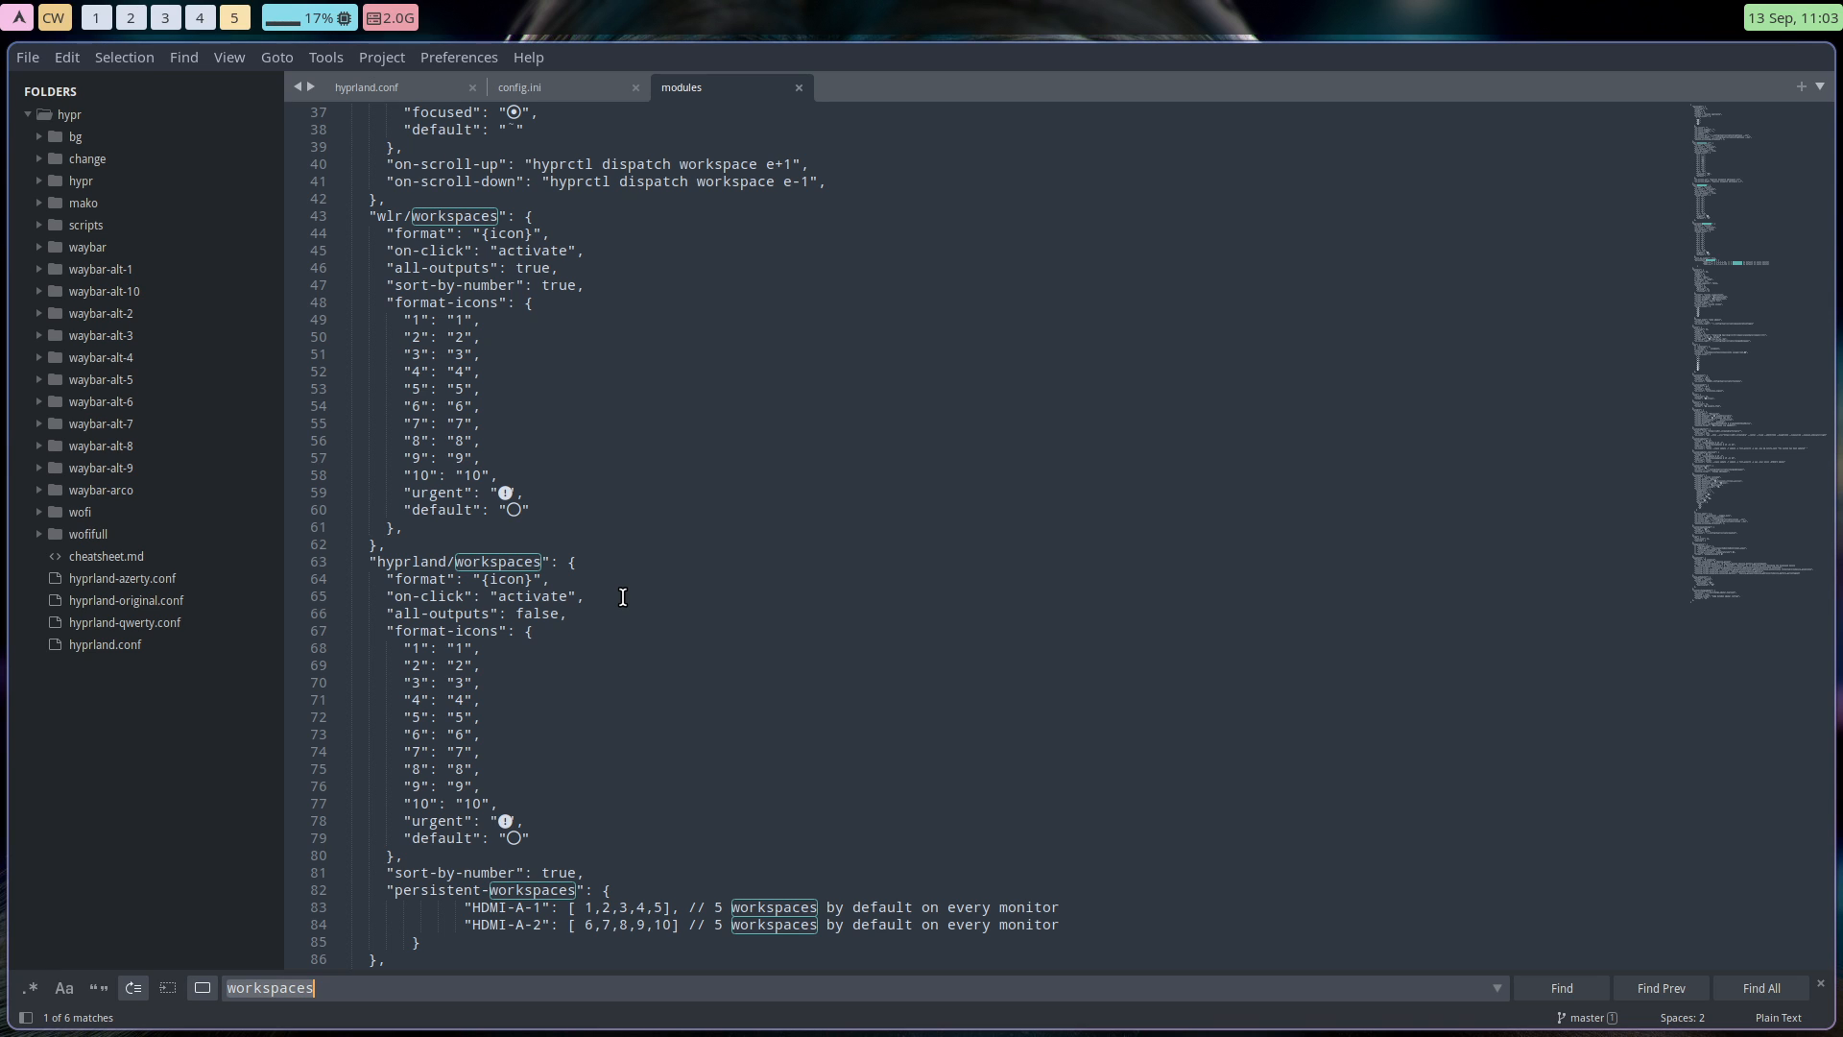
scroll(down, 3)
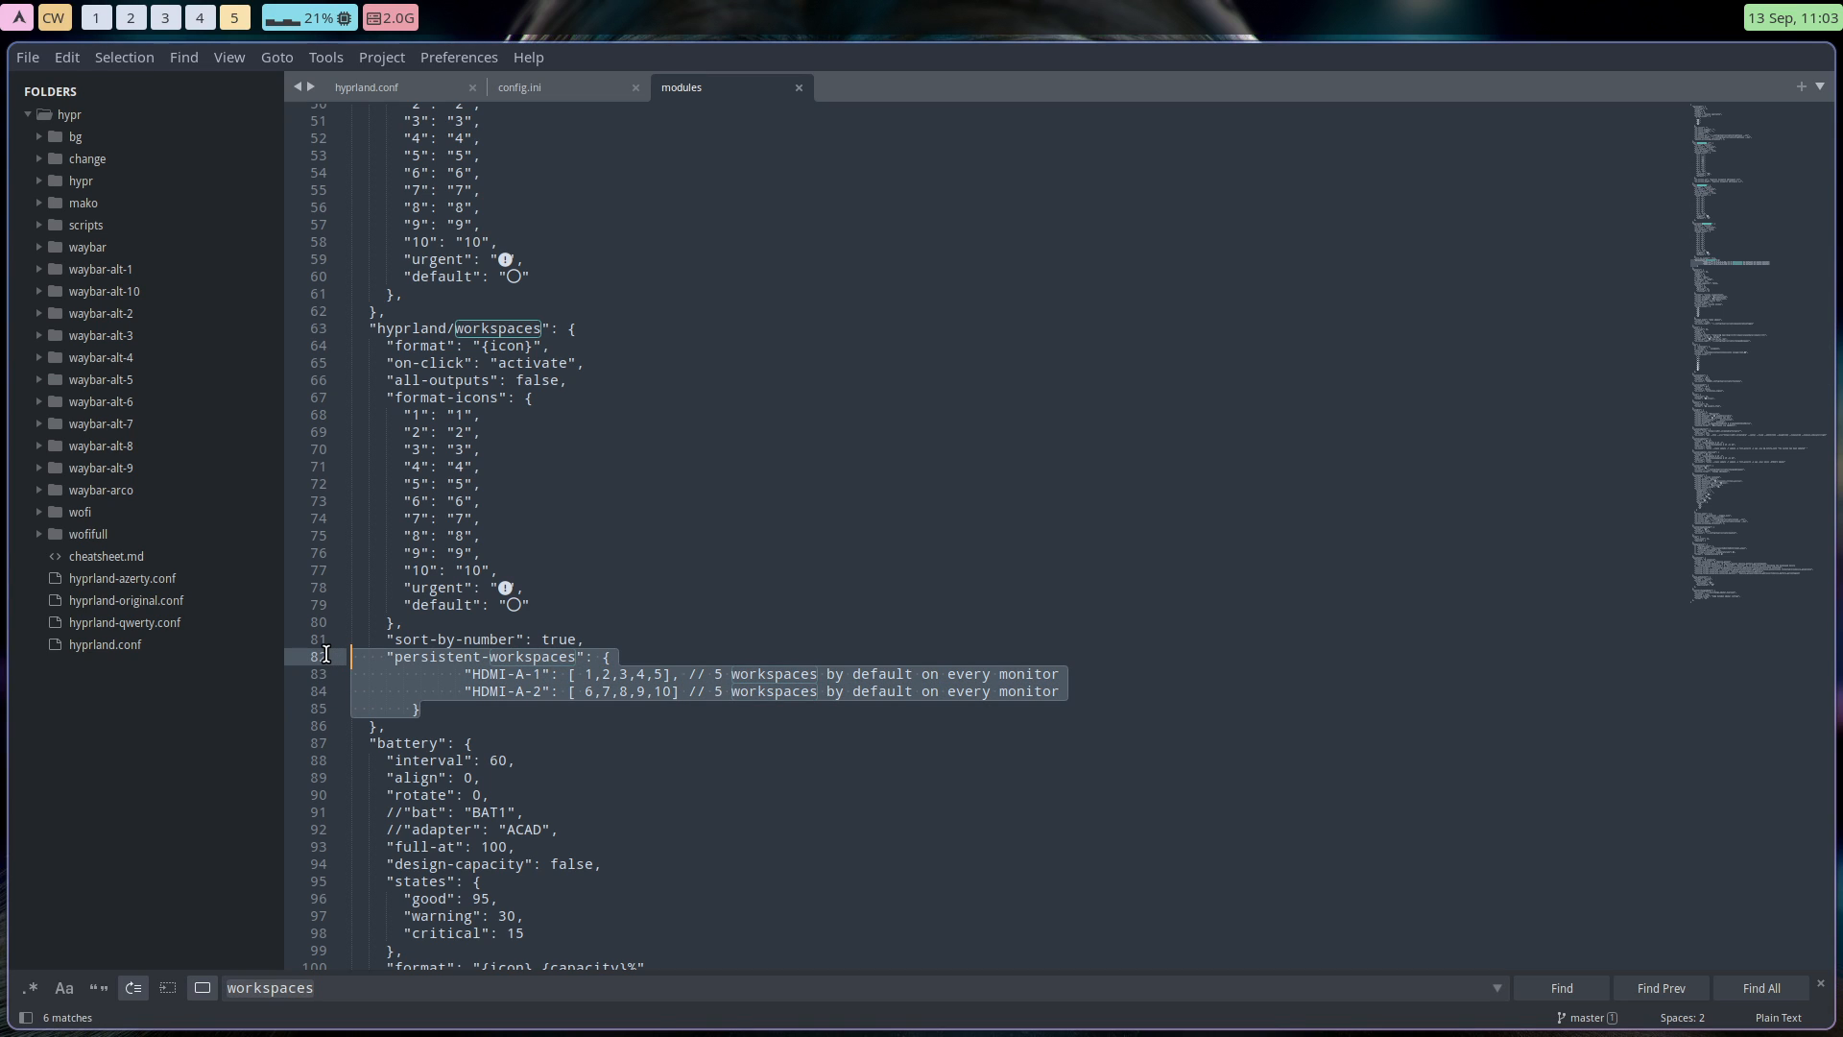
mouse_move(412, 666)
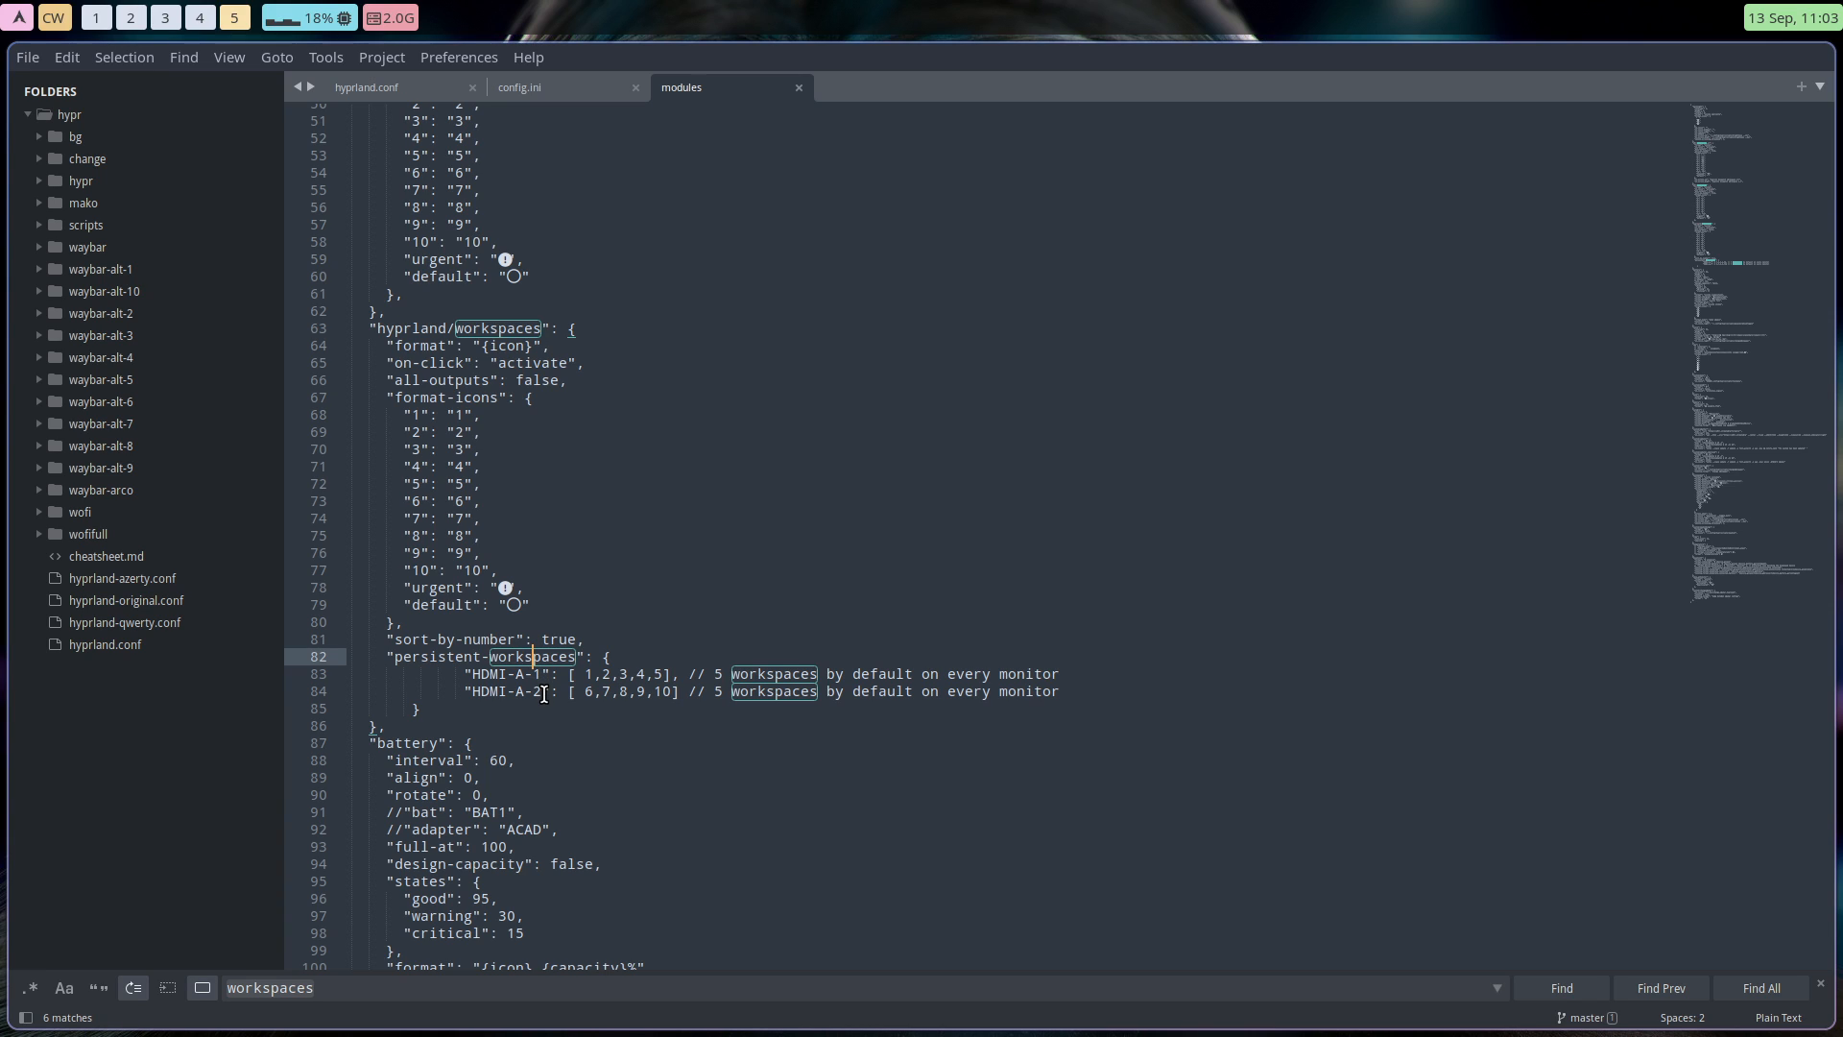
mouse_move(534, 687)
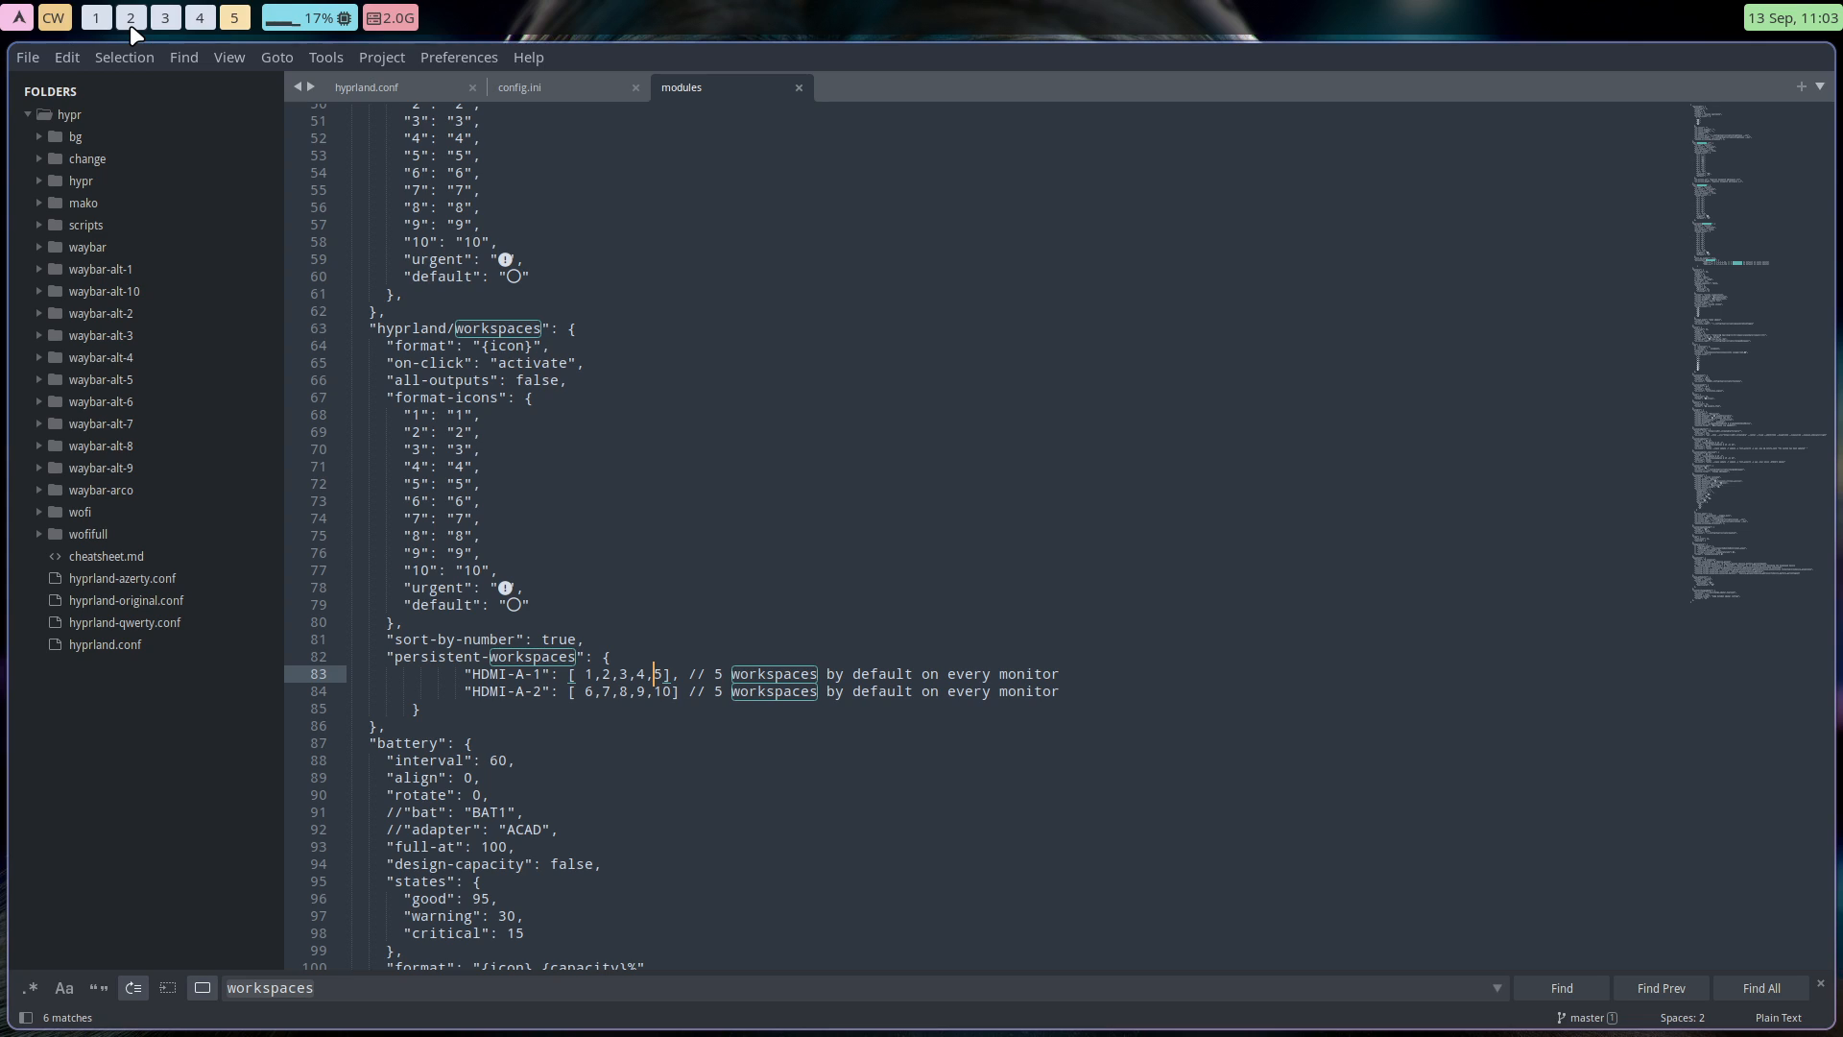
Inspect the HDMI-A-1 persistent workspace list, then revisit config.ini and hyprland.conf.
click(95, 16)
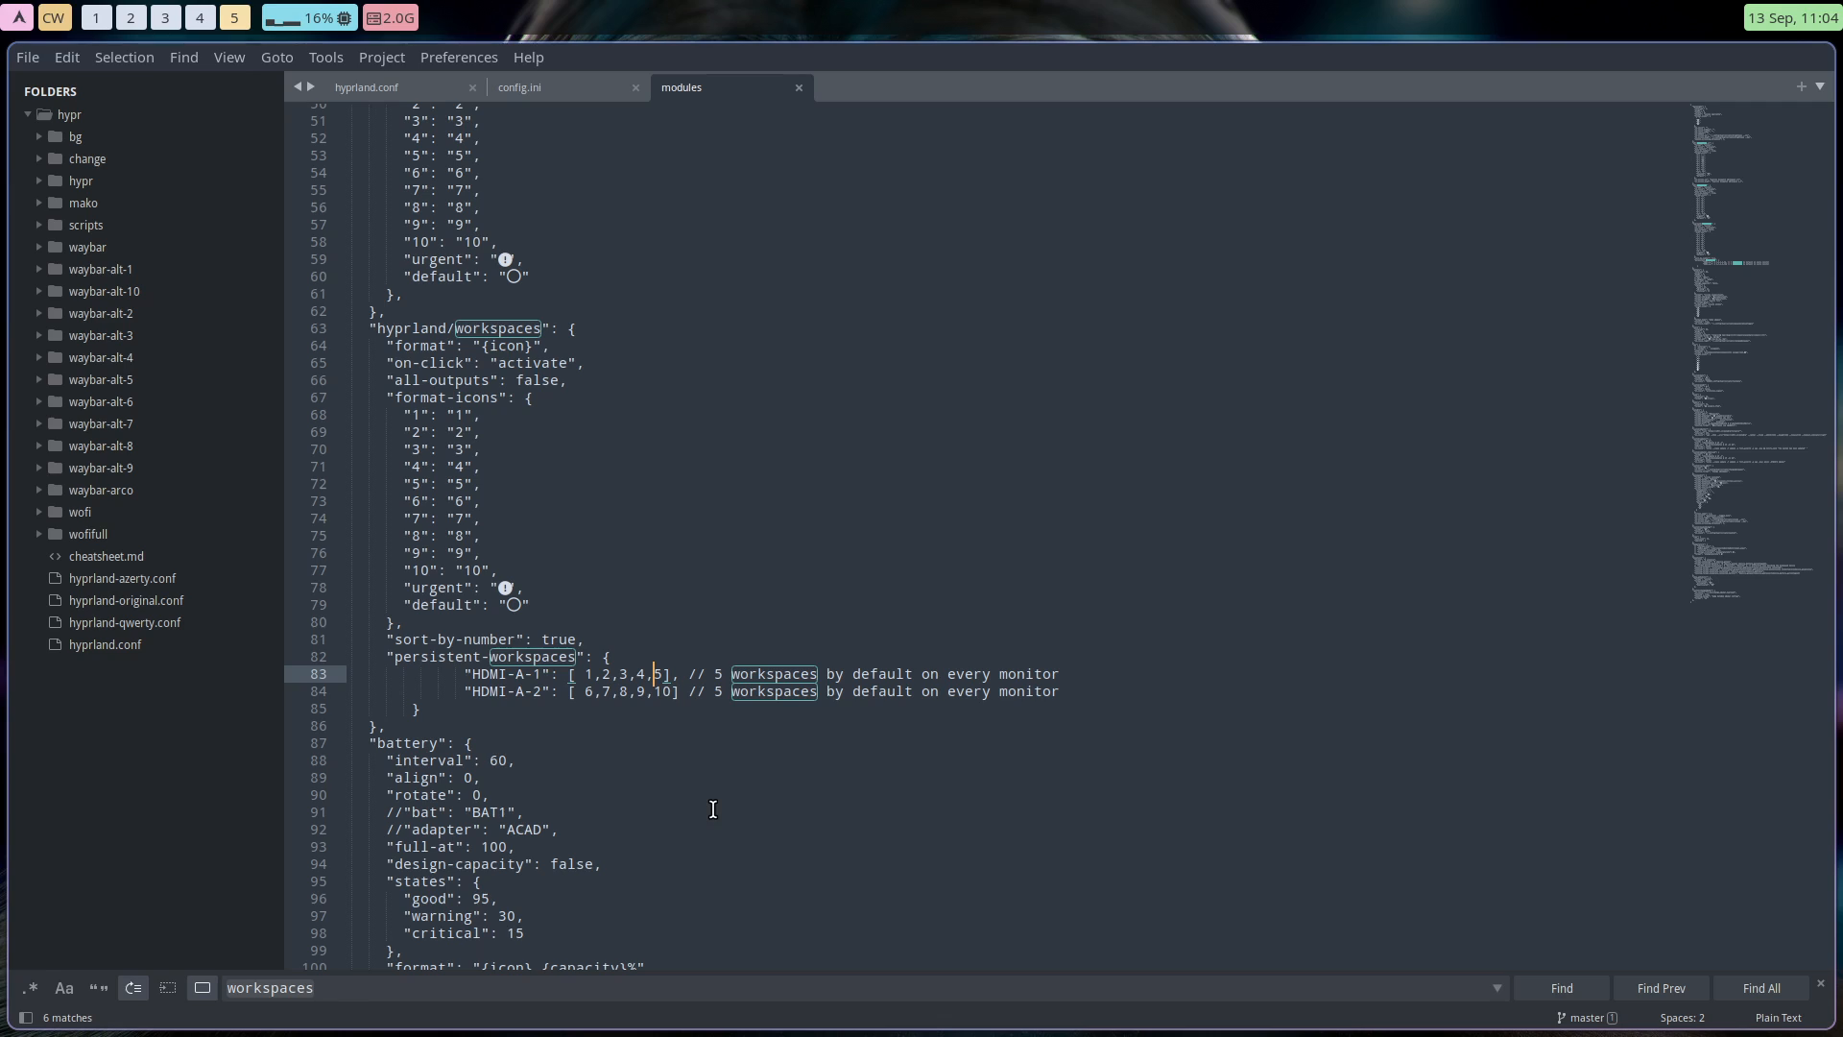
mouse_move(490, 717)
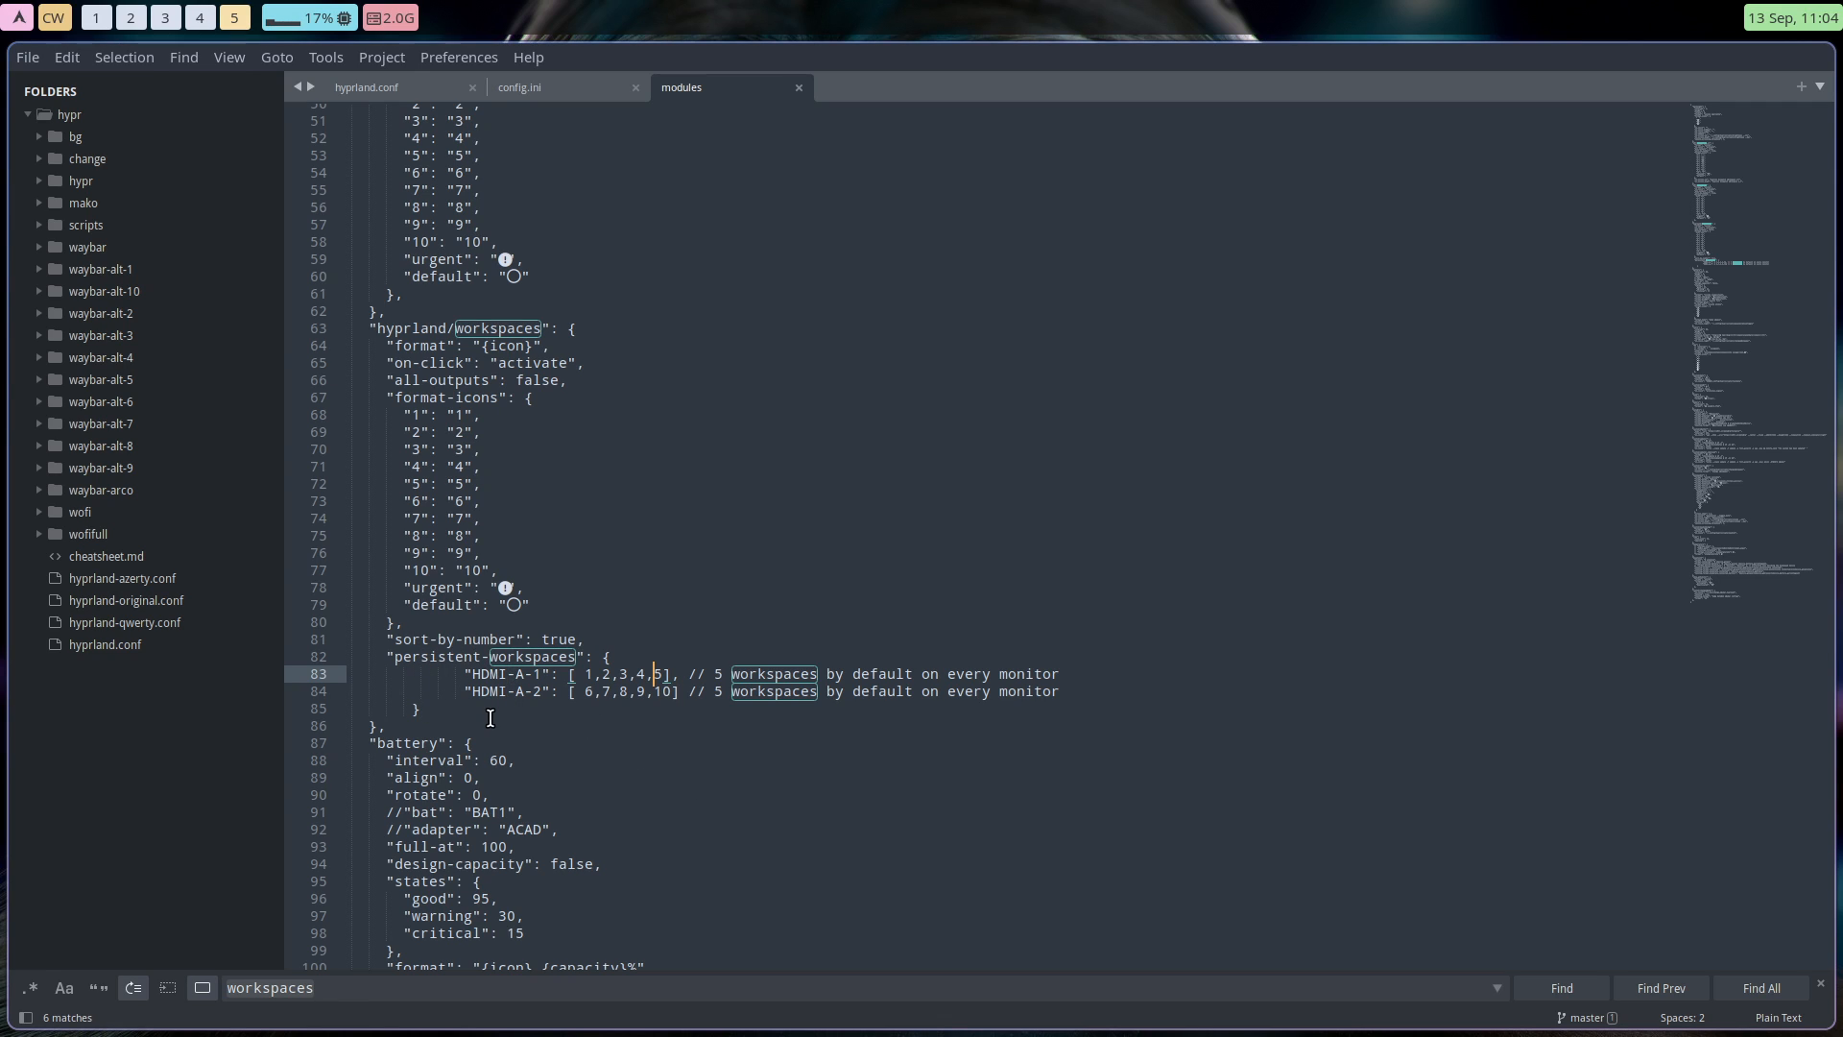
mouse_move(540, 99)
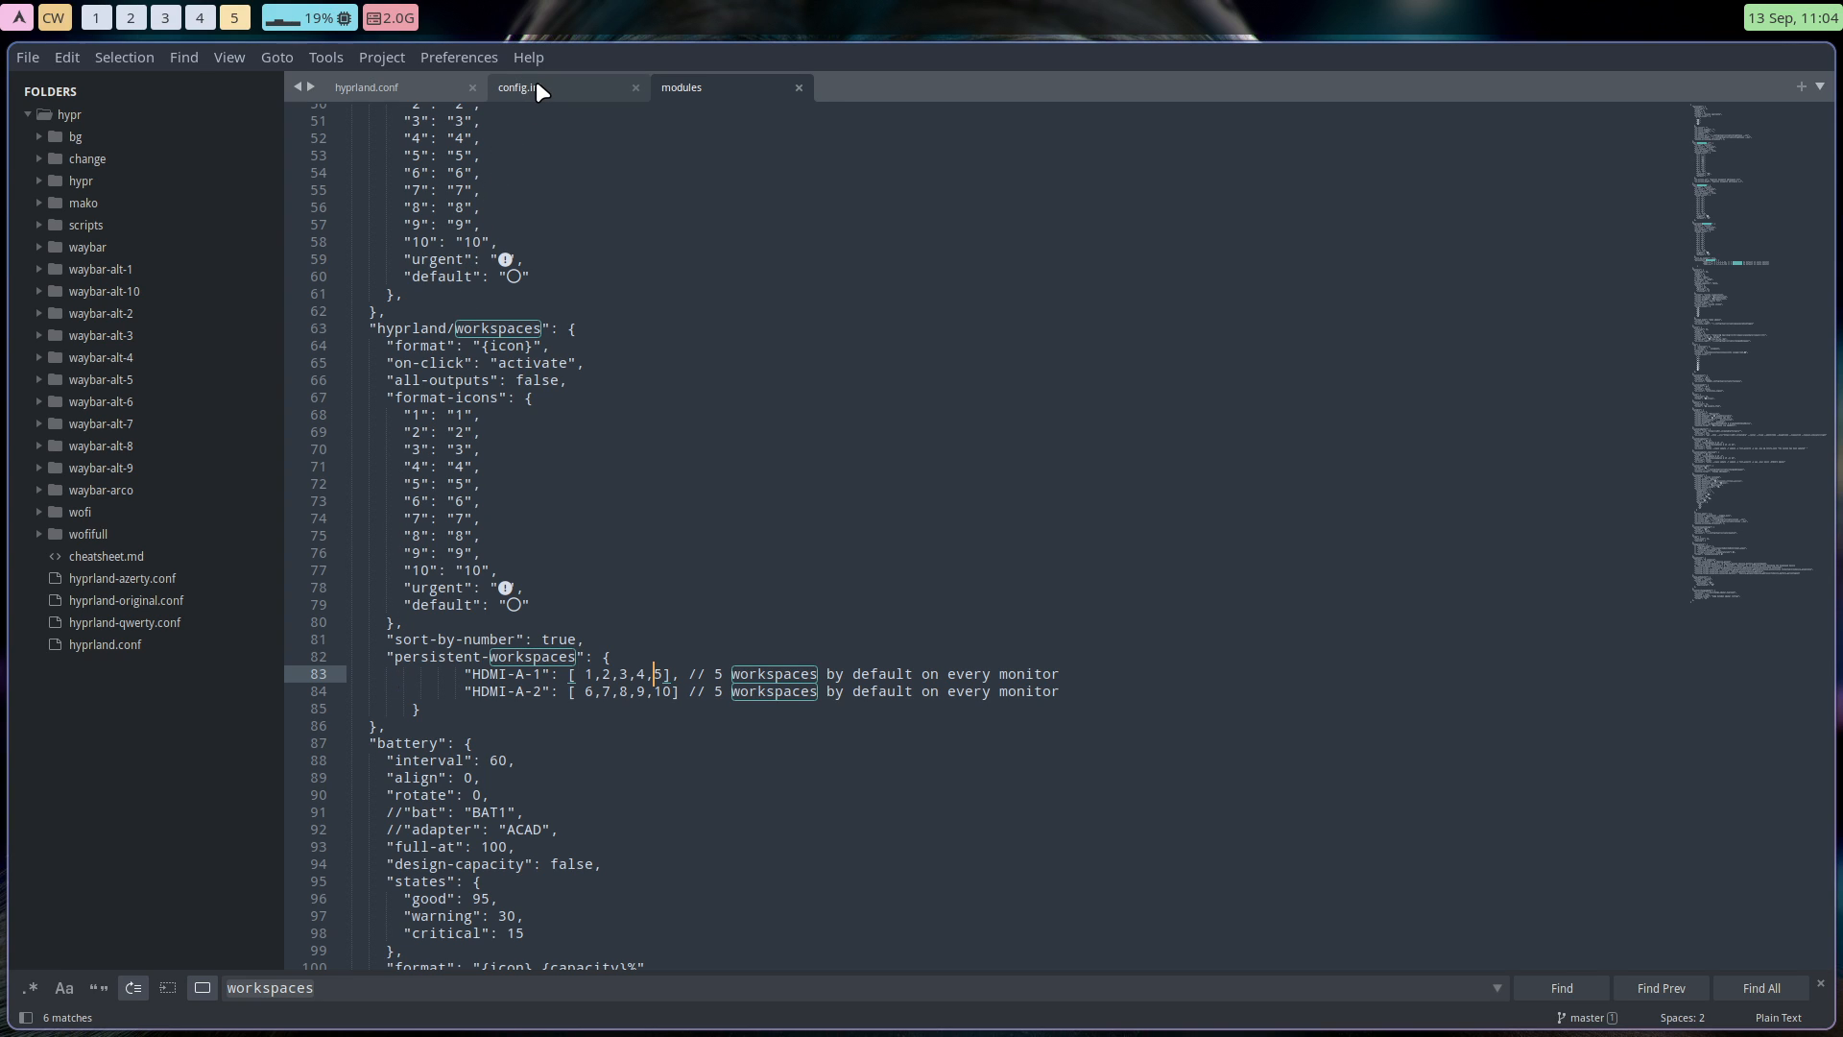
click(522, 88)
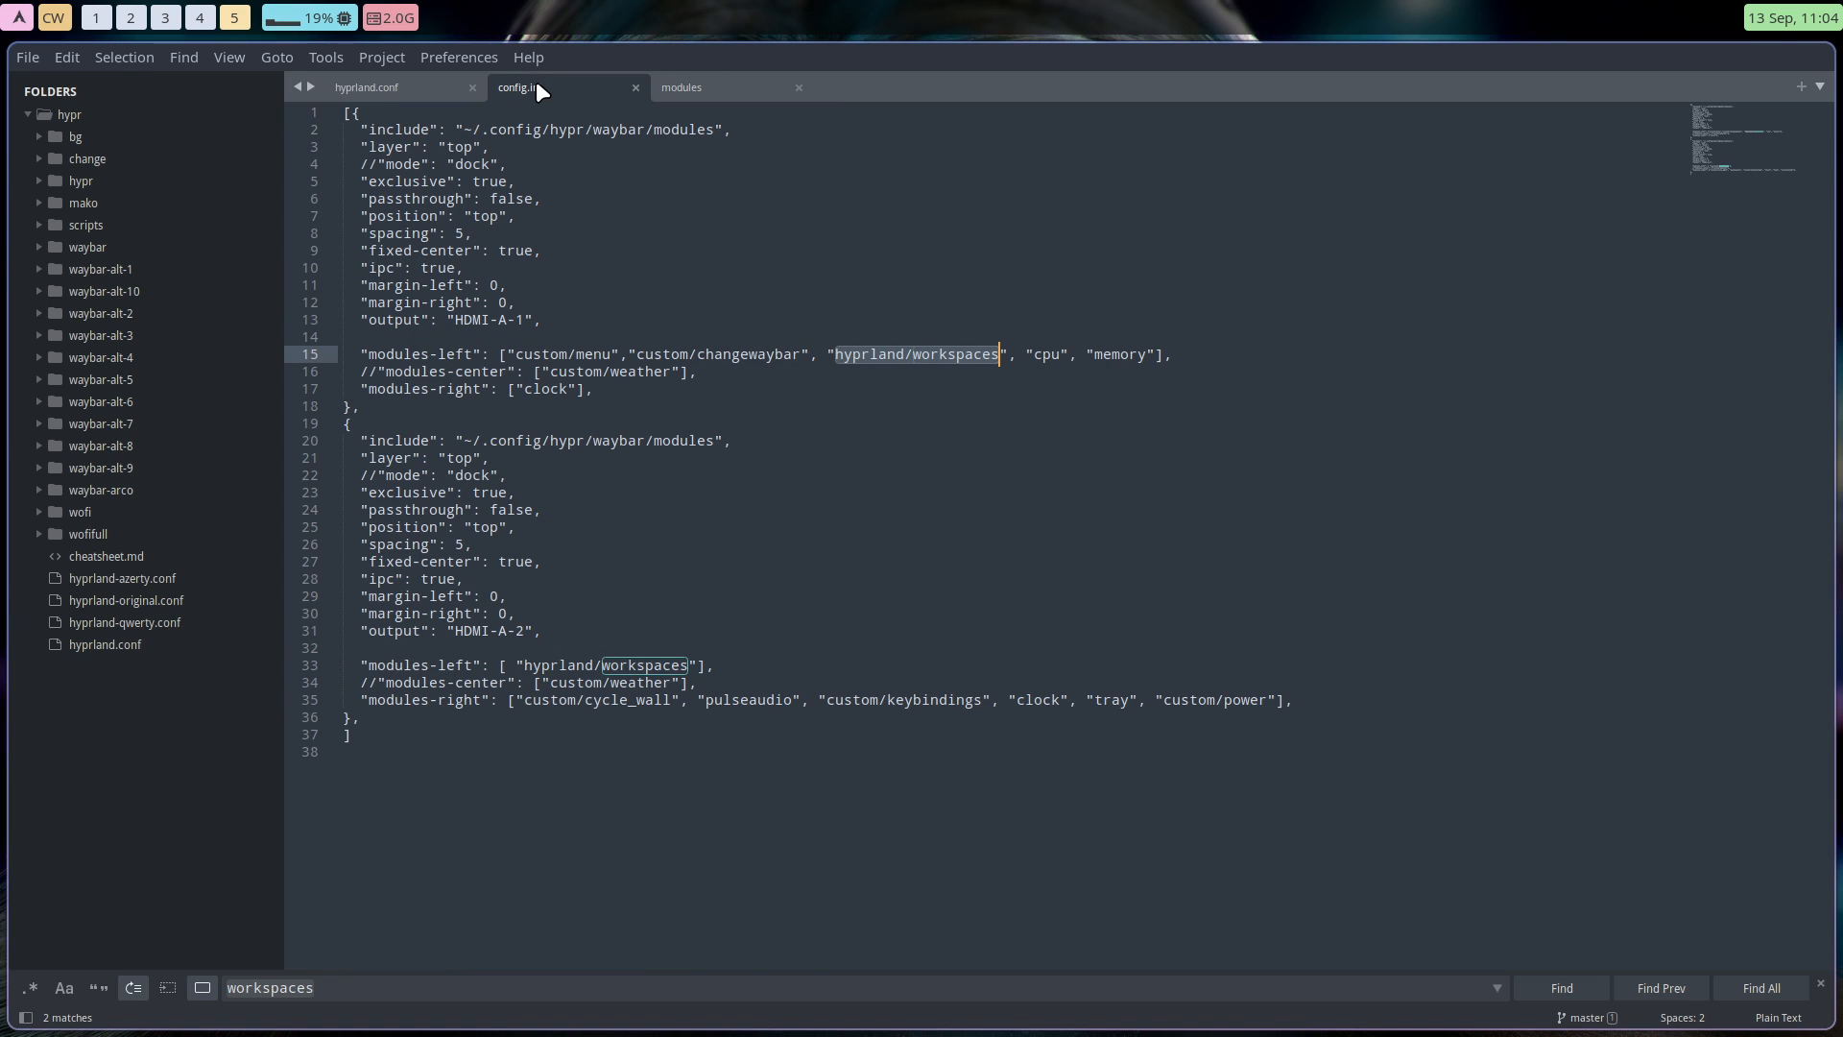
click(365, 87)
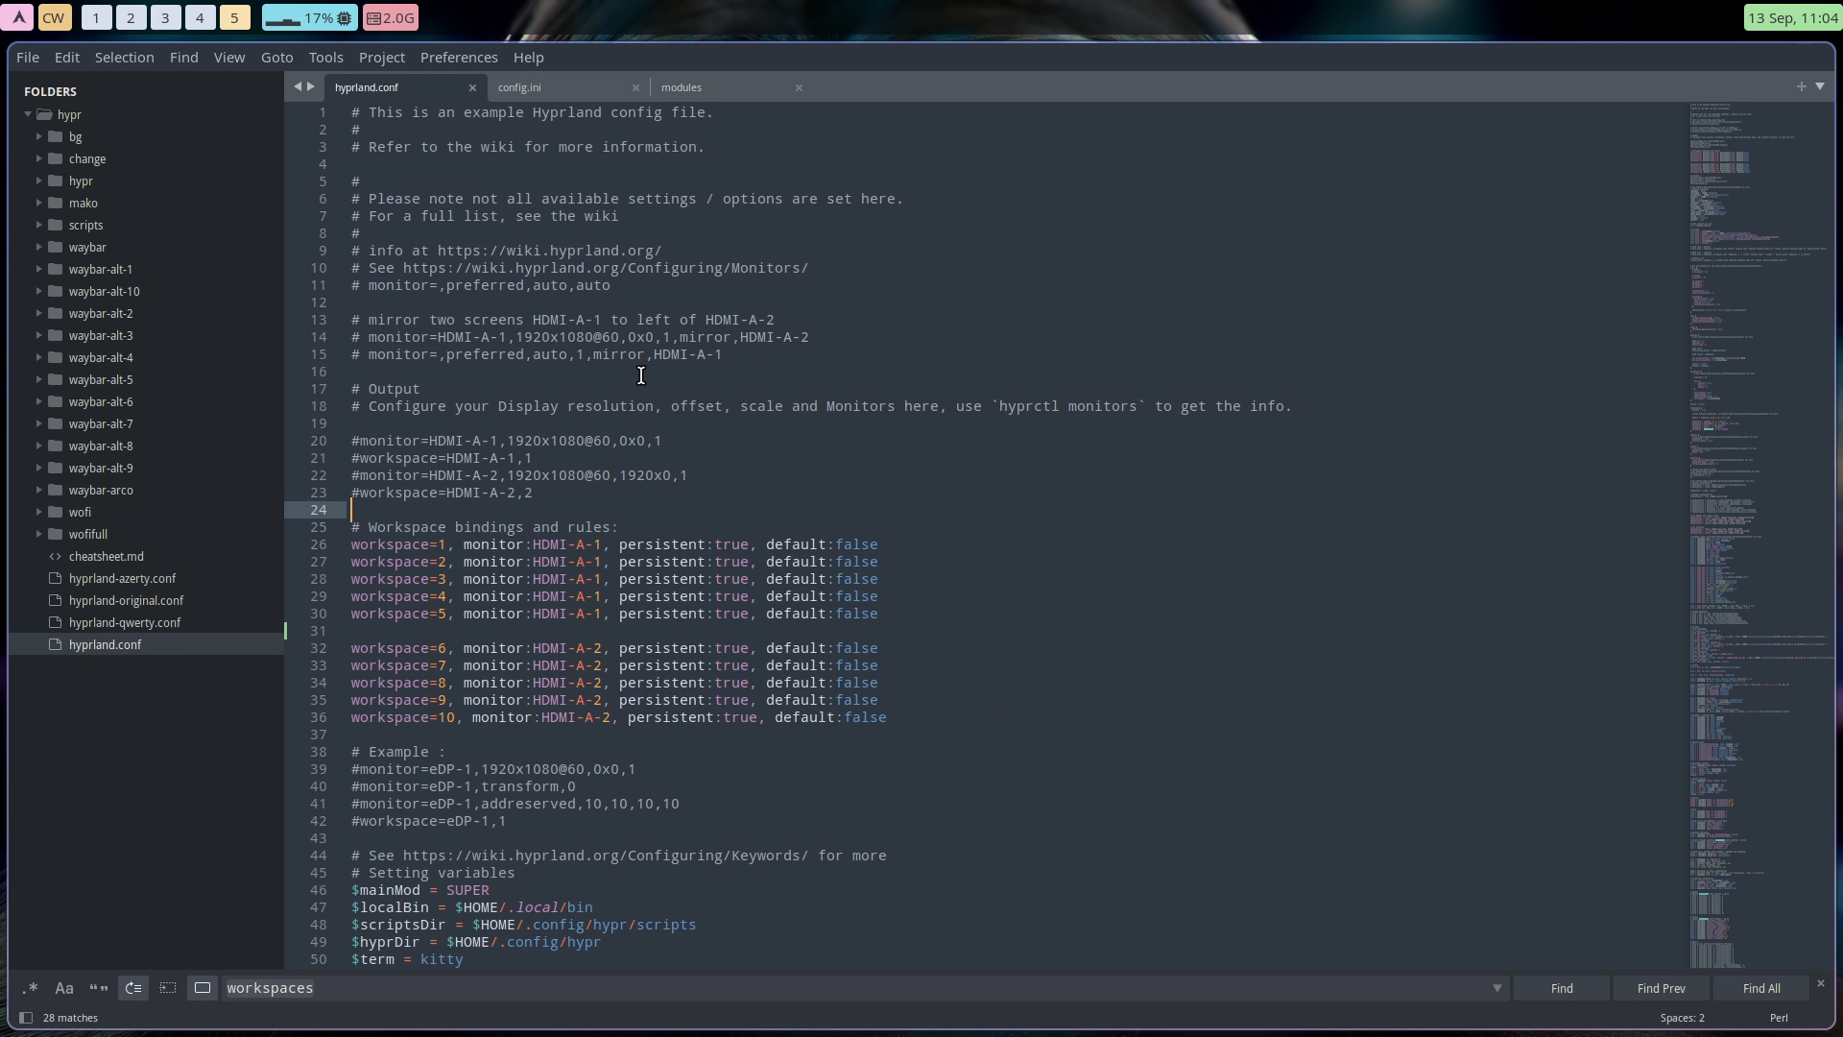
mouse_move(528, 235)
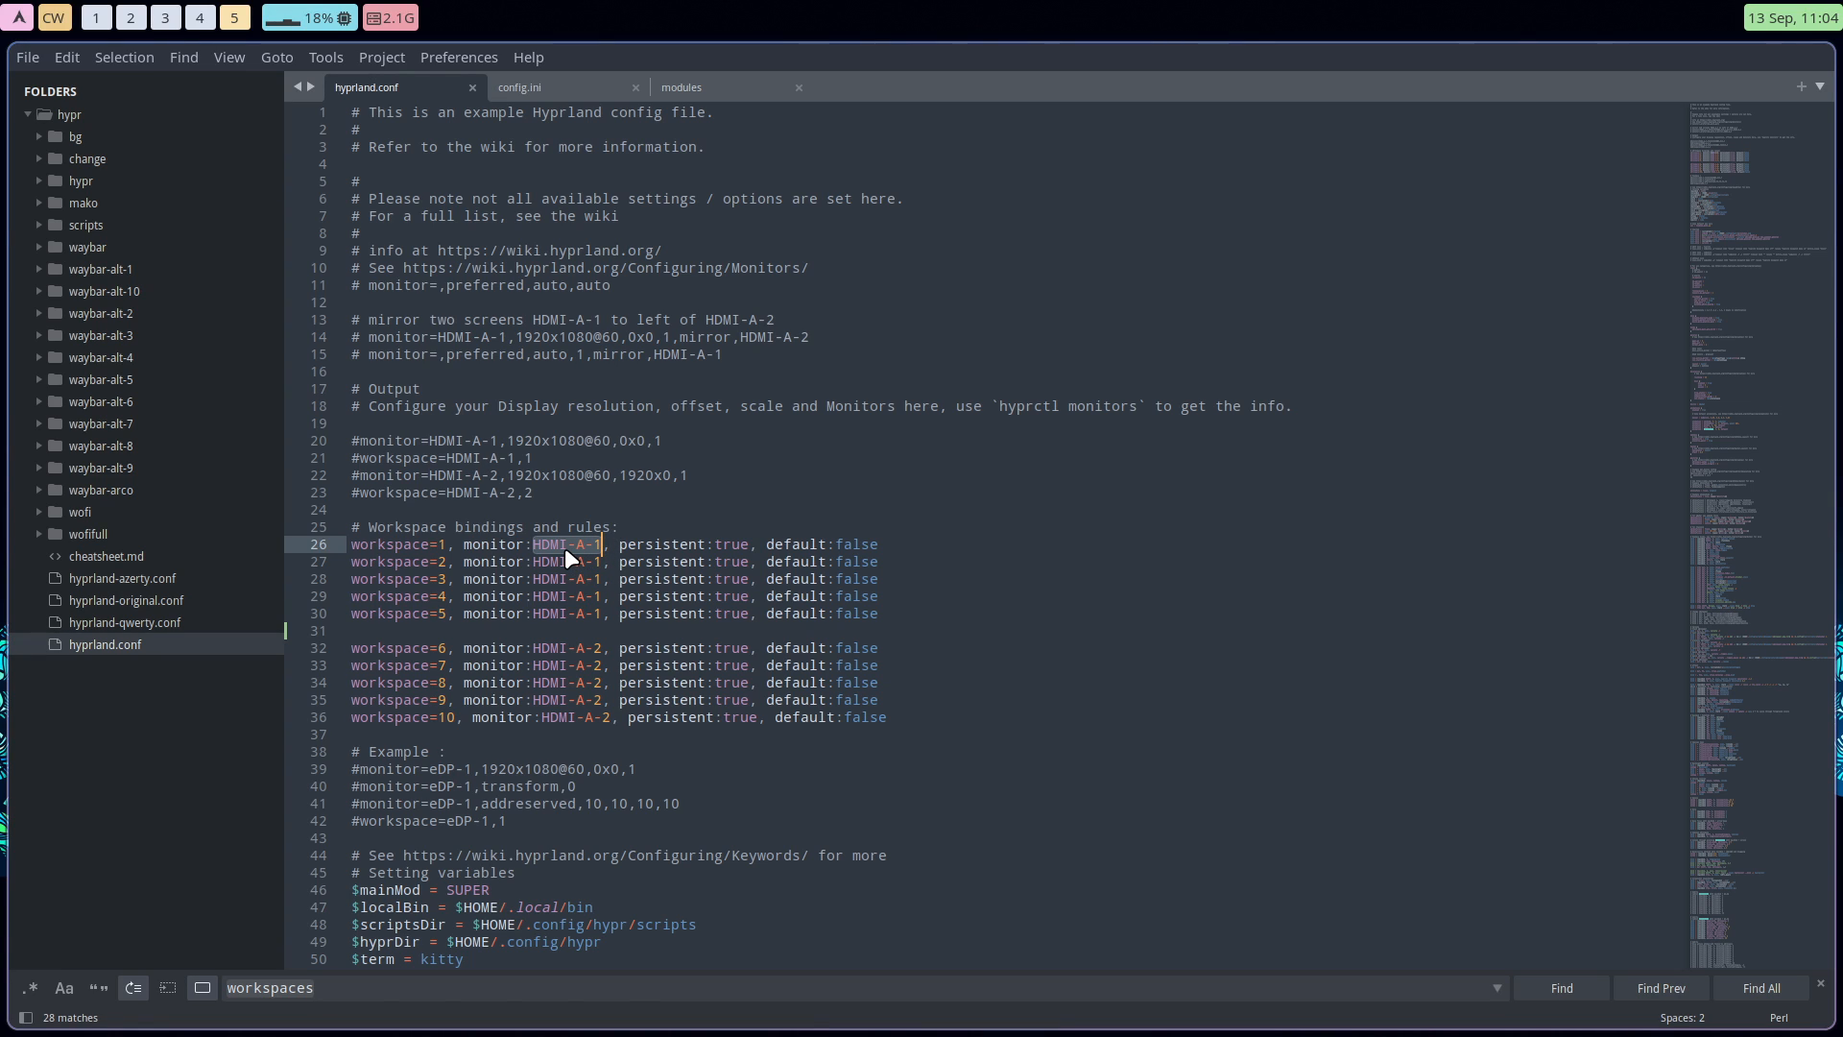
mouse_move(601, 482)
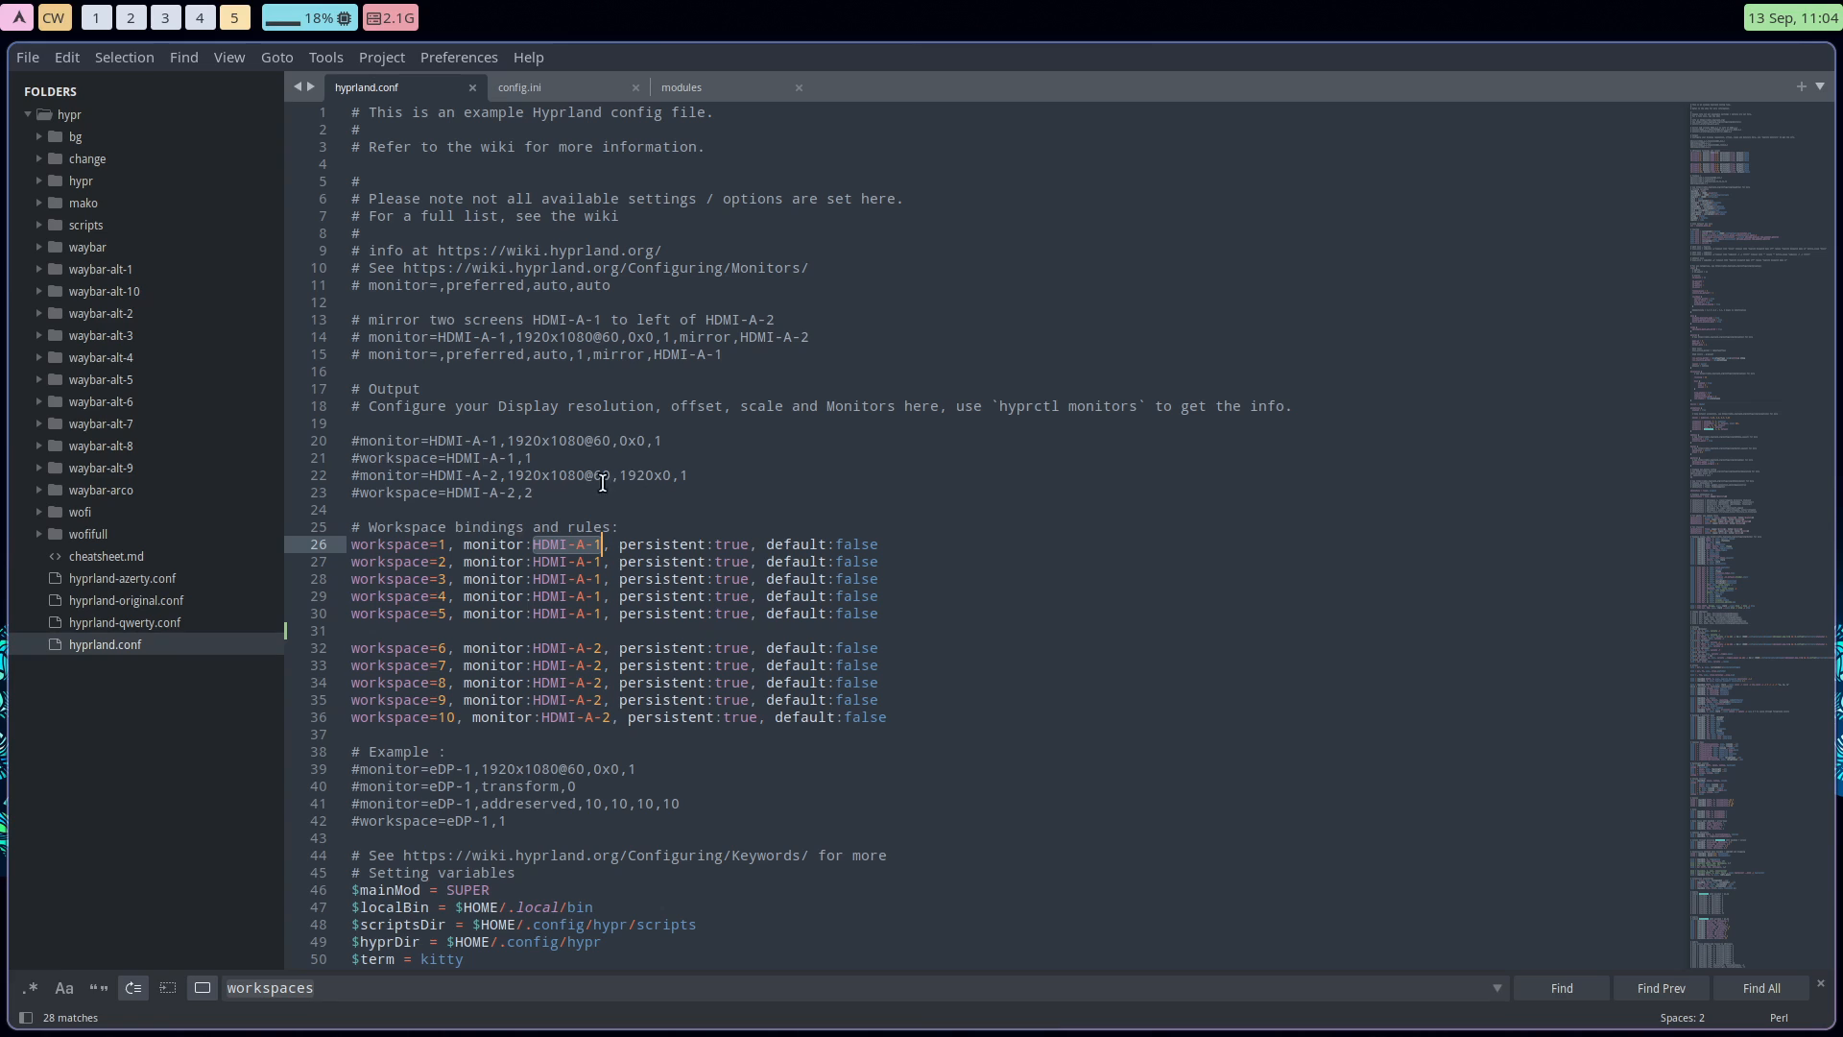
mouse_move(1219, 601)
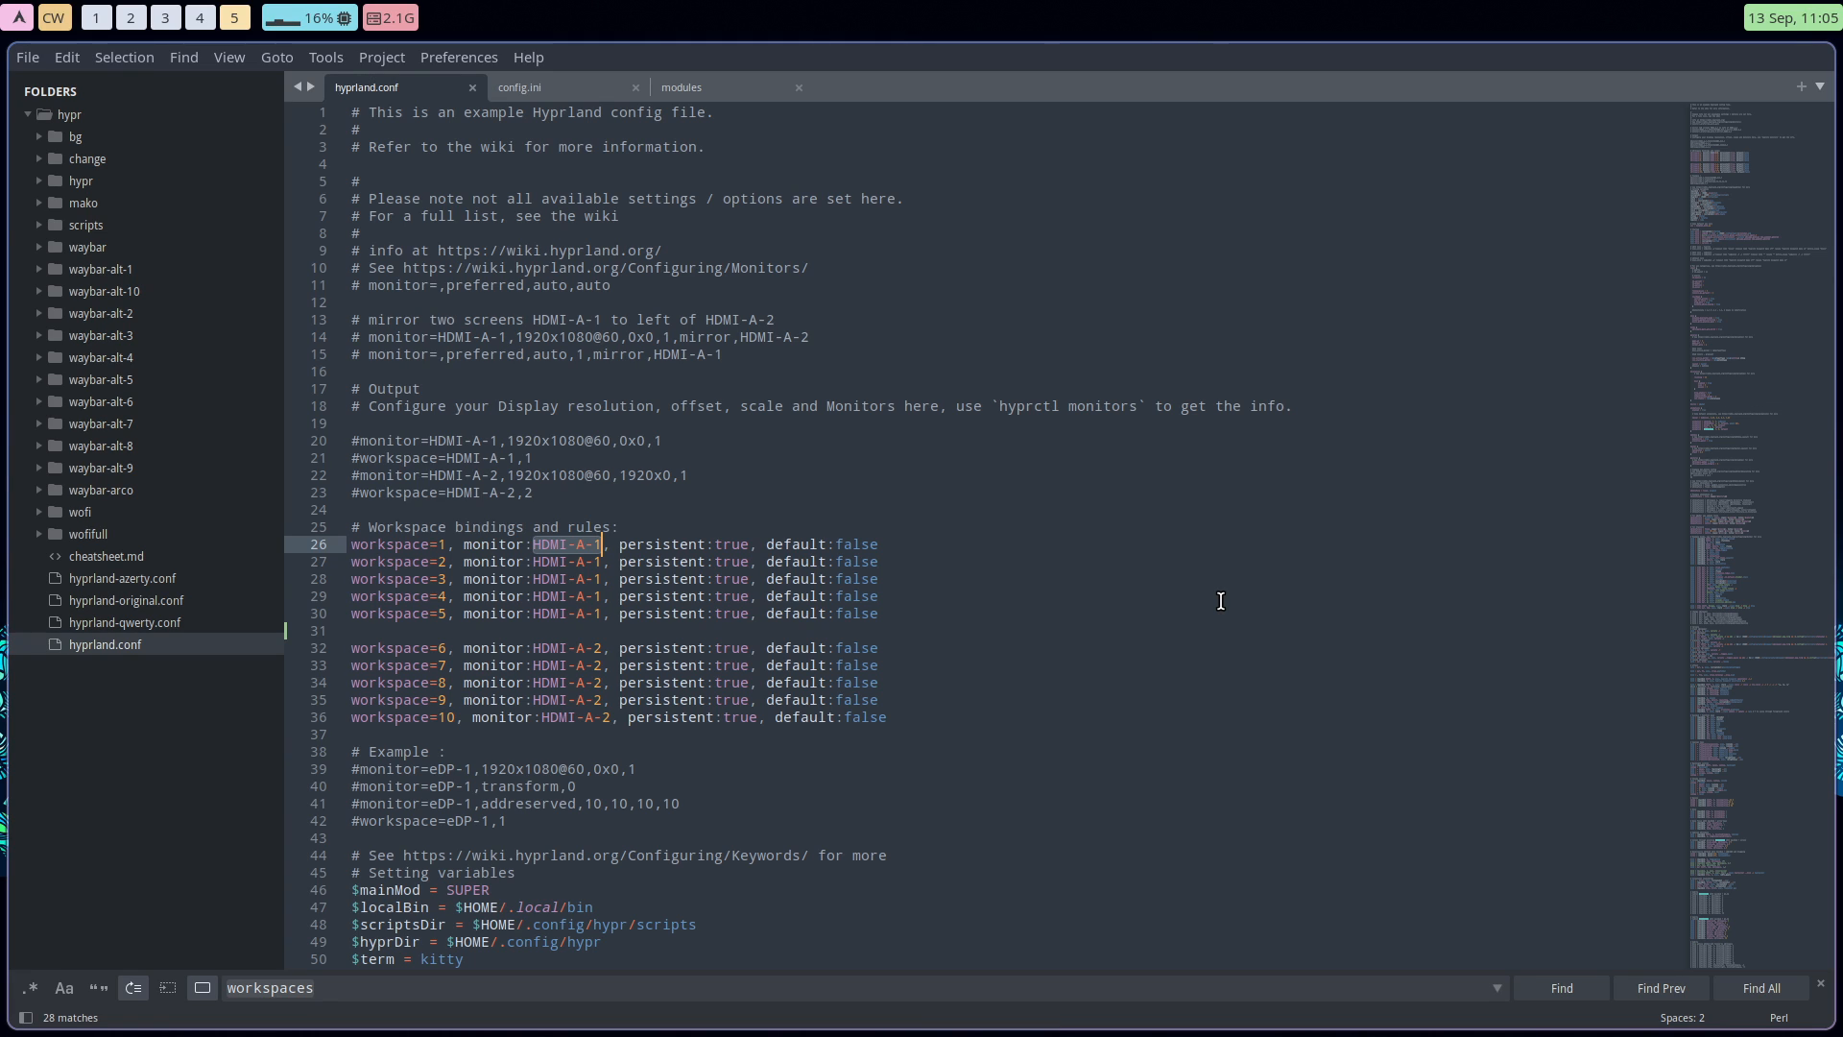
mouse_move(1475, 593)
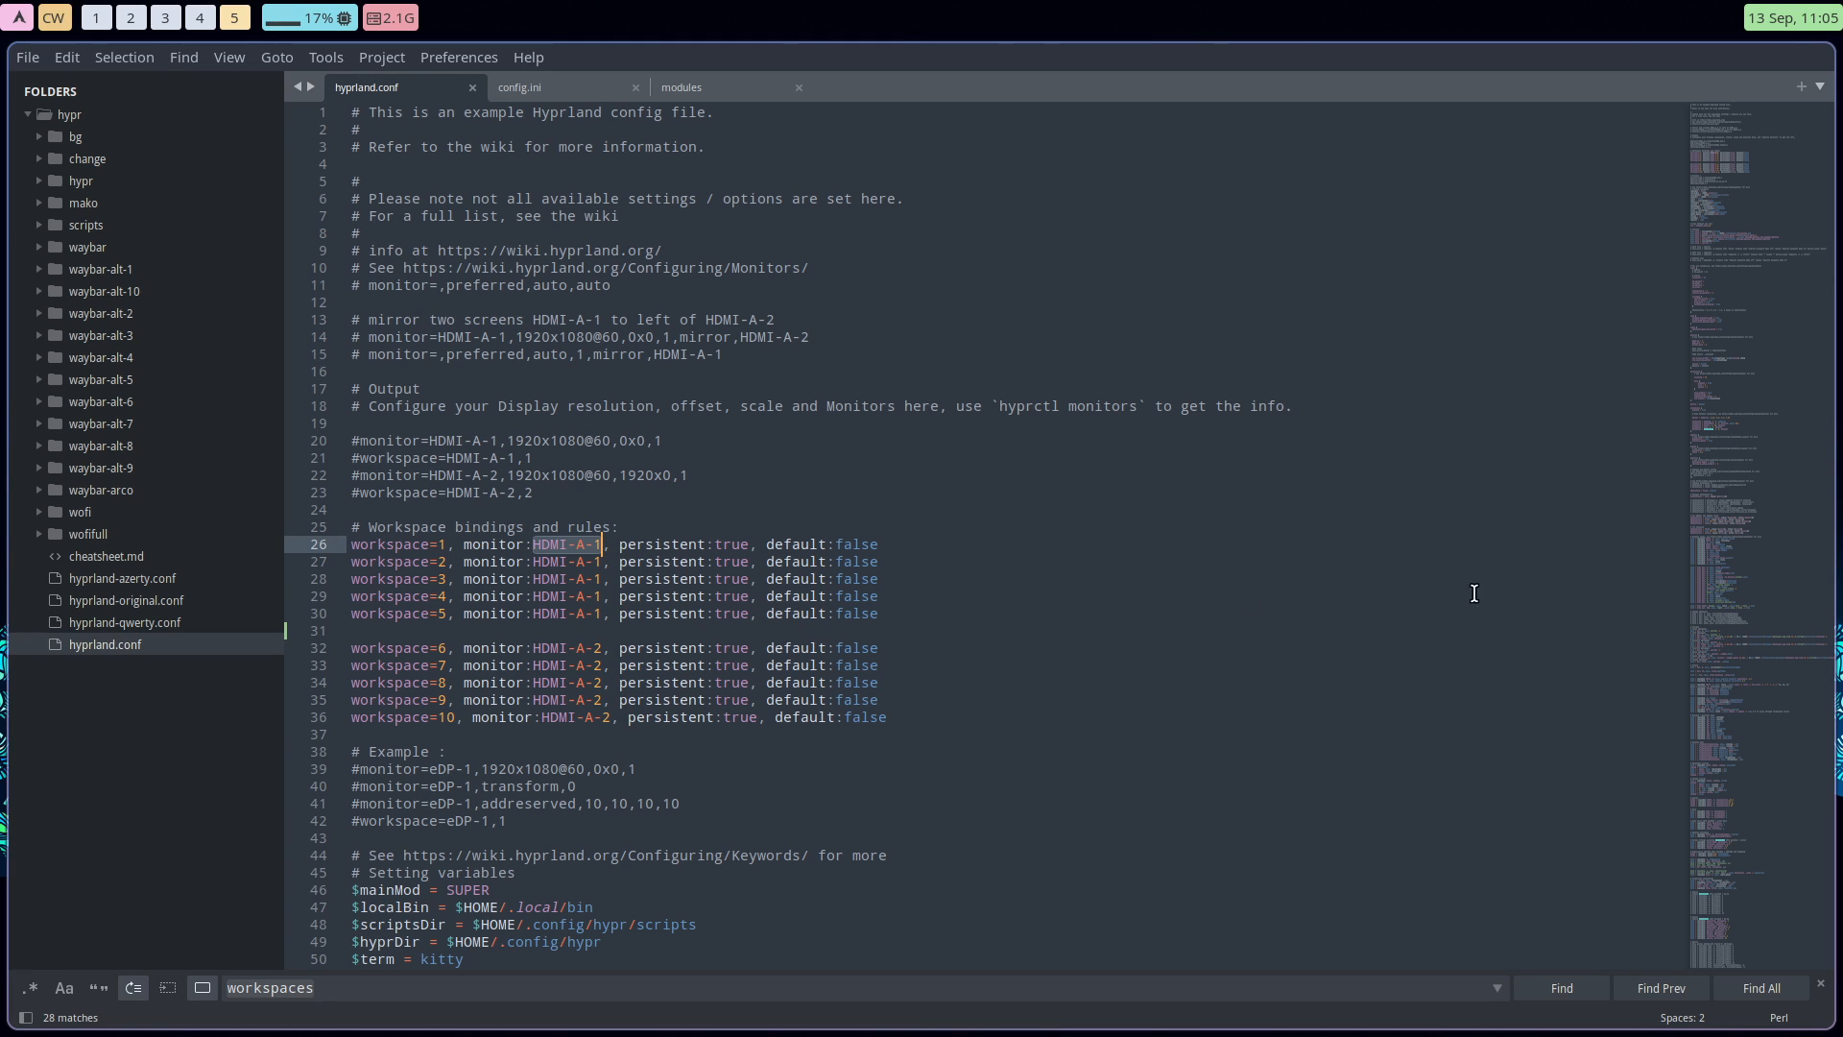